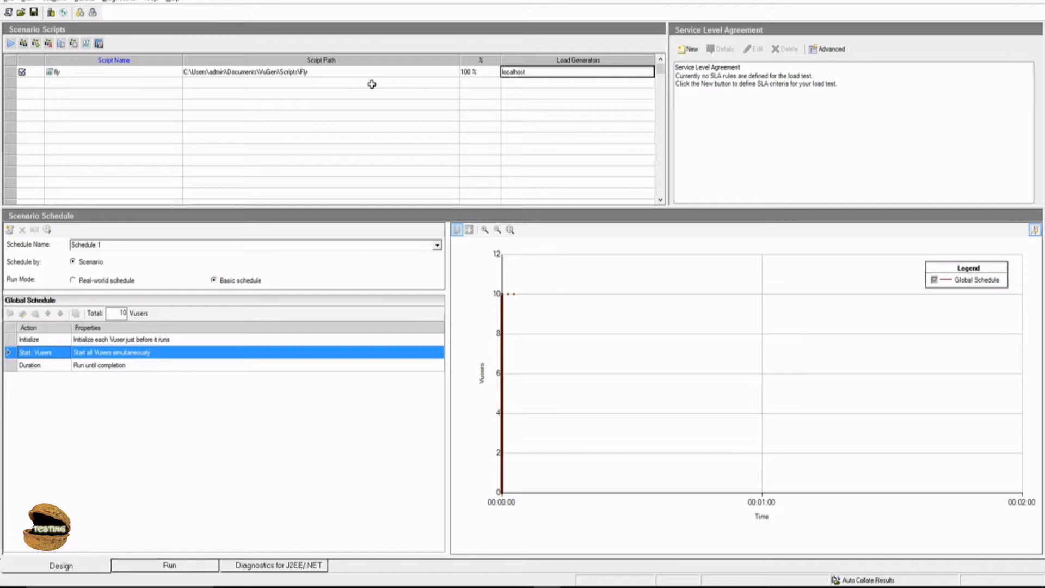
pyautogui.moveTo(358, 73)
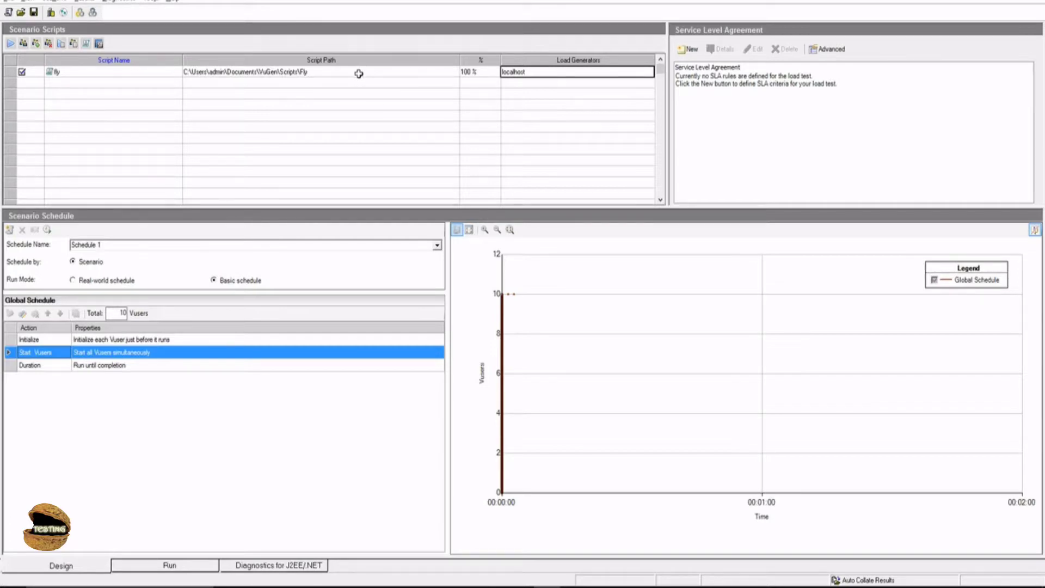
pyautogui.moveTo(321, 73)
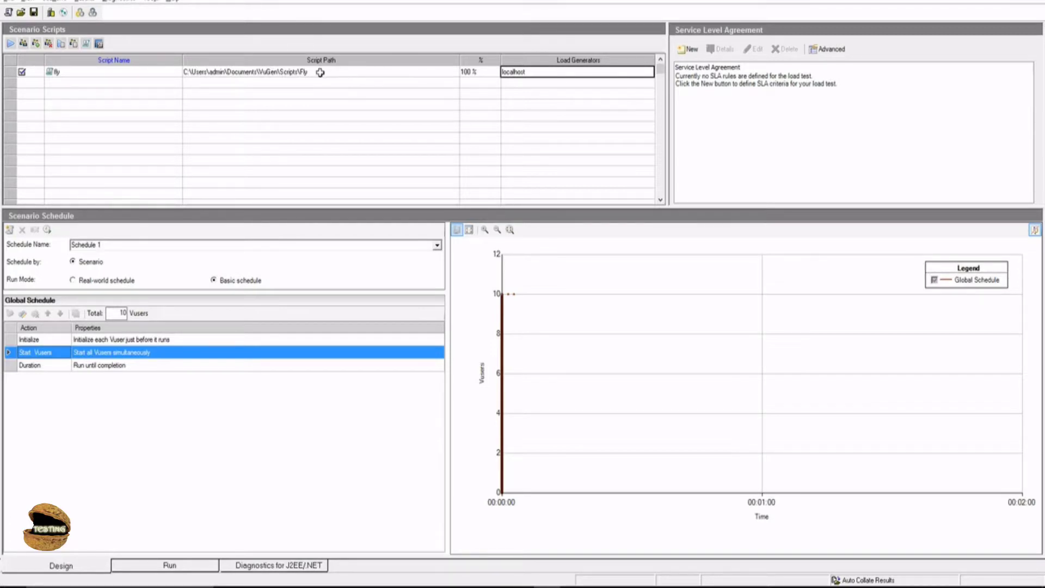
# - Switch the scenario schedule to Real-world mode, accepting the loss of the current schedule settings
pyautogui.click(320, 72)
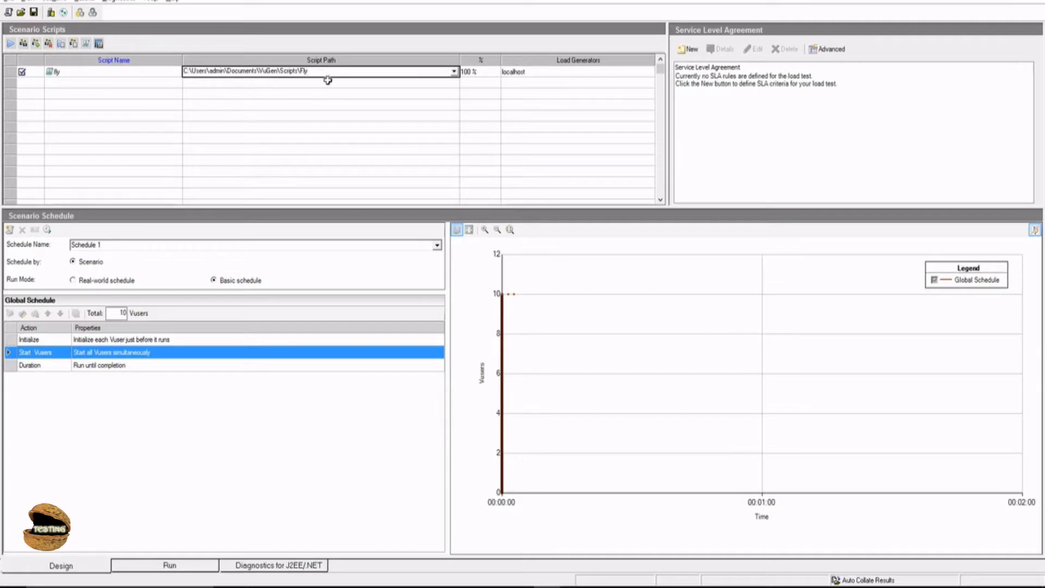
pyautogui.click(320, 72)
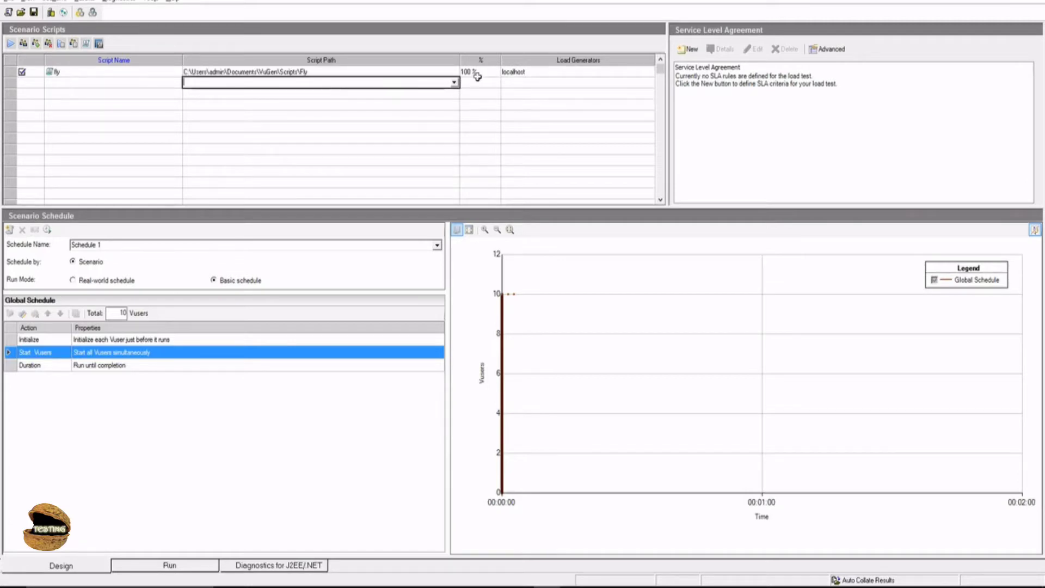
pyautogui.moveTo(243, 284)
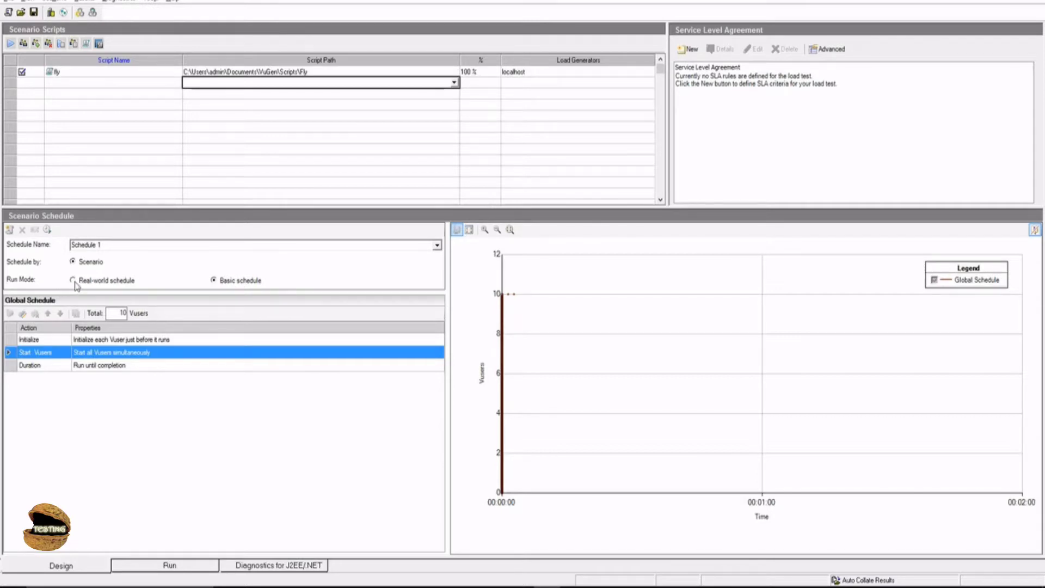
pyautogui.click(73, 279)
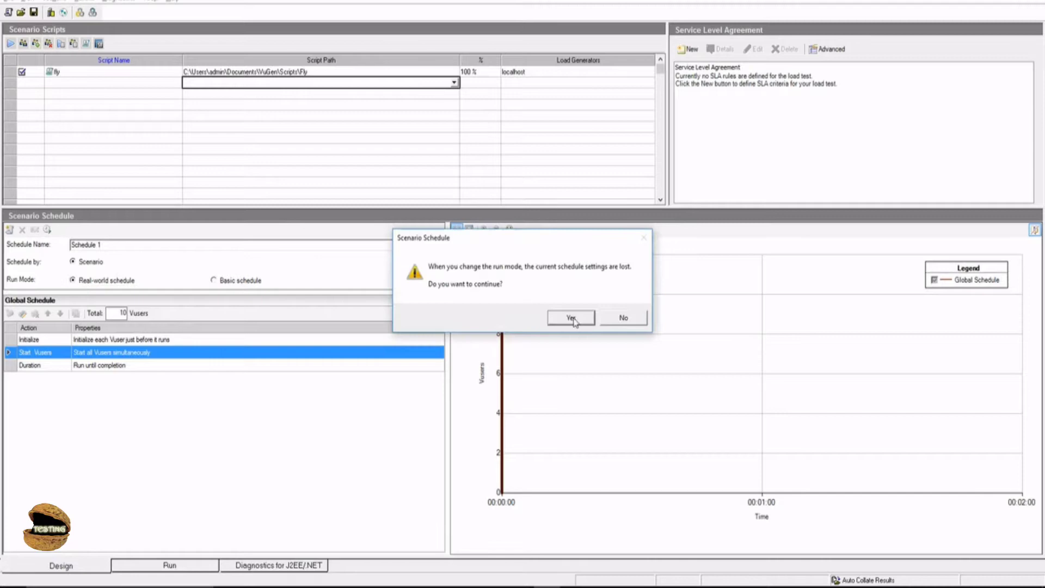
pyautogui.click(569, 317)
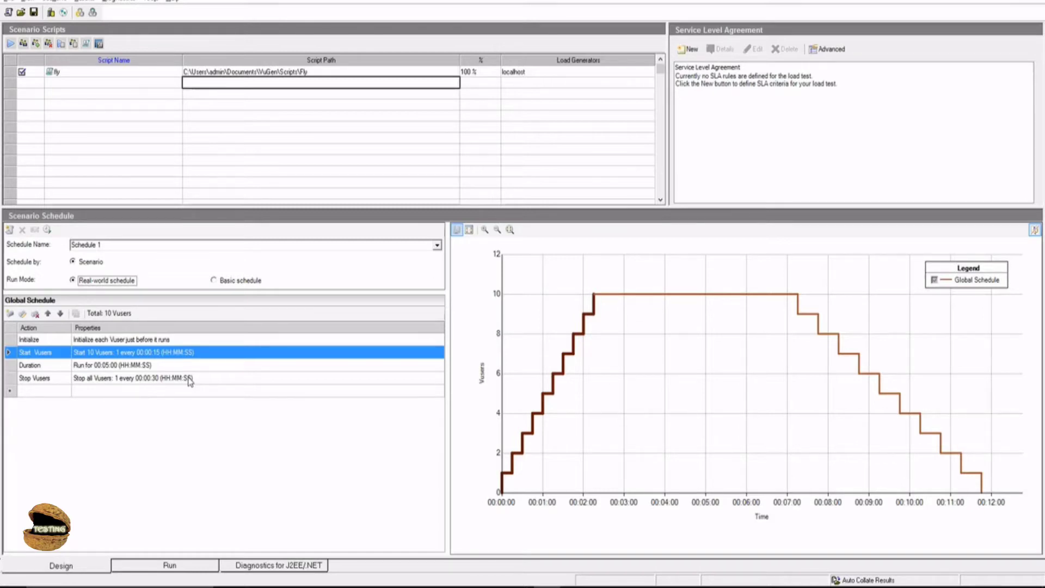
pyautogui.moveTo(50, 370)
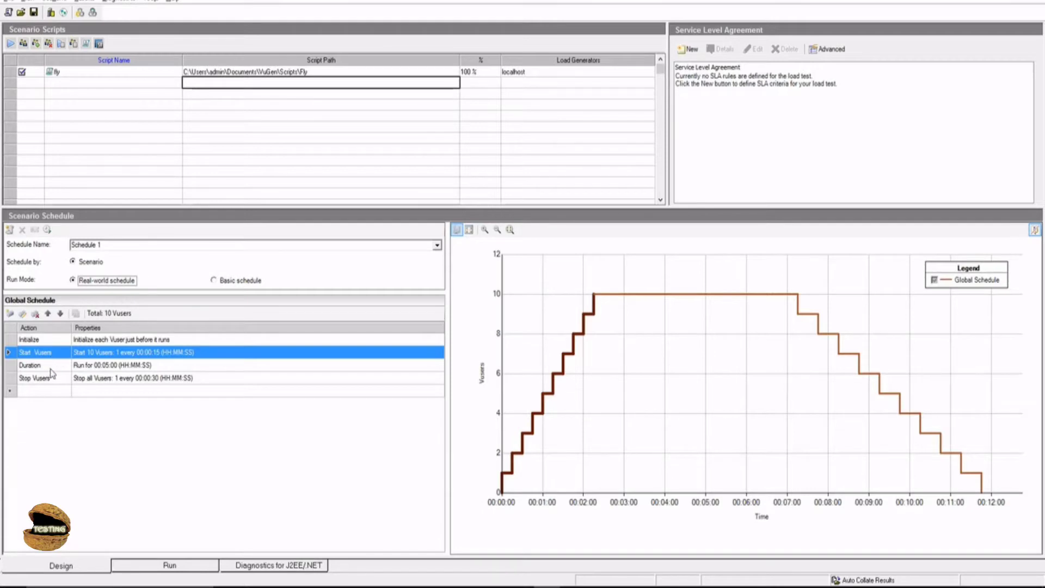
pyautogui.moveTo(52, 386)
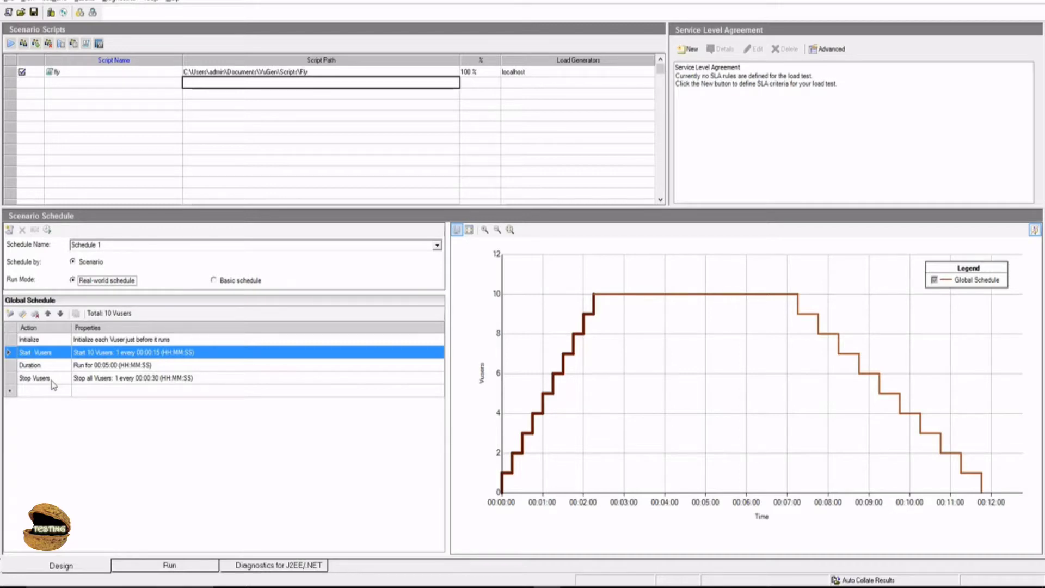
pyautogui.moveTo(132, 373)
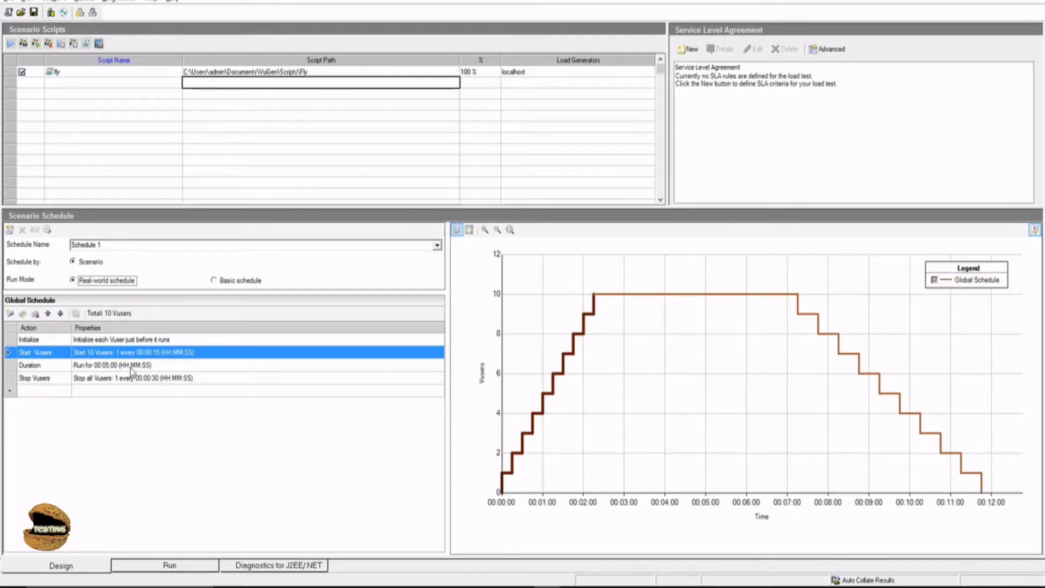
pyautogui.moveTo(132, 349)
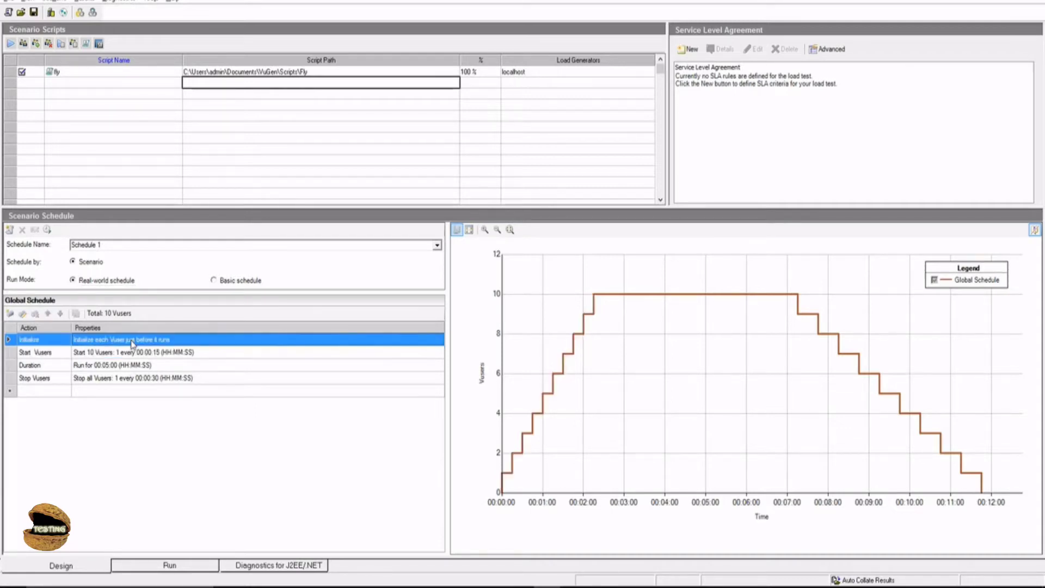
# - Set the Initialize action to initialize all Vusers simultaneously and confirm it in Edit Action
pyautogui.doubleClick(122, 339)
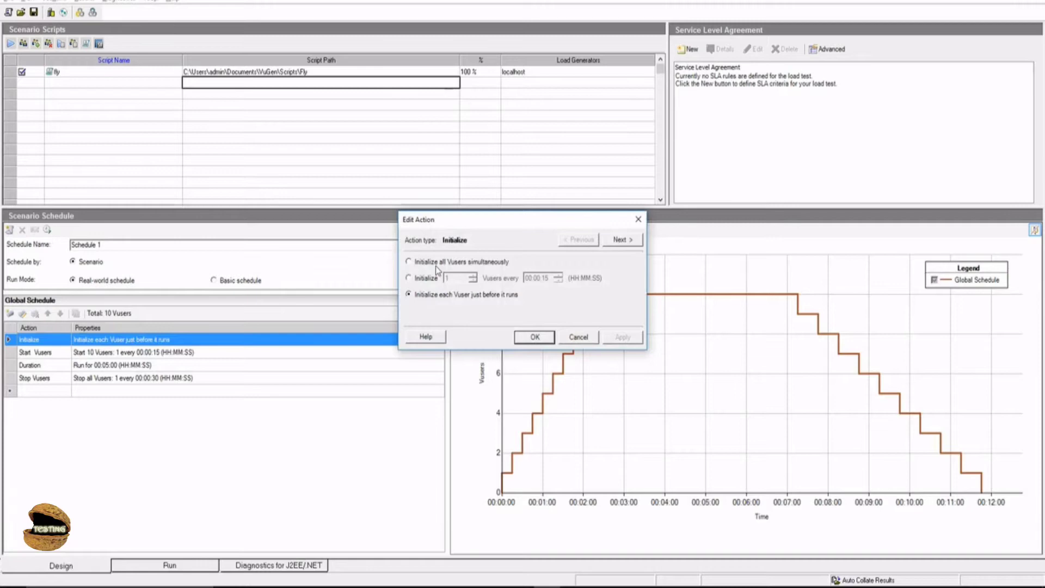
pyautogui.moveTo(439, 269)
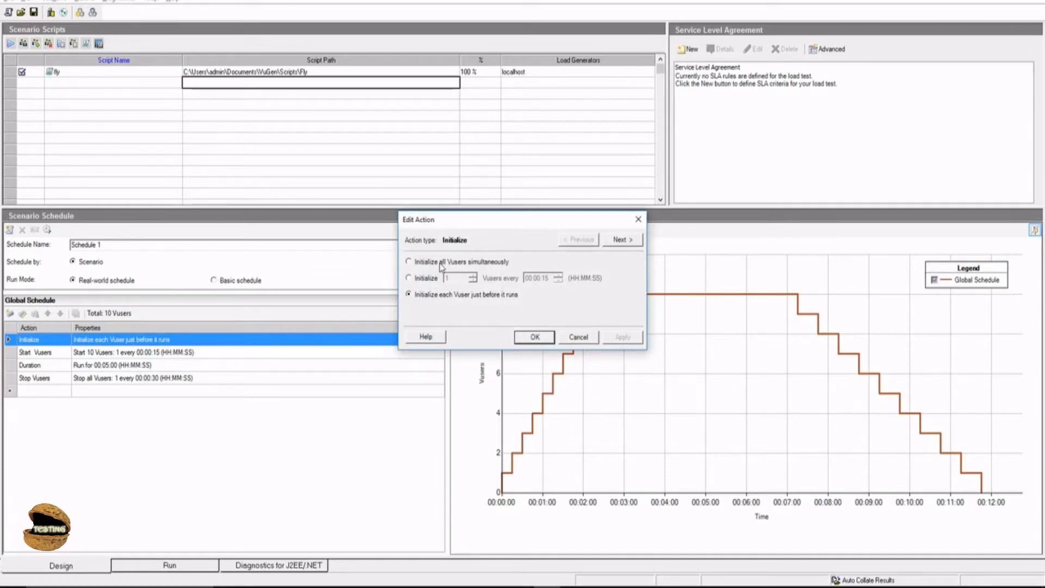
pyautogui.click(408, 261)
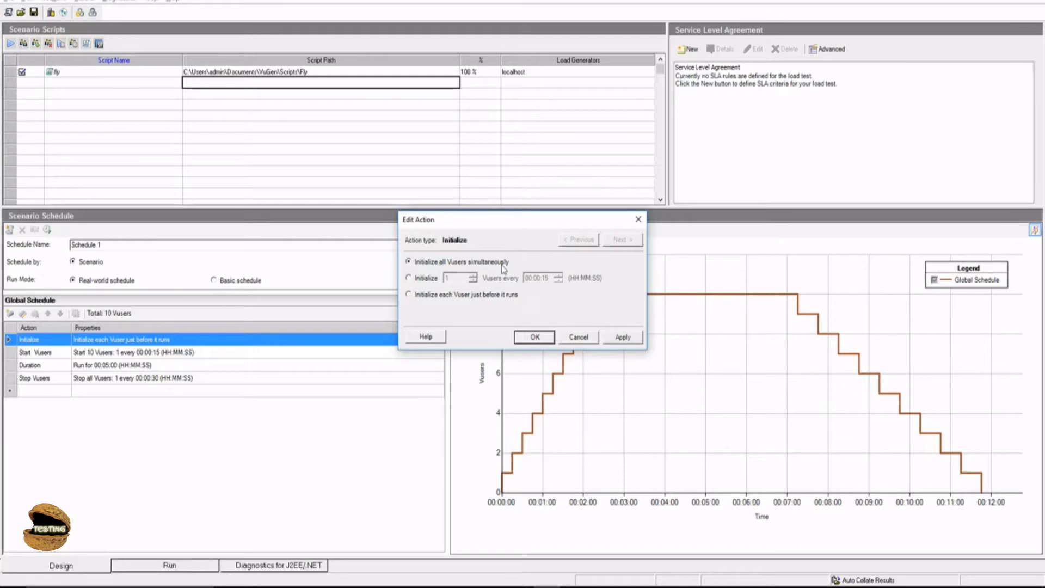
pyautogui.moveTo(112, 319)
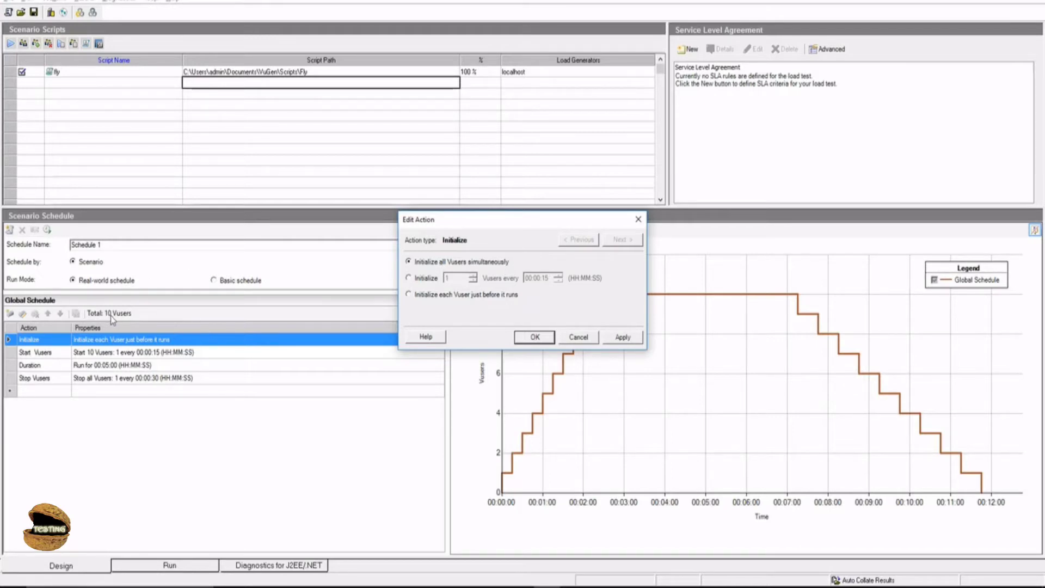
pyautogui.moveTo(377, 287)
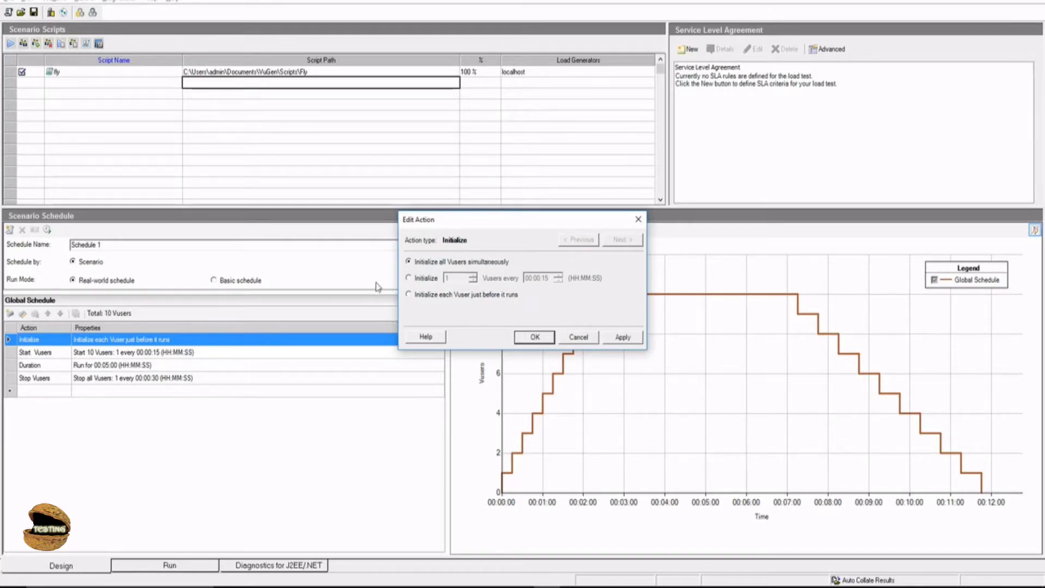
pyautogui.click(410, 278)
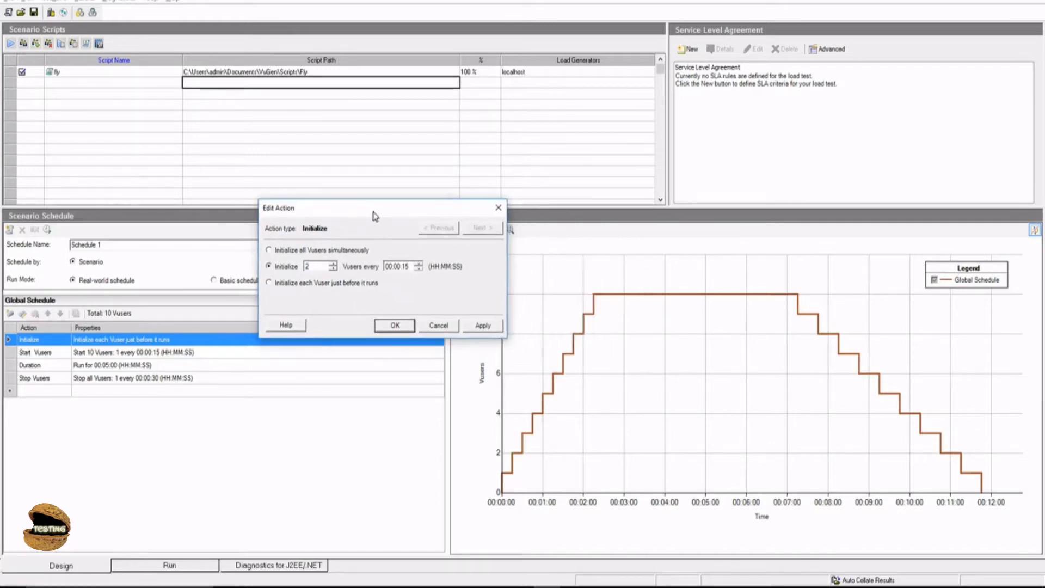
pyautogui.moveTo(508, 460)
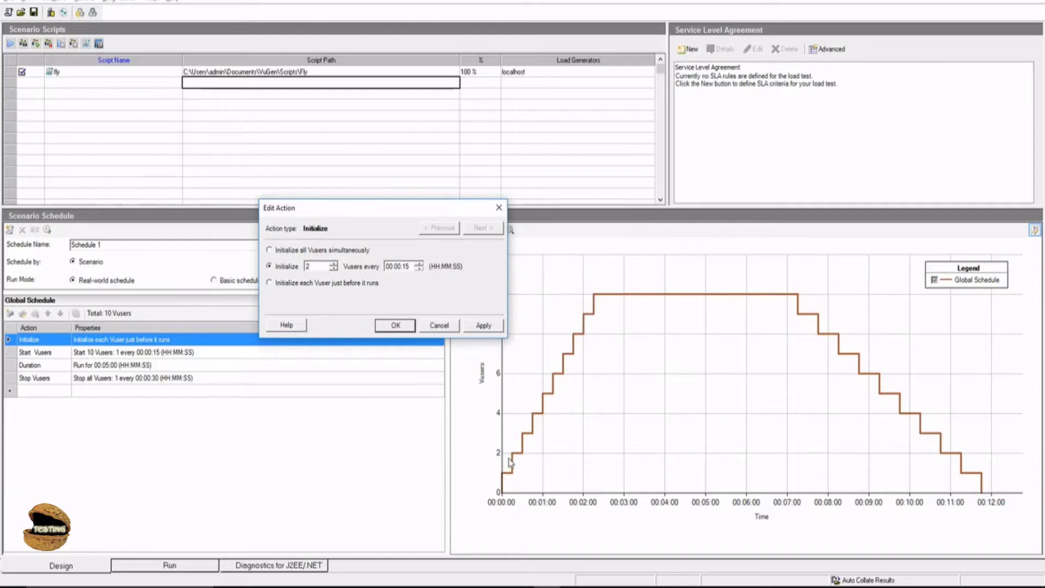
pyautogui.moveTo(574, 360)
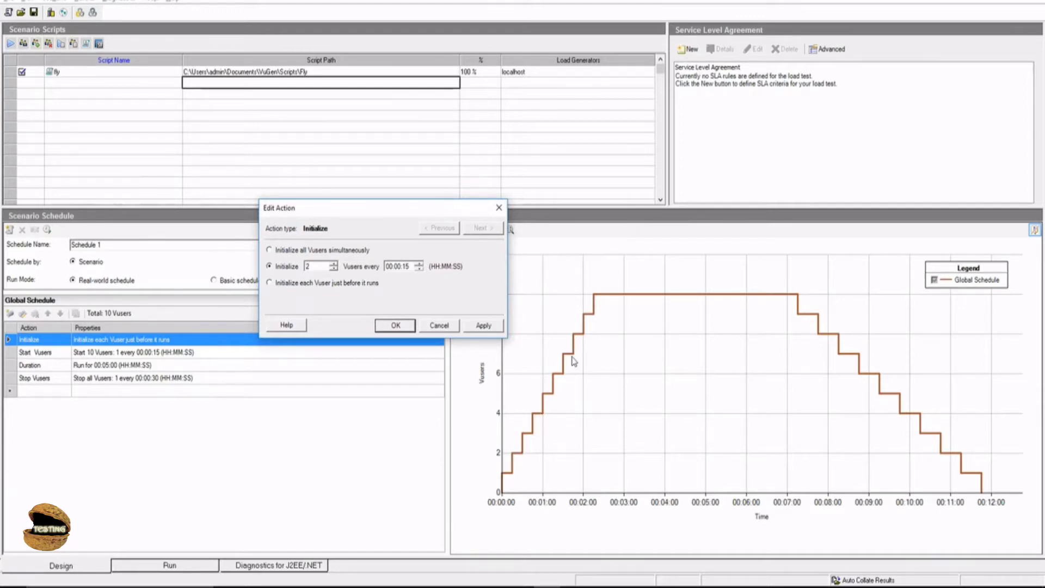
pyautogui.click(270, 251)
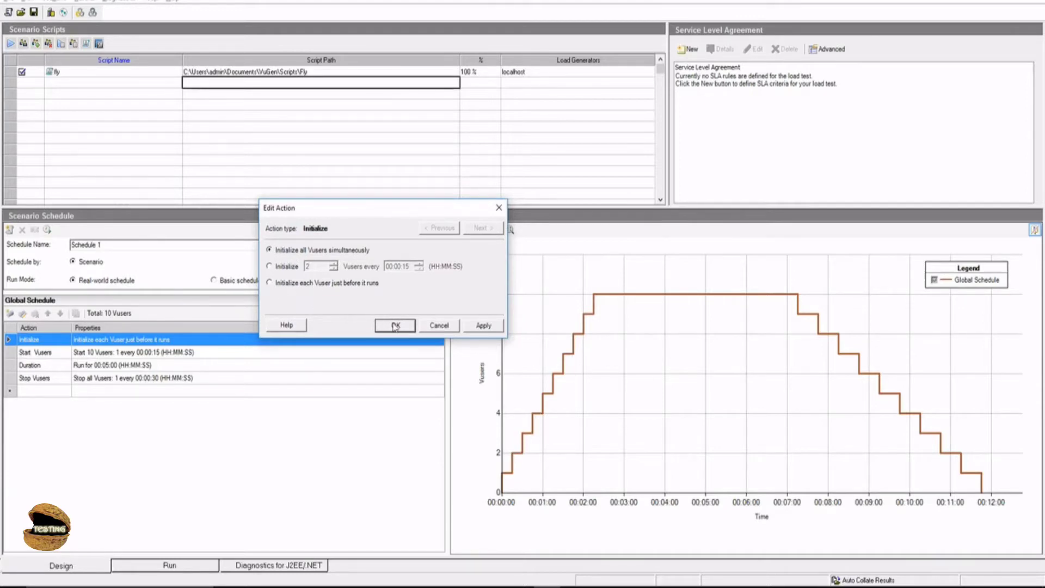
pyautogui.click(396, 326)
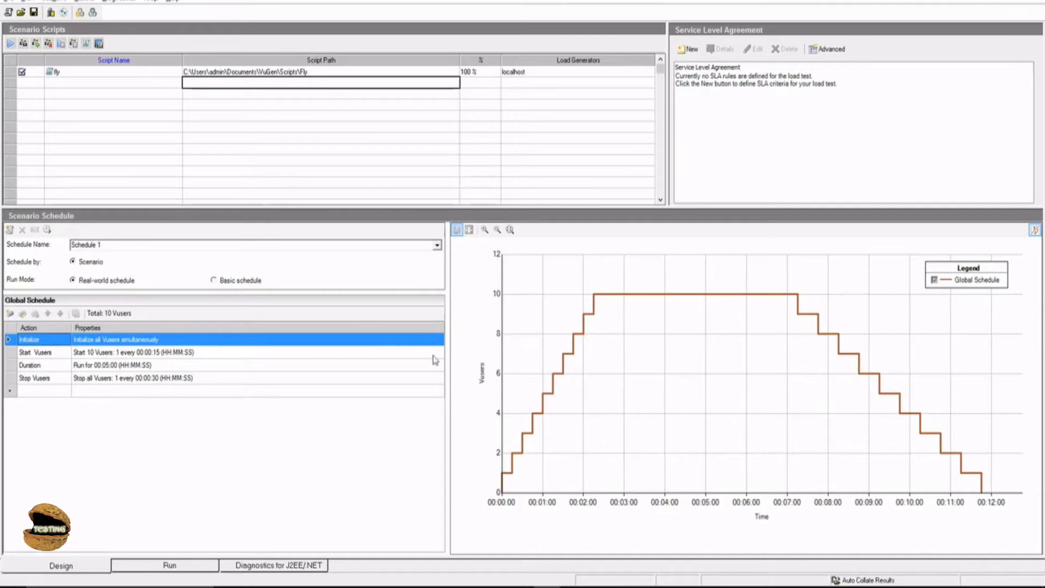
pyautogui.doubleClick(28, 339)
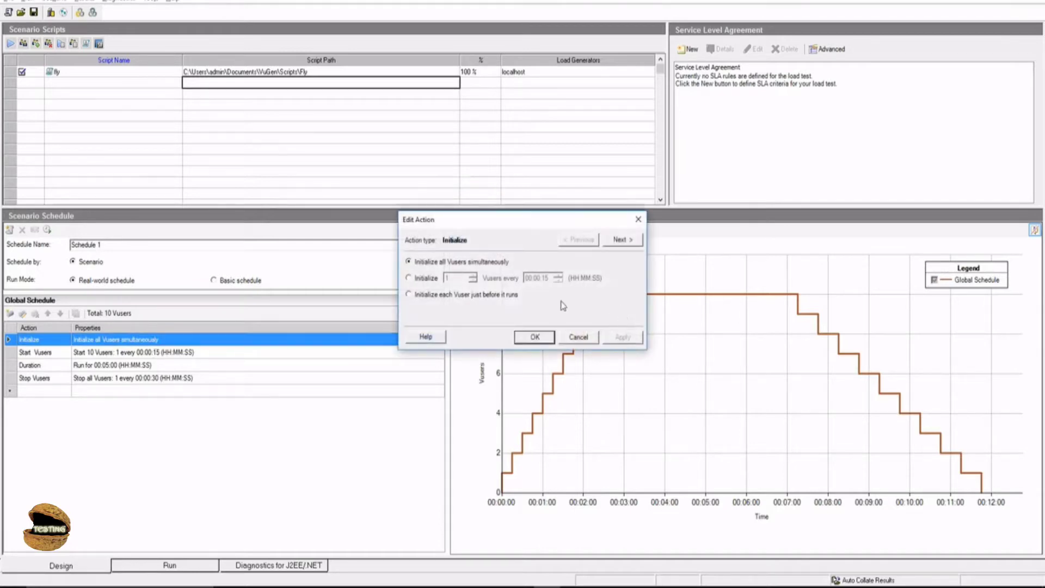
pyautogui.click(533, 337)
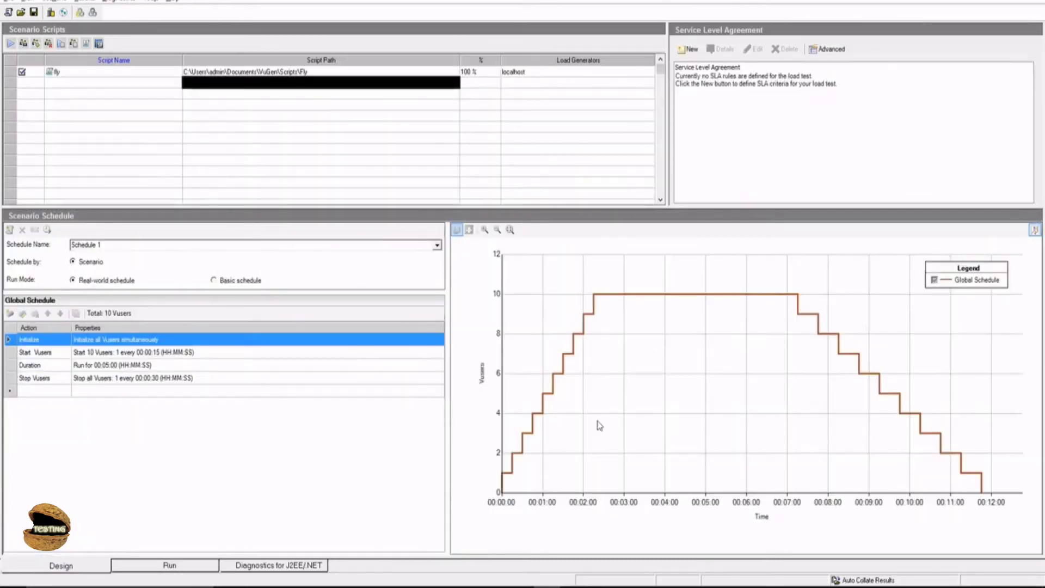
pyautogui.moveTo(122, 345)
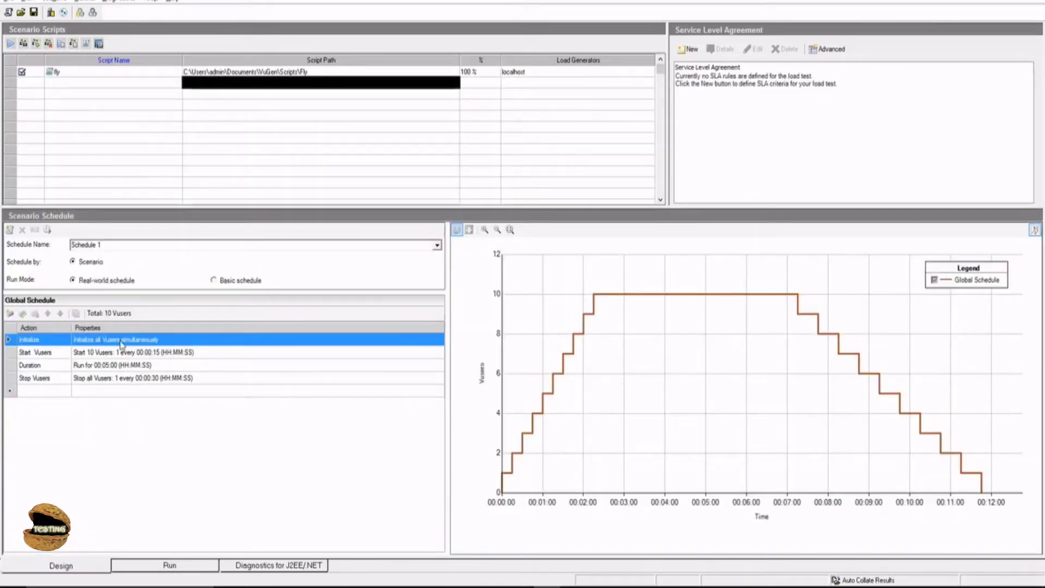
pyautogui.moveTo(581, 353)
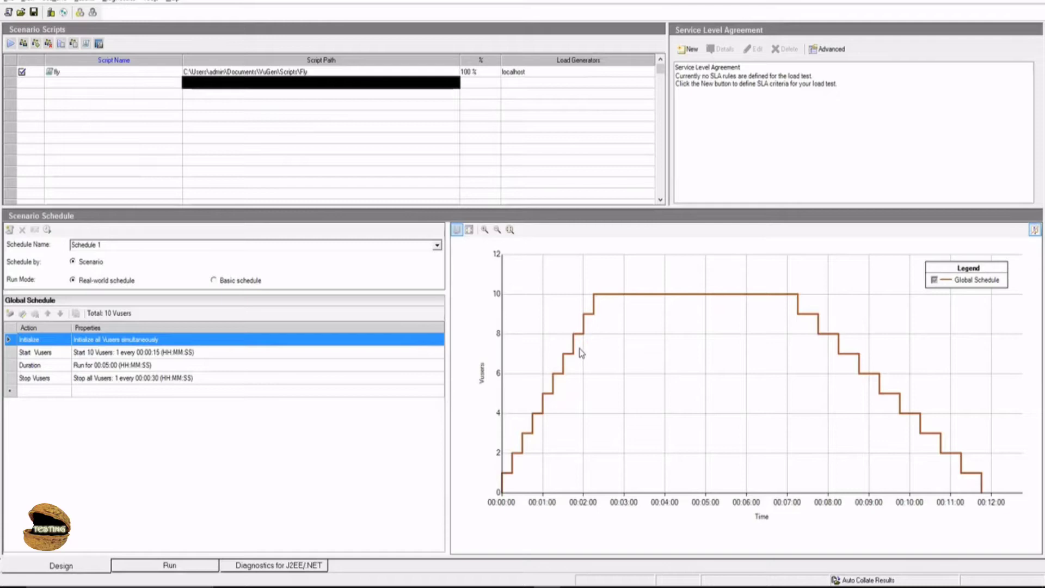
pyautogui.moveTo(113, 352)
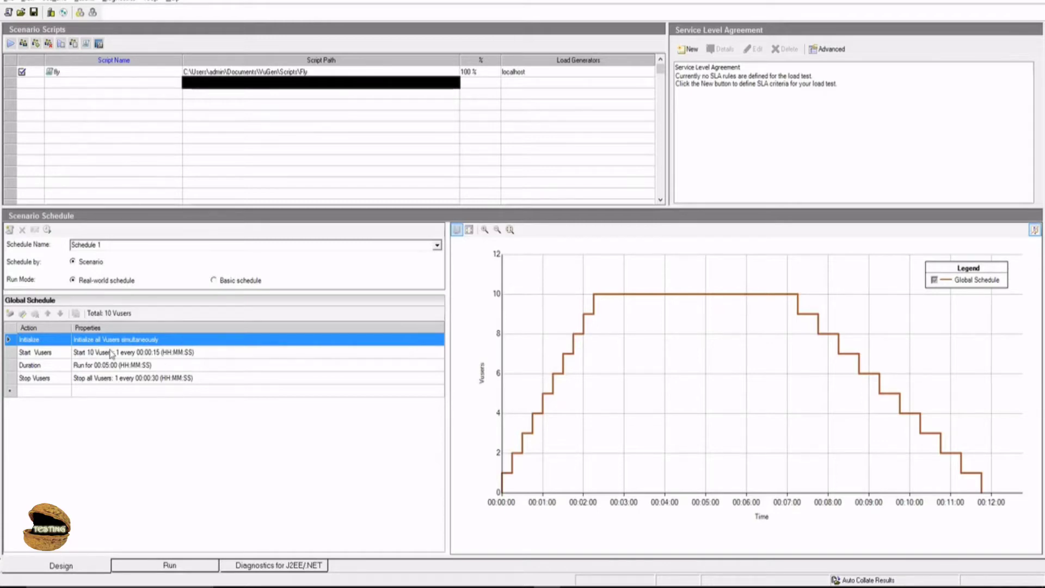
pyautogui.doubleClick(115, 340)
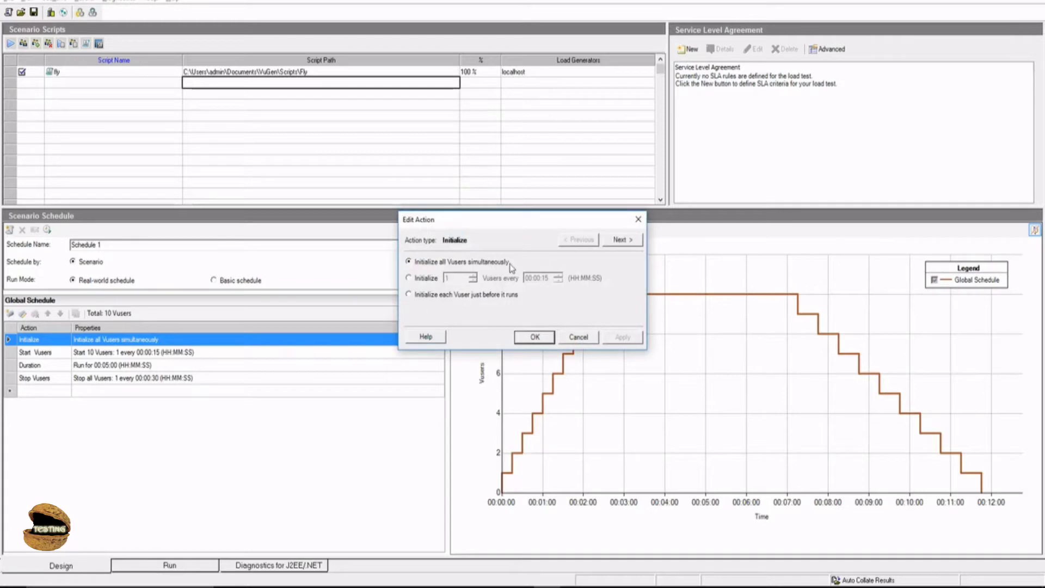
pyautogui.moveTo(627, 249)
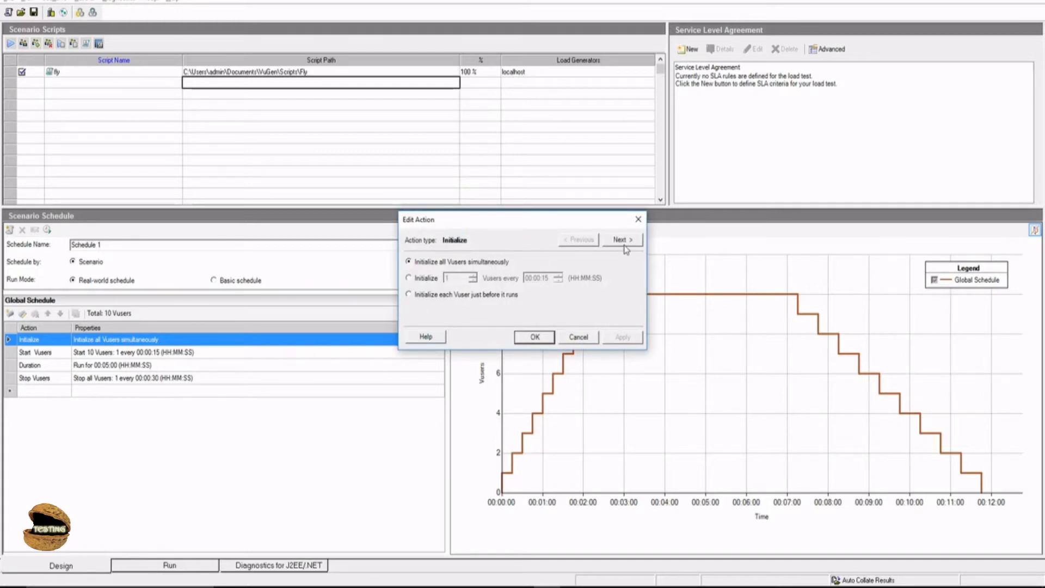
pyautogui.click(620, 240)
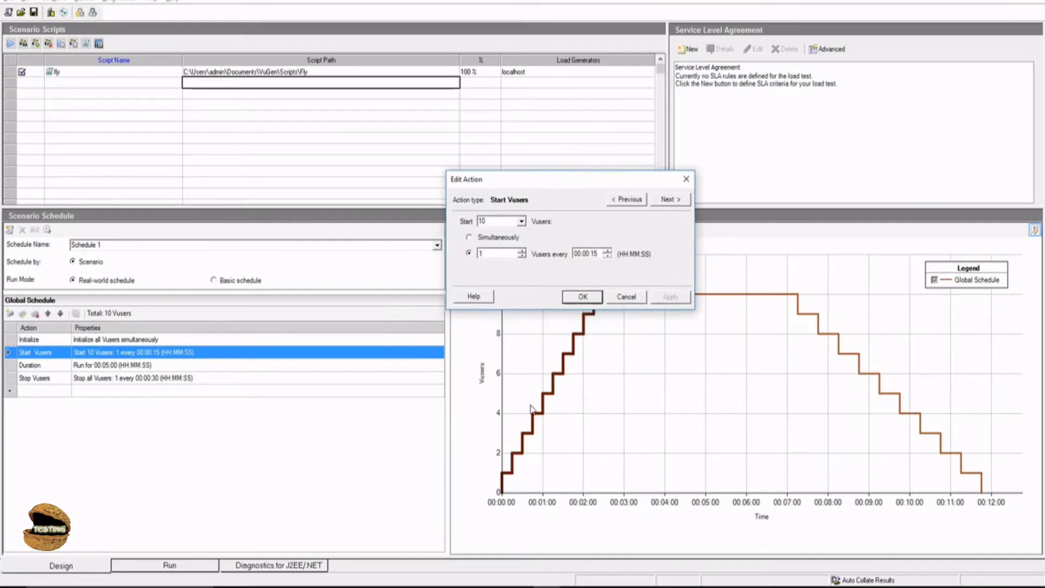
pyautogui.moveTo(492, 248)
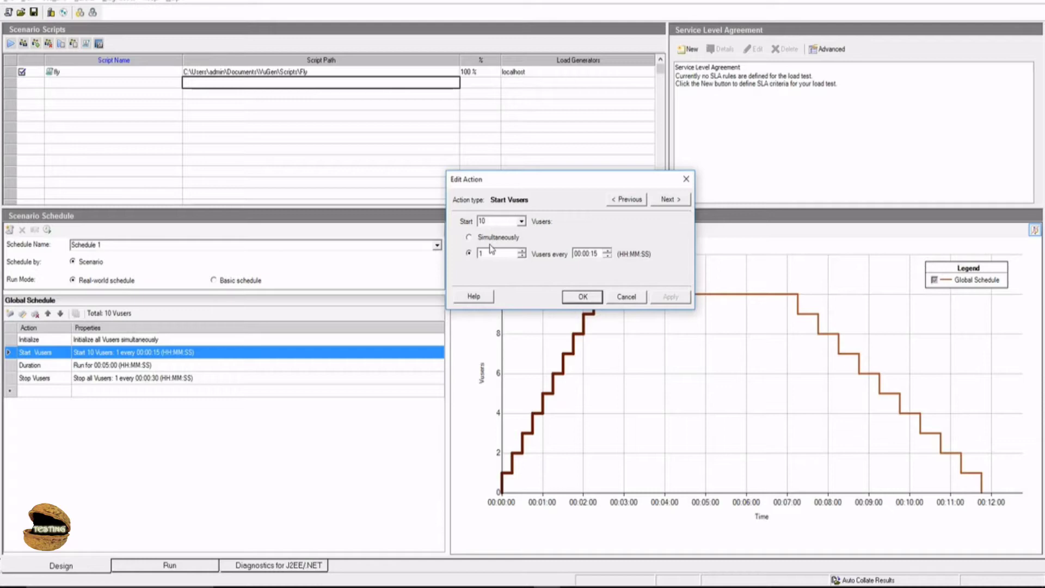
pyautogui.click(469, 238)
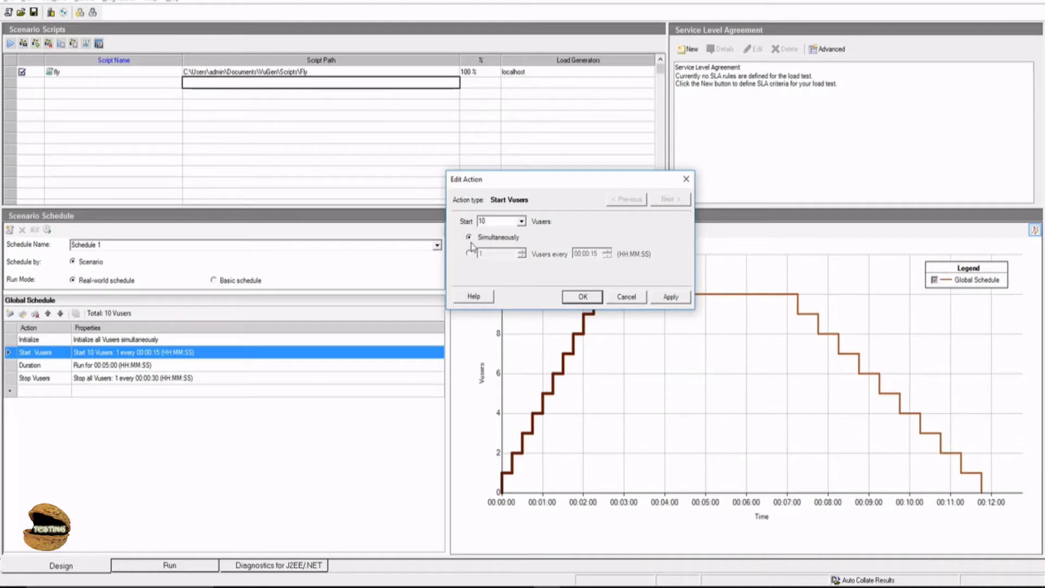
pyautogui.click(470, 254)
pyautogui.write('2')
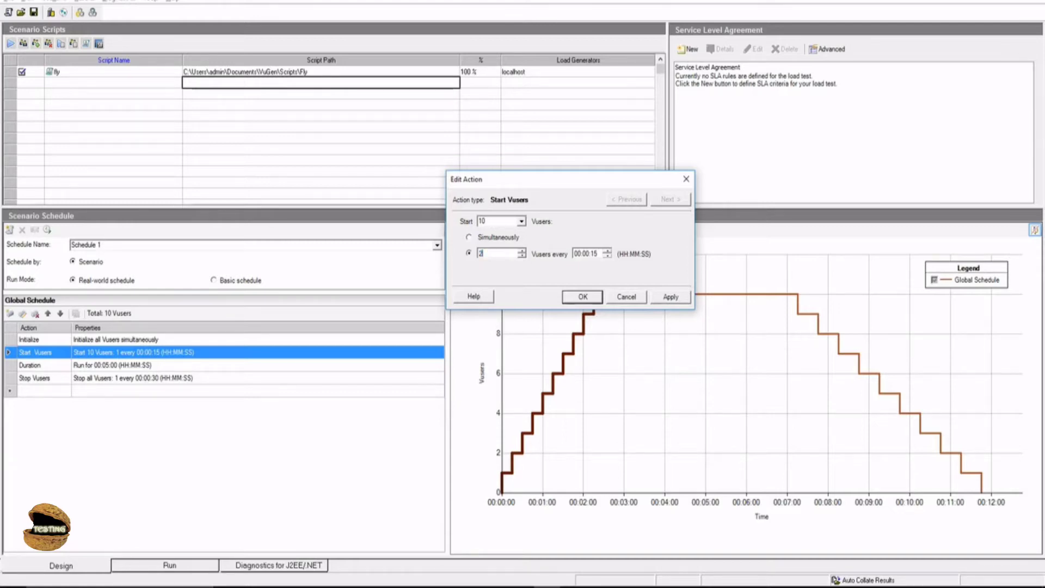
pyautogui.moveTo(599, 272)
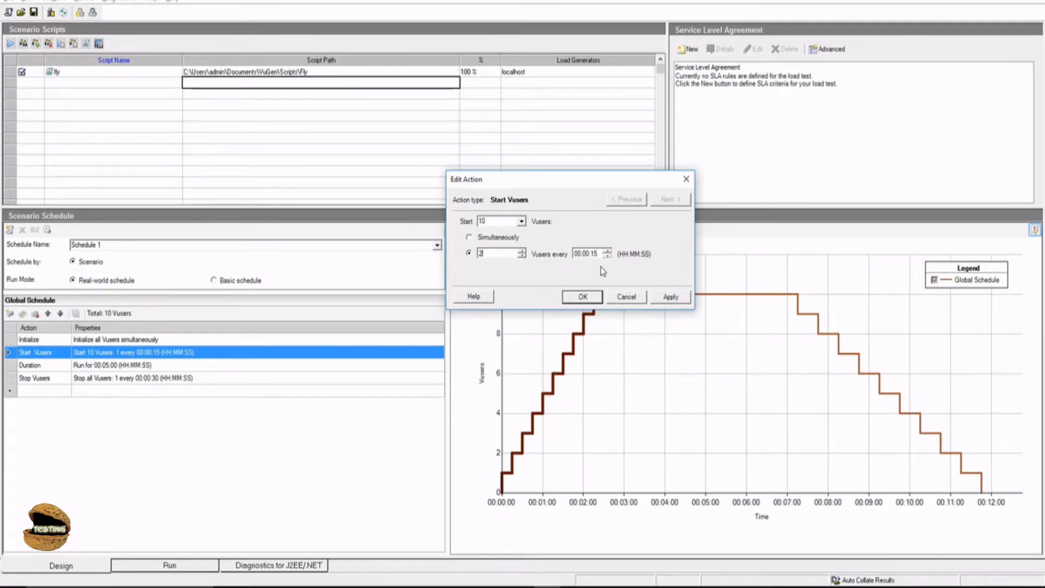
pyautogui.click(580, 296)
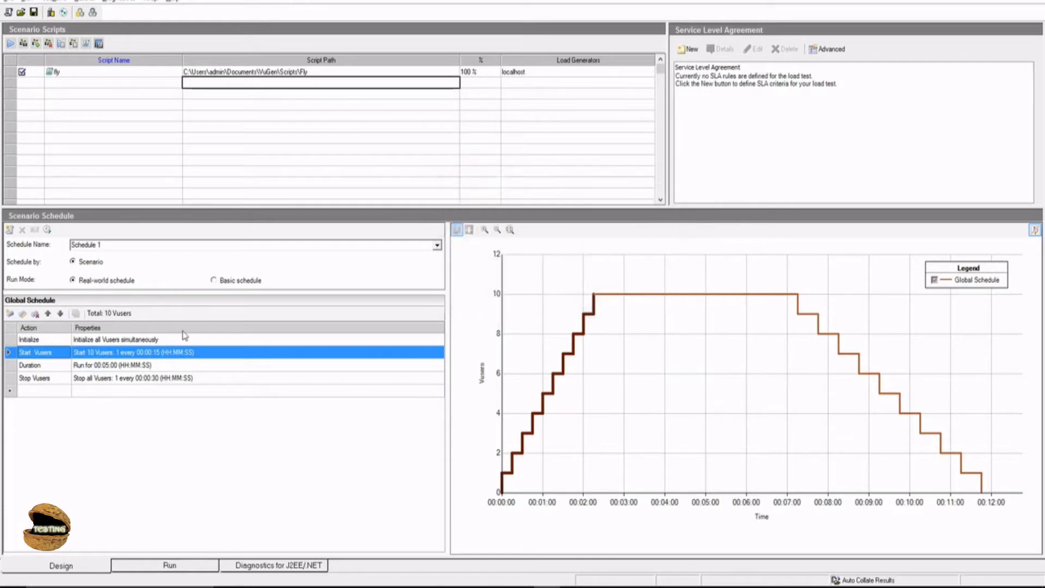
# - Initialize 2 Vusers every 00:00:15 and start all 10 Vusers simultaneously
pyautogui.doubleClick(117, 339)
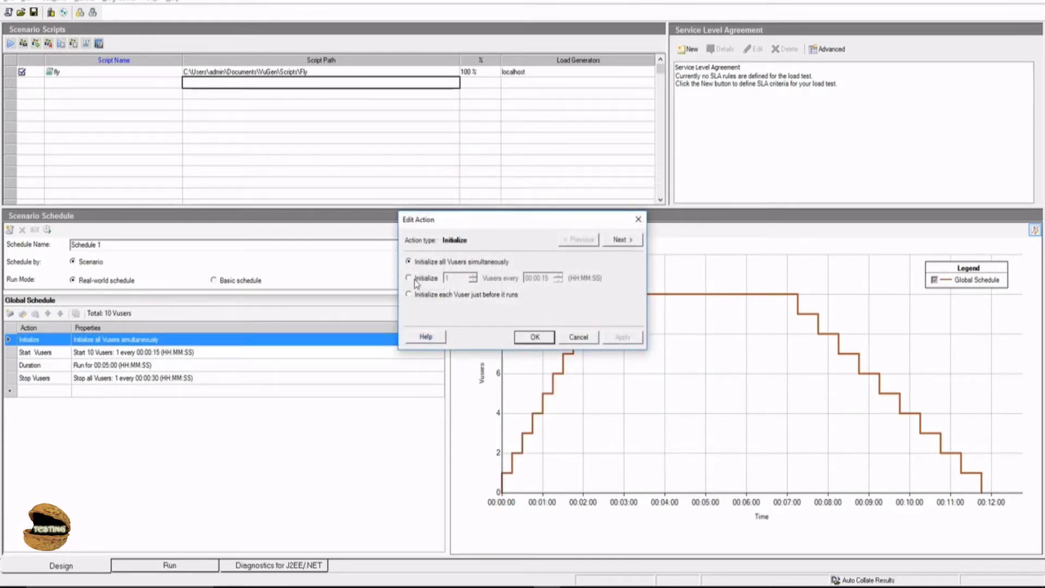
pyautogui.click(408, 278)
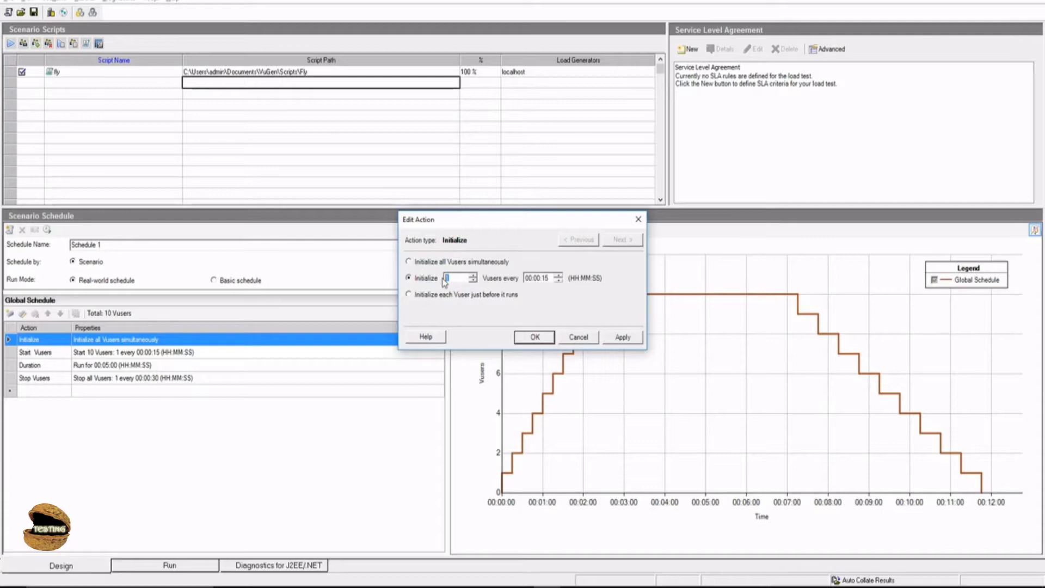
pyautogui.click(619, 239)
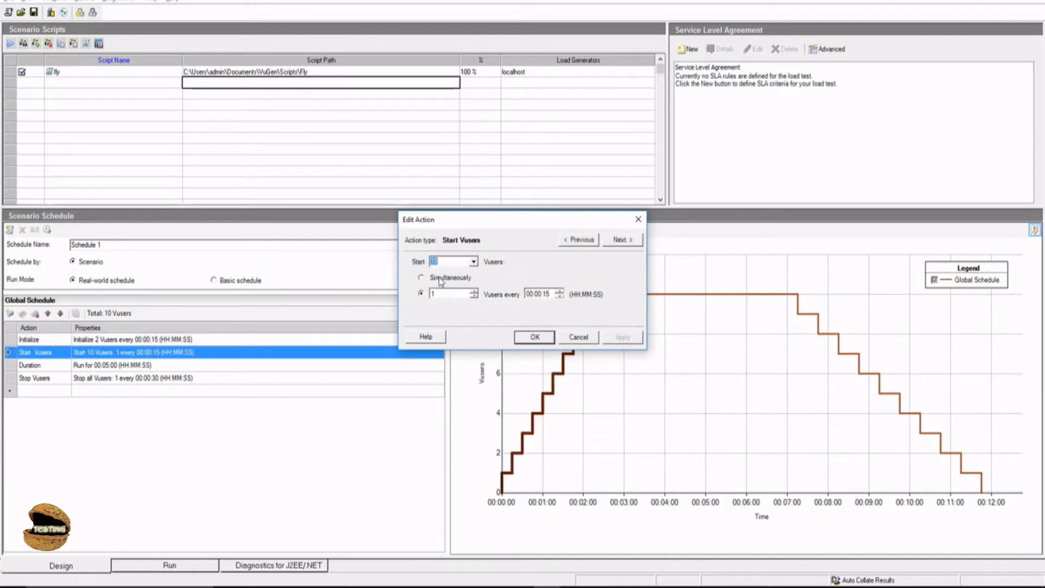
pyautogui.click(420, 278)
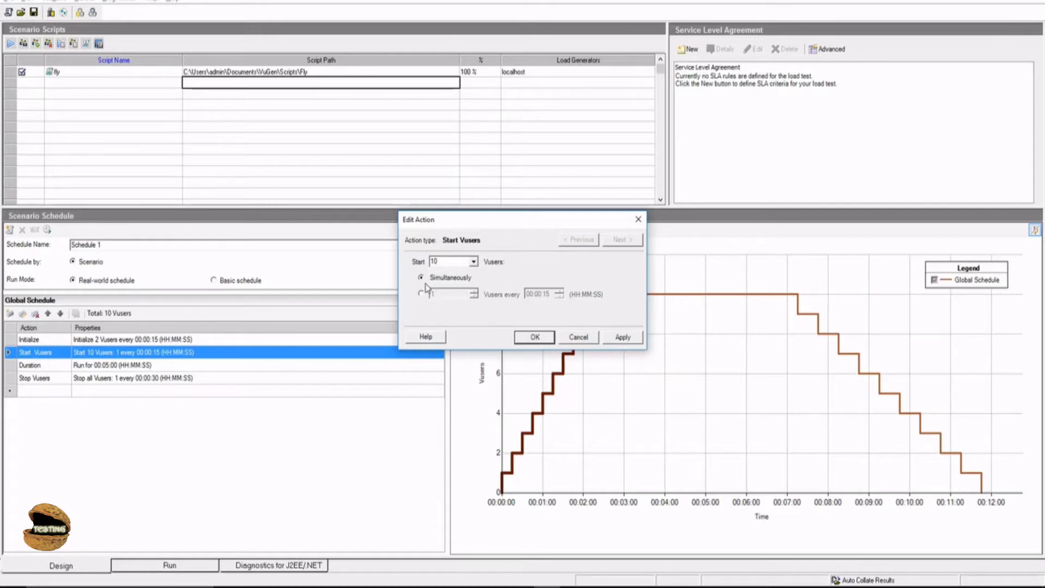
pyautogui.moveTo(494, 302)
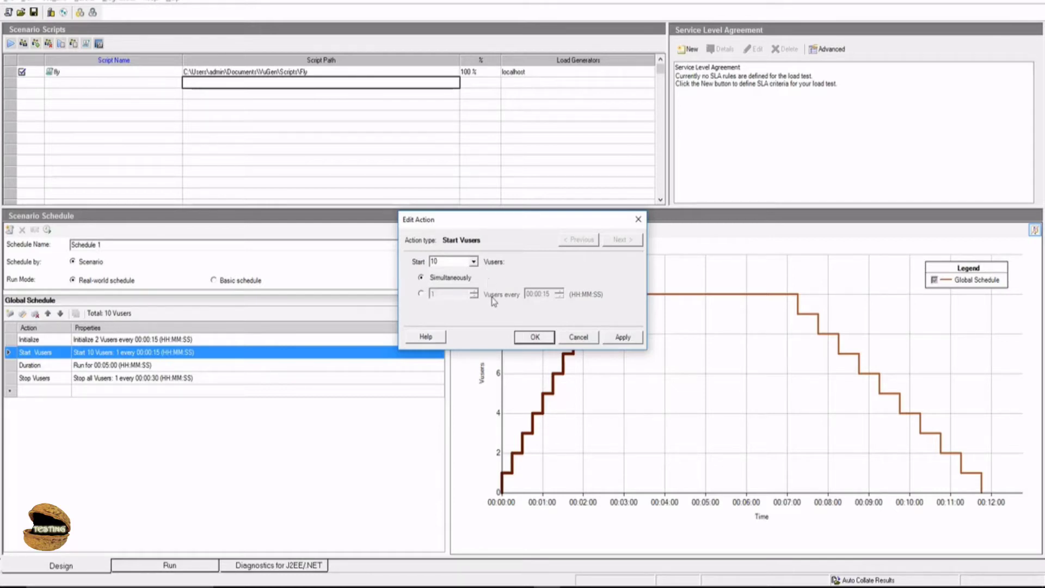
pyautogui.moveTo(443, 250)
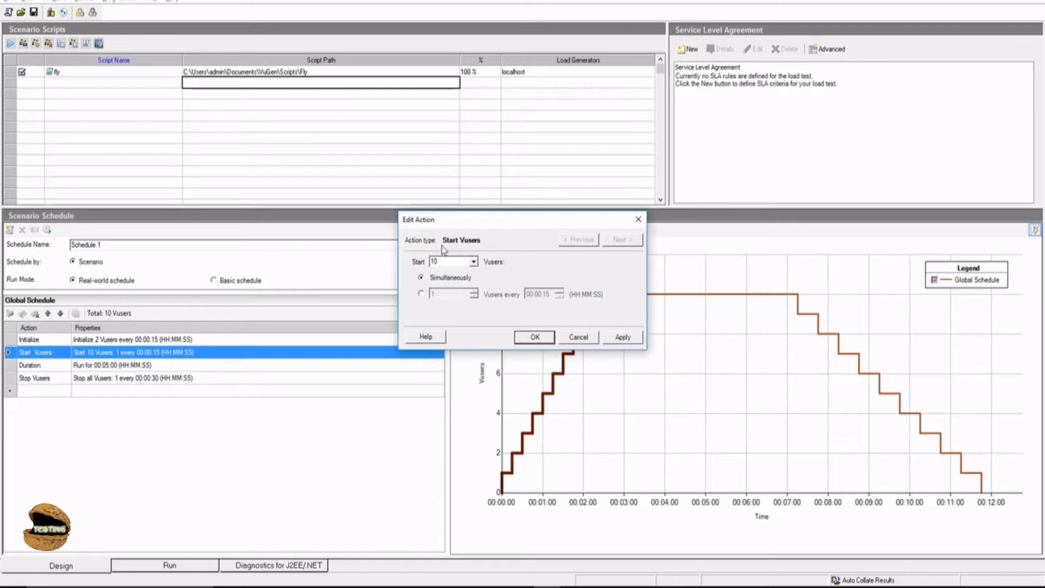
pyautogui.moveTo(474, 276)
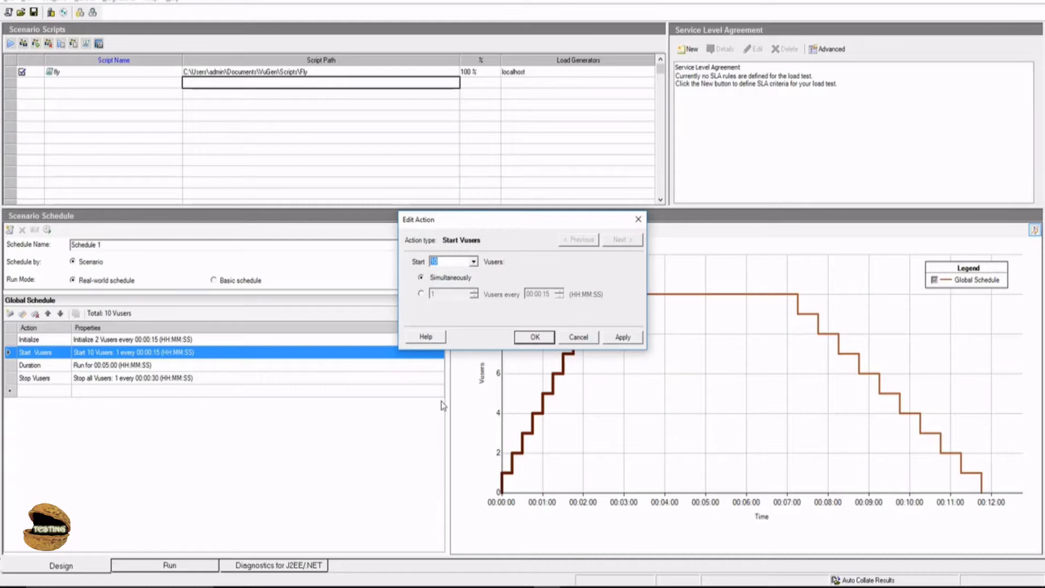
pyautogui.moveTo(440, 242)
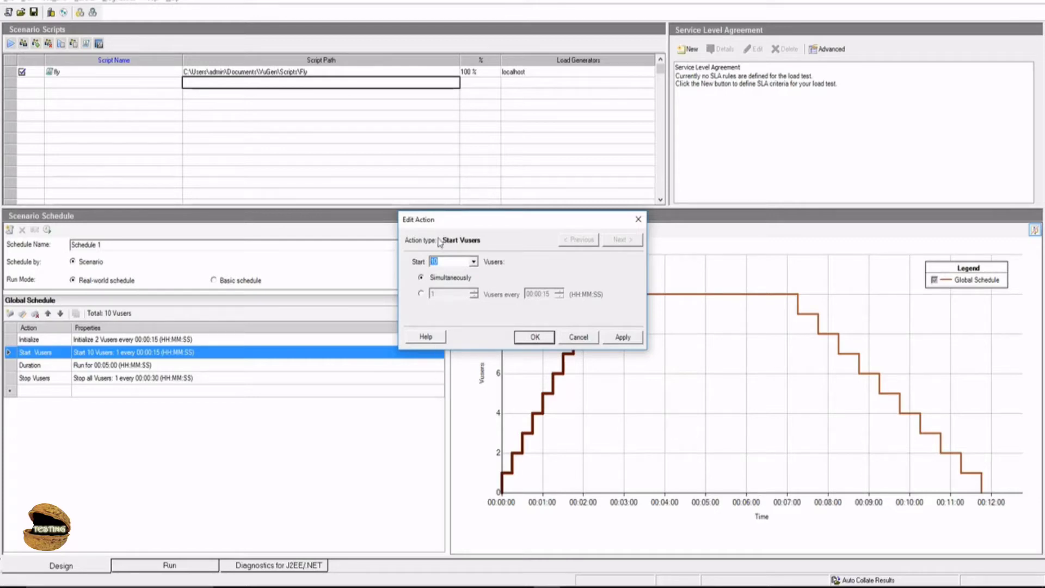
pyautogui.click(622, 337)
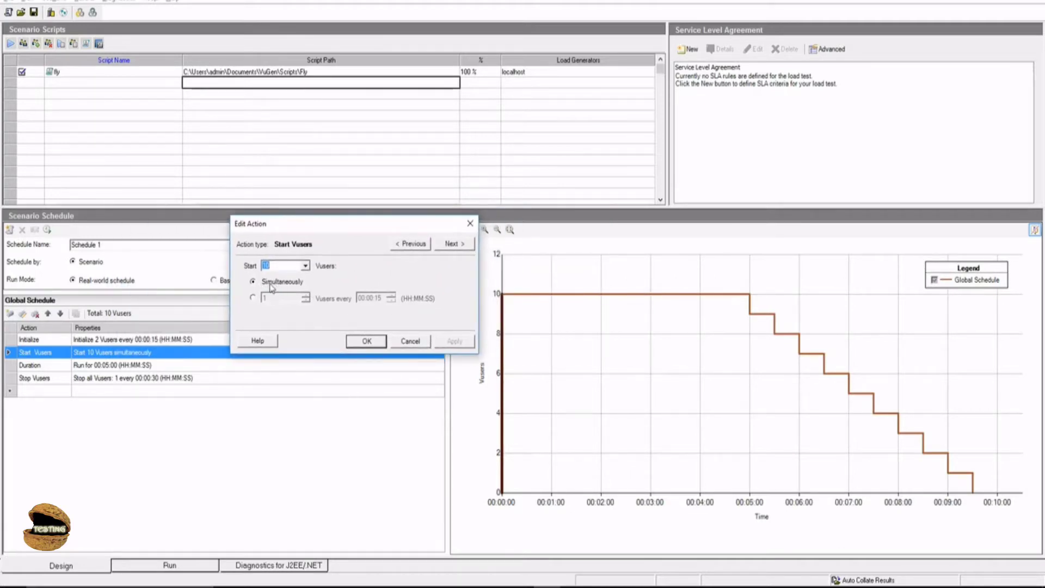
pyautogui.moveTo(446, 239)
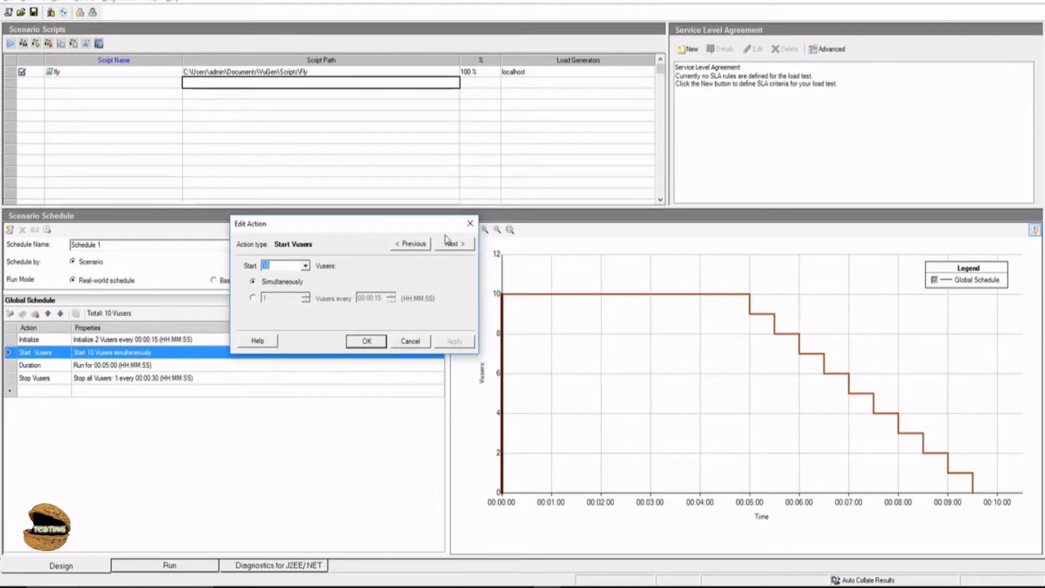
# - Change the run duration from 5 minutes to 3 minutes and apply it
pyautogui.click(453, 243)
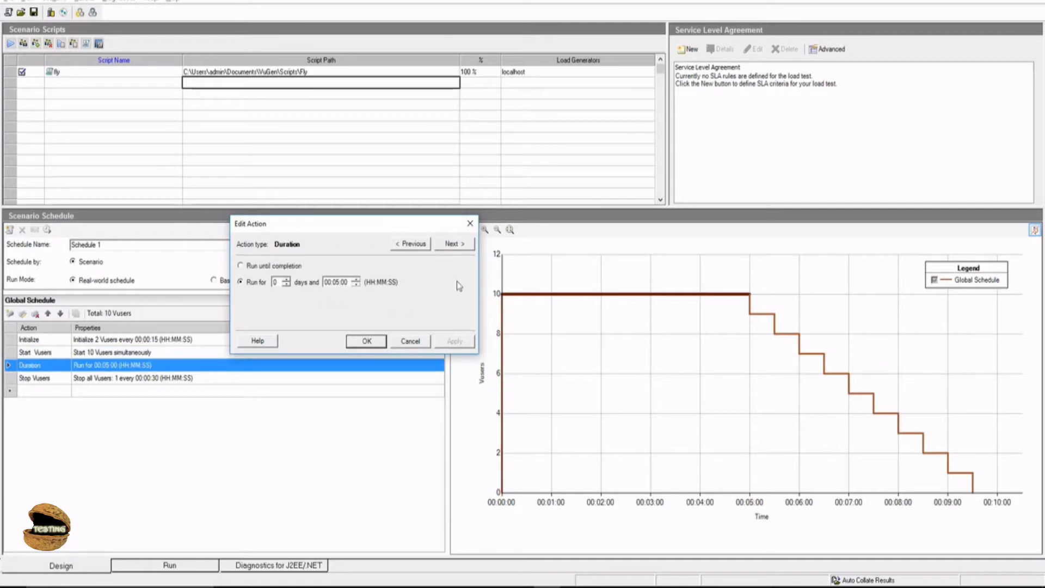
pyautogui.moveTo(738, 298)
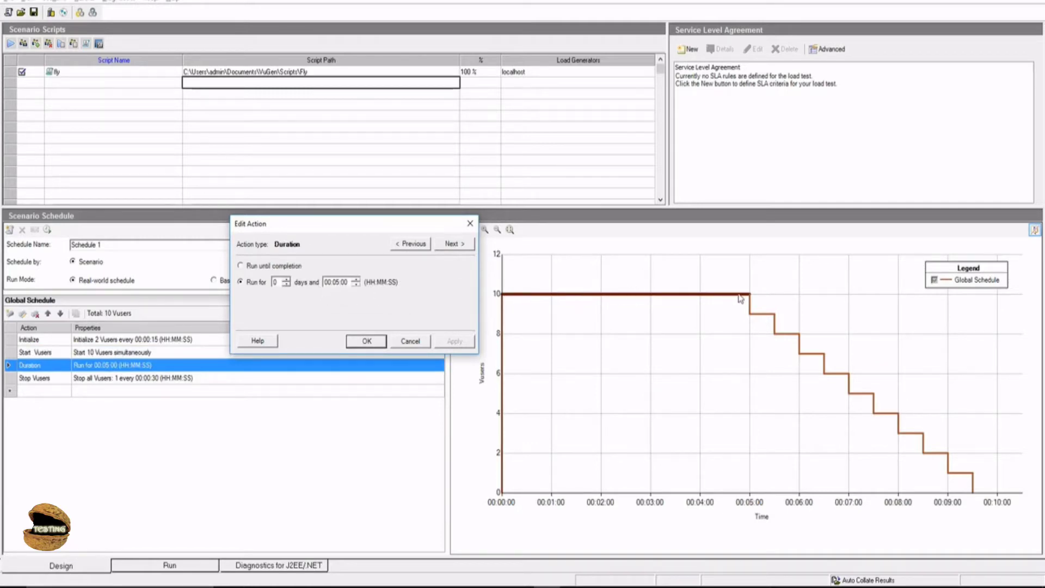
pyautogui.moveTo(332, 300)
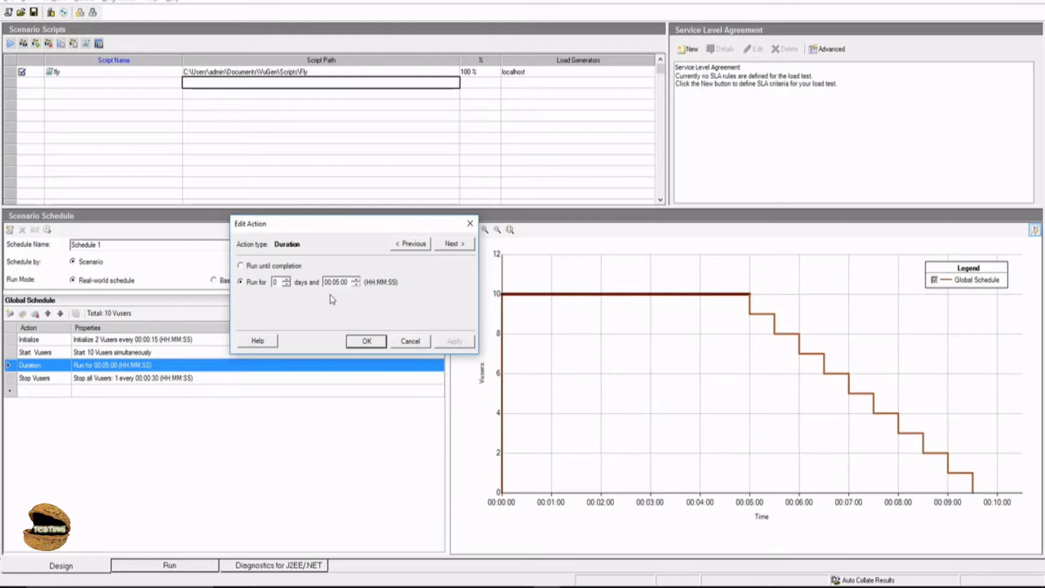
pyautogui.moveTo(612, 307)
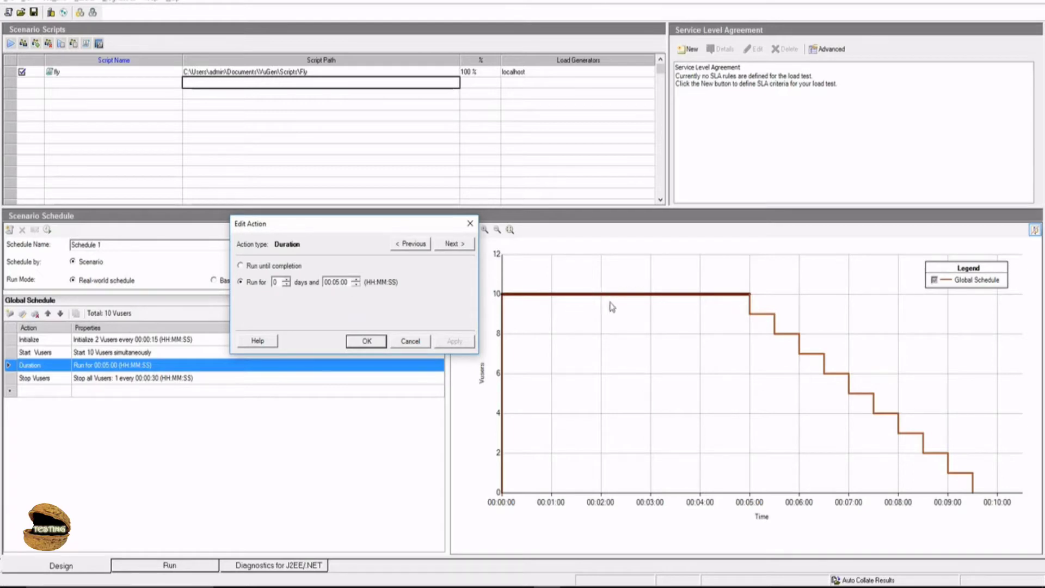
pyautogui.moveTo(602, 301)
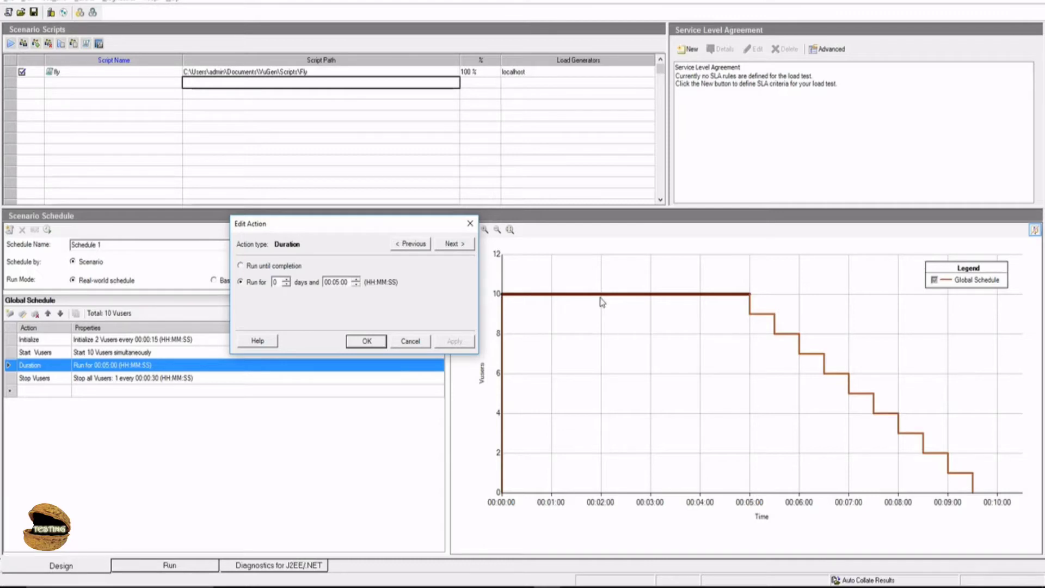
pyautogui.moveTo(338, 287)
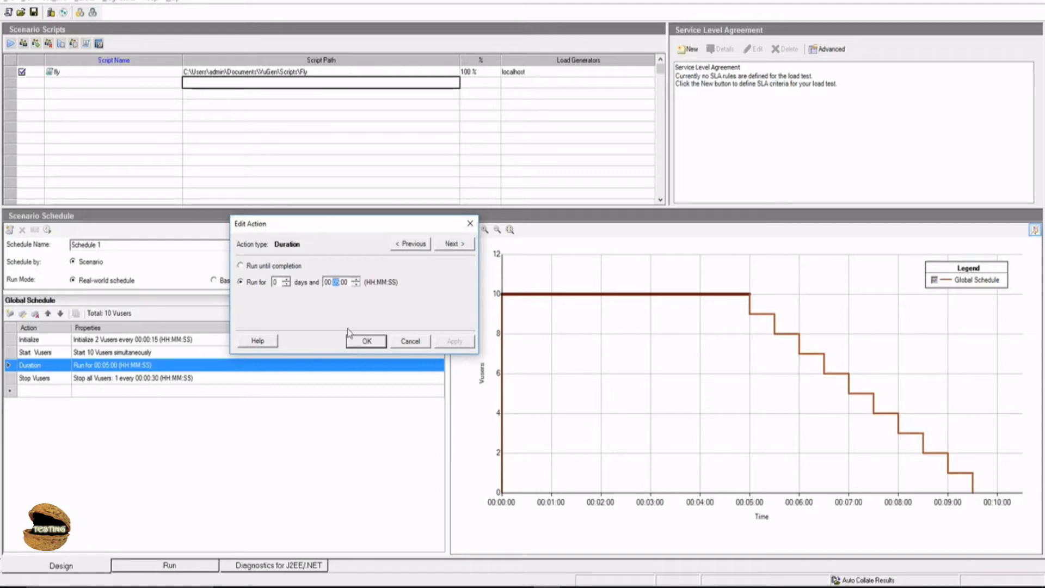
pyautogui.moveTo(346, 321)
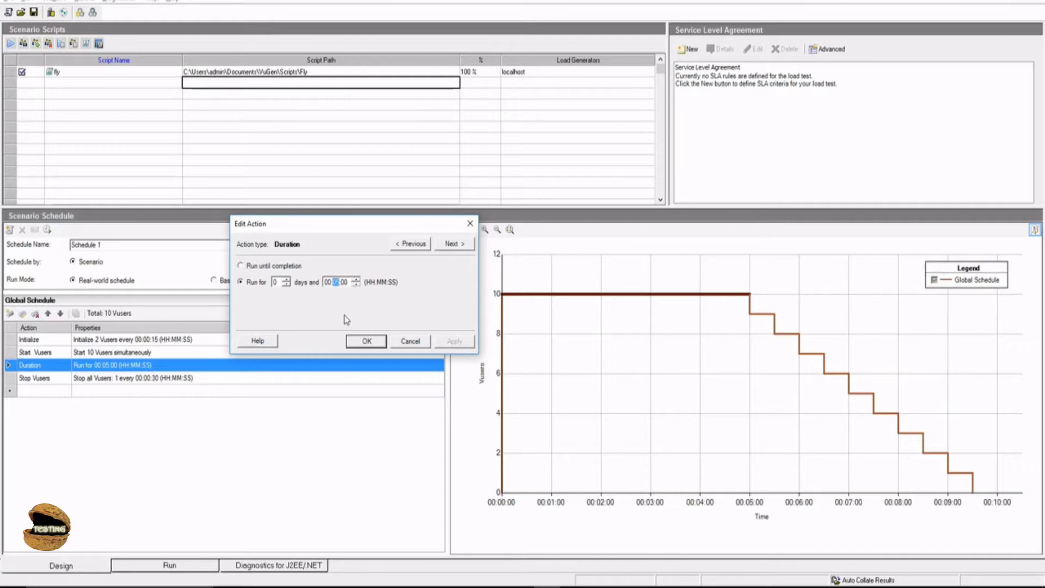
pyautogui.click(357, 282)
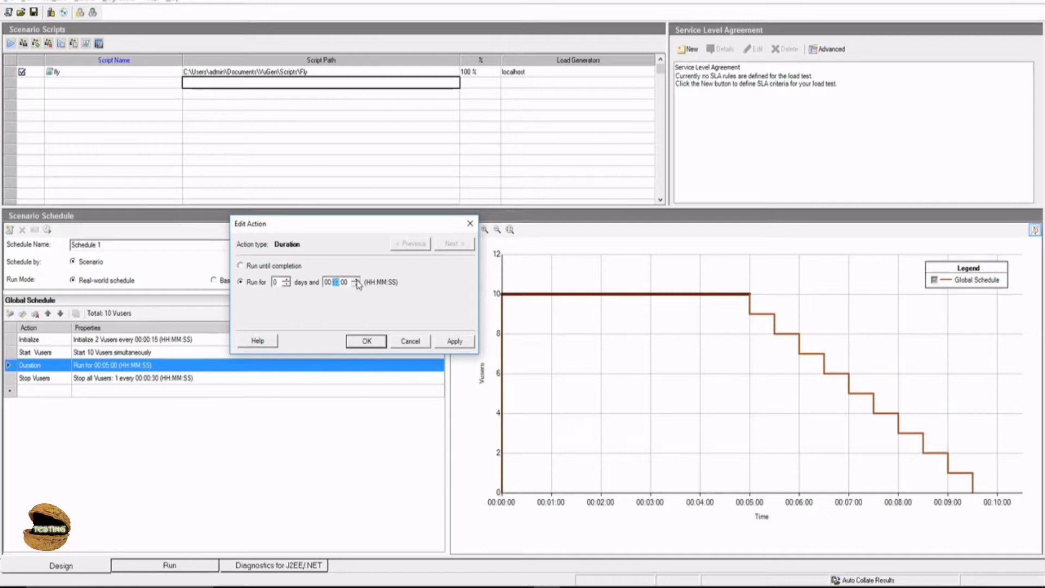
pyautogui.moveTo(418, 296)
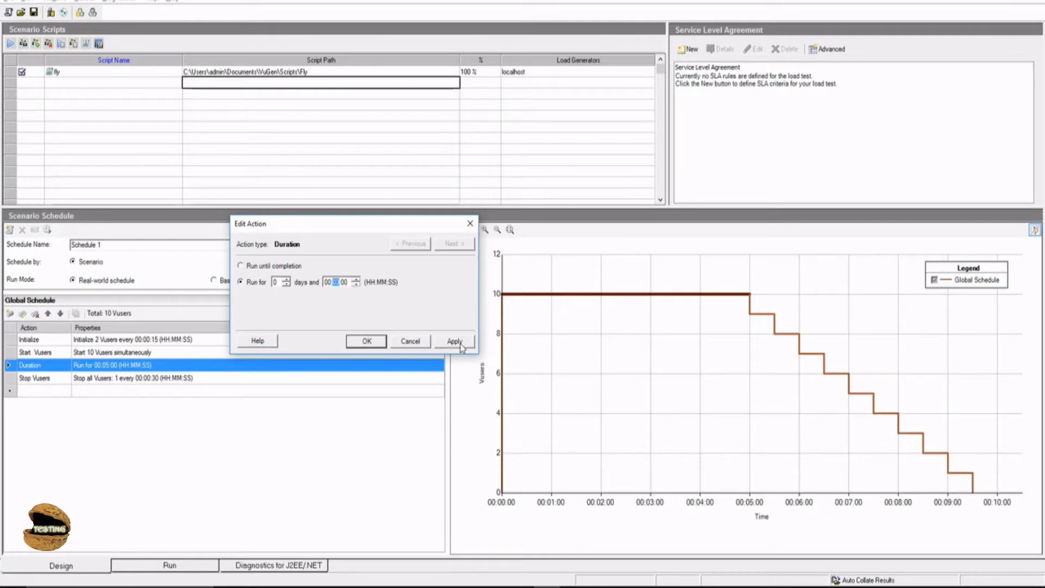
pyautogui.click(453, 243)
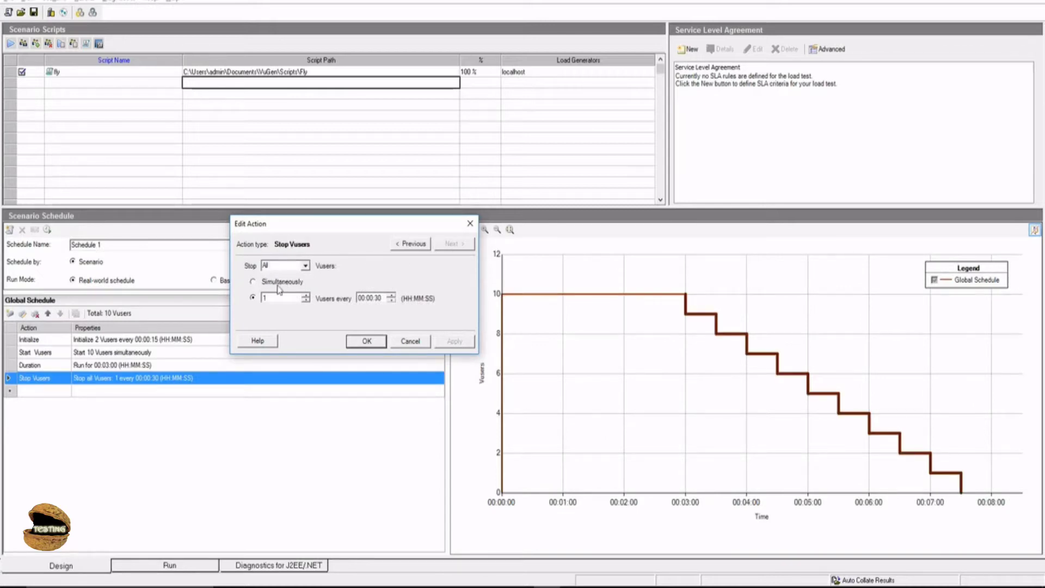
# - Set Stop Vusers to stop 5 Vusers every 00:00:30 and confirm
pyautogui.click(278, 298)
pyautogui.write('5')
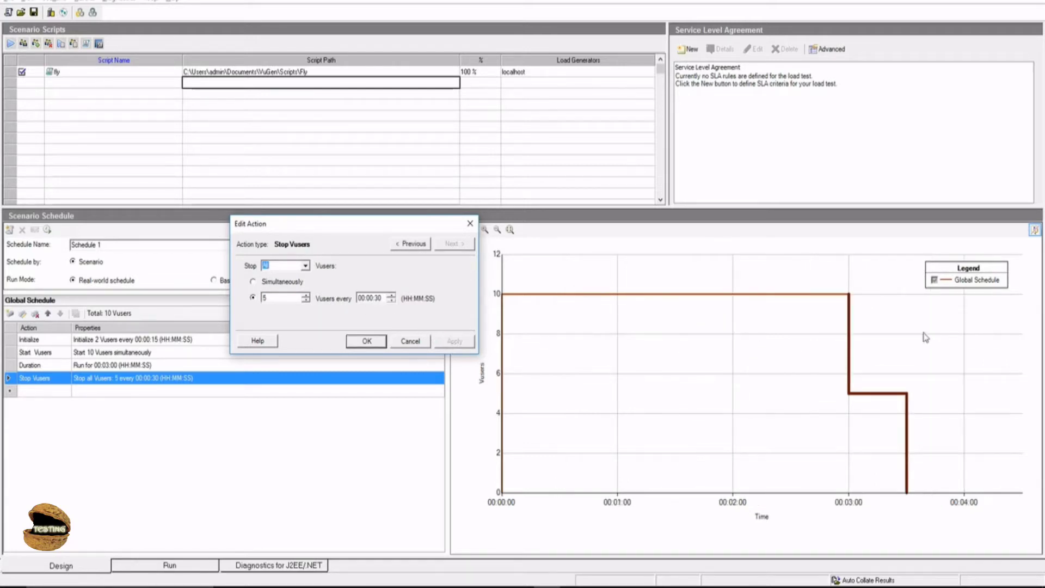
pyautogui.moveTo(612, 326)
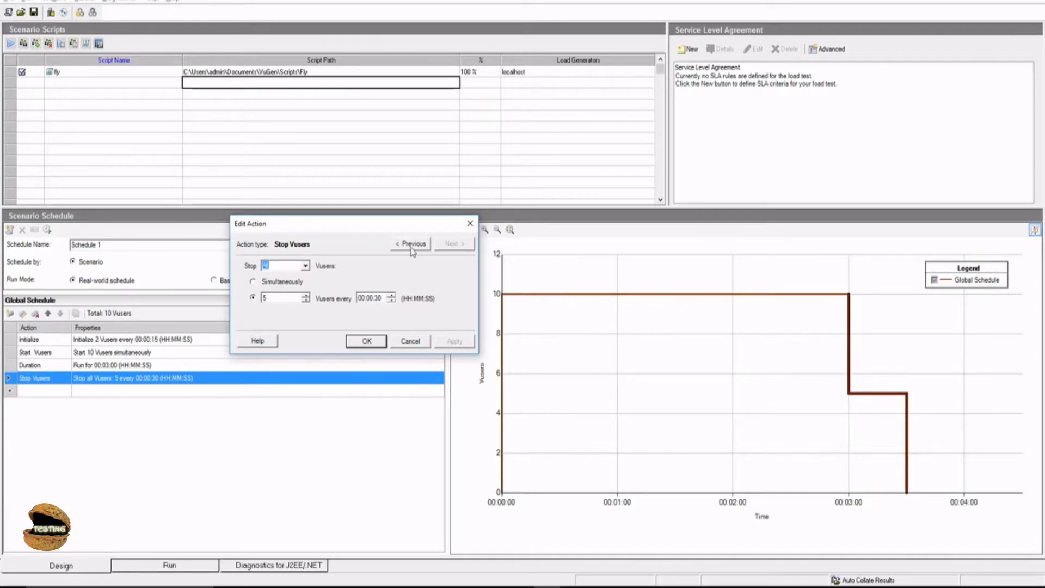
pyautogui.click(365, 341)
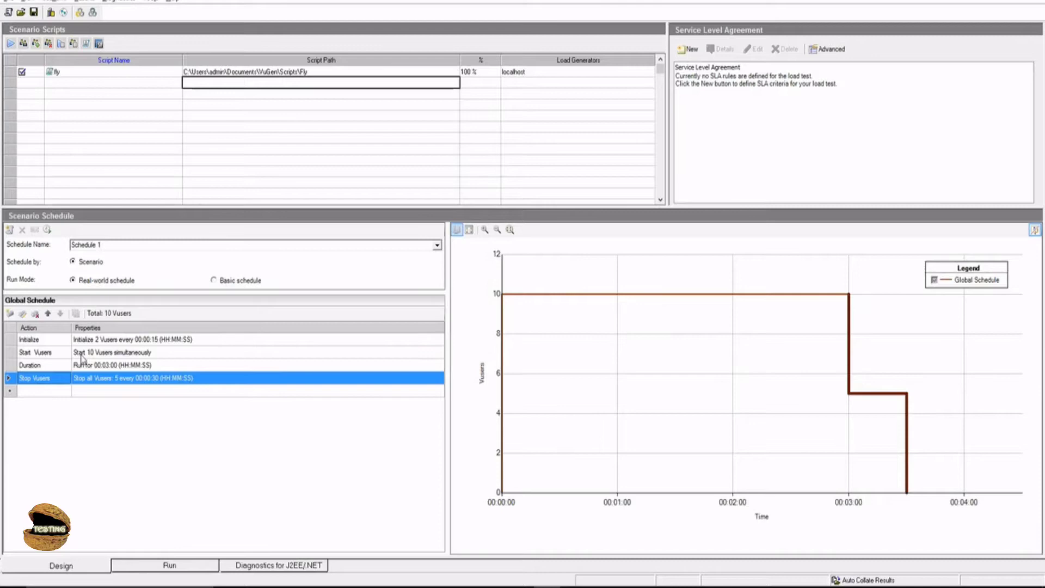
pyautogui.moveTo(147, 343)
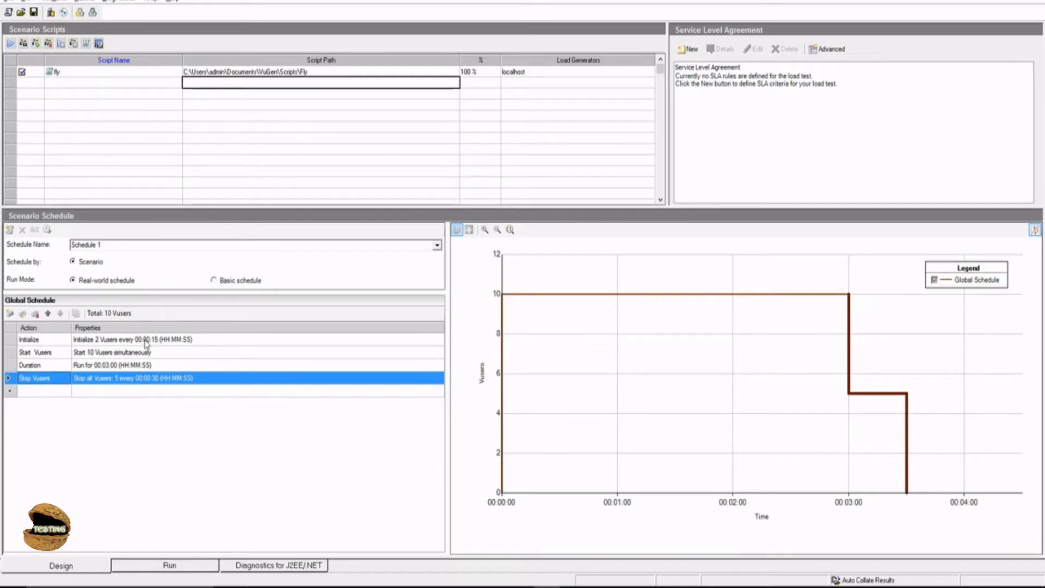
pyautogui.moveTo(81, 358)
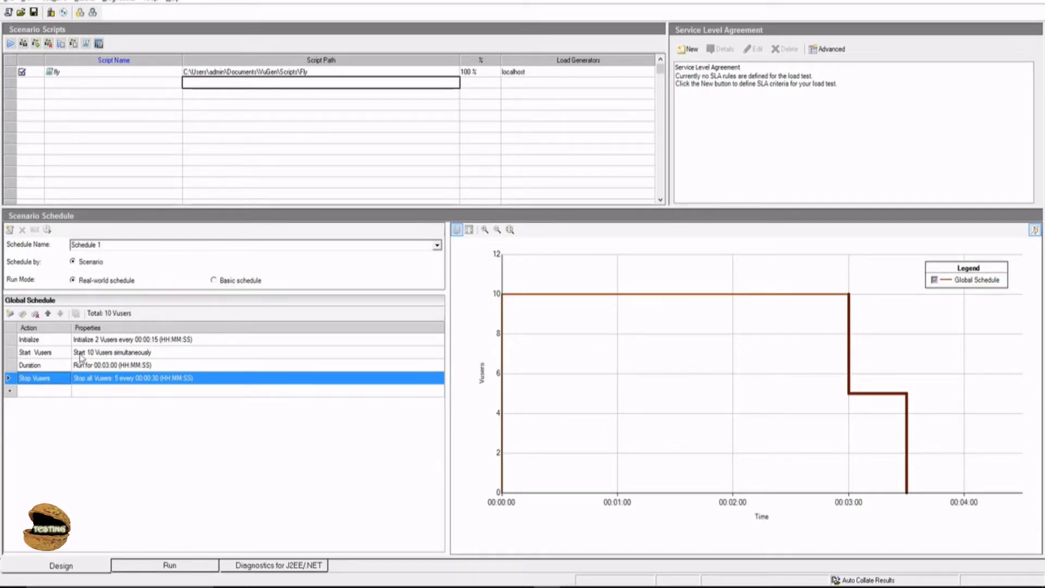
pyautogui.moveTo(152, 360)
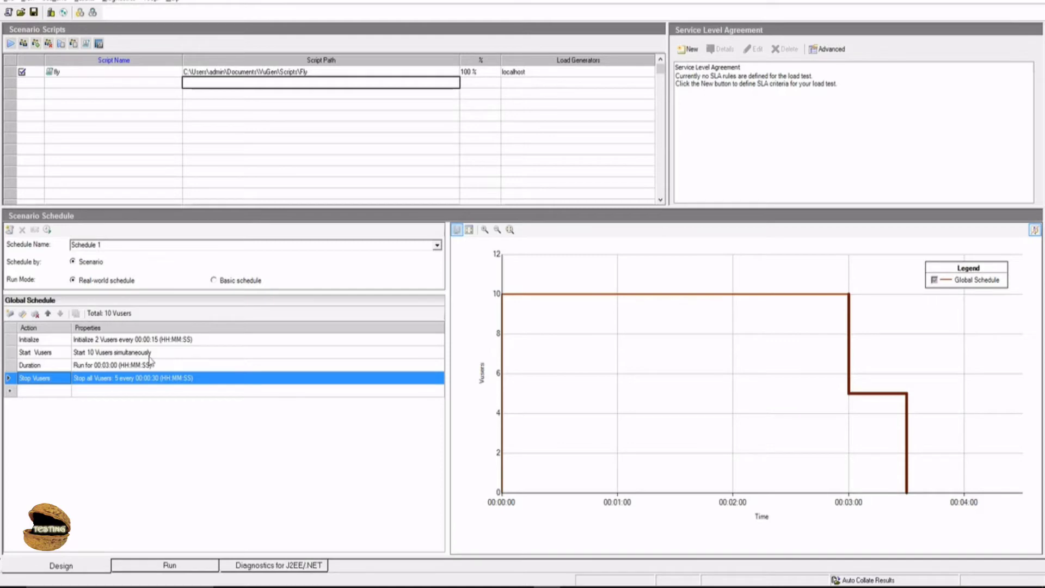
pyautogui.moveTo(82, 385)
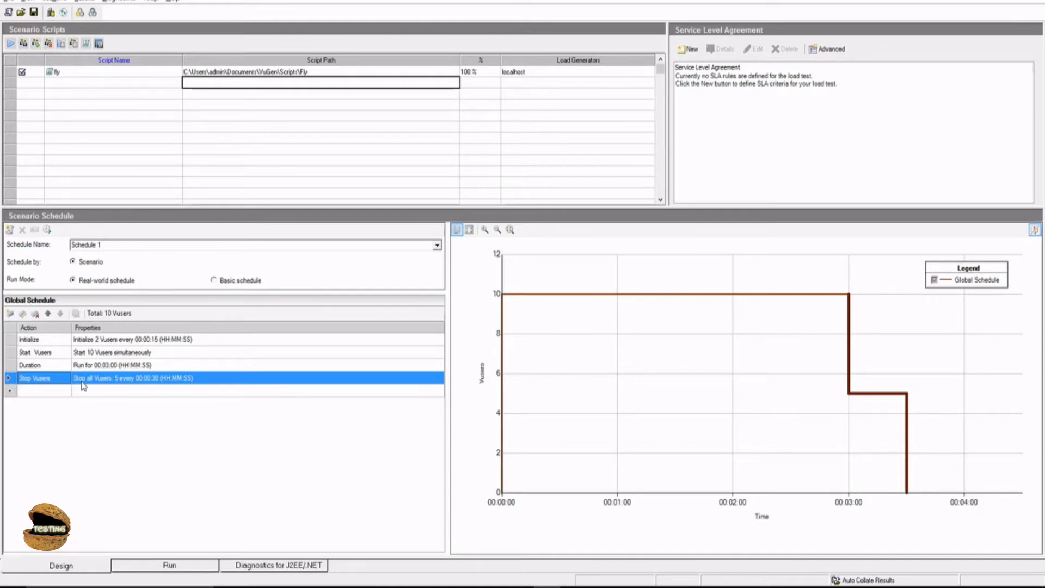
pyautogui.moveTo(128, 383)
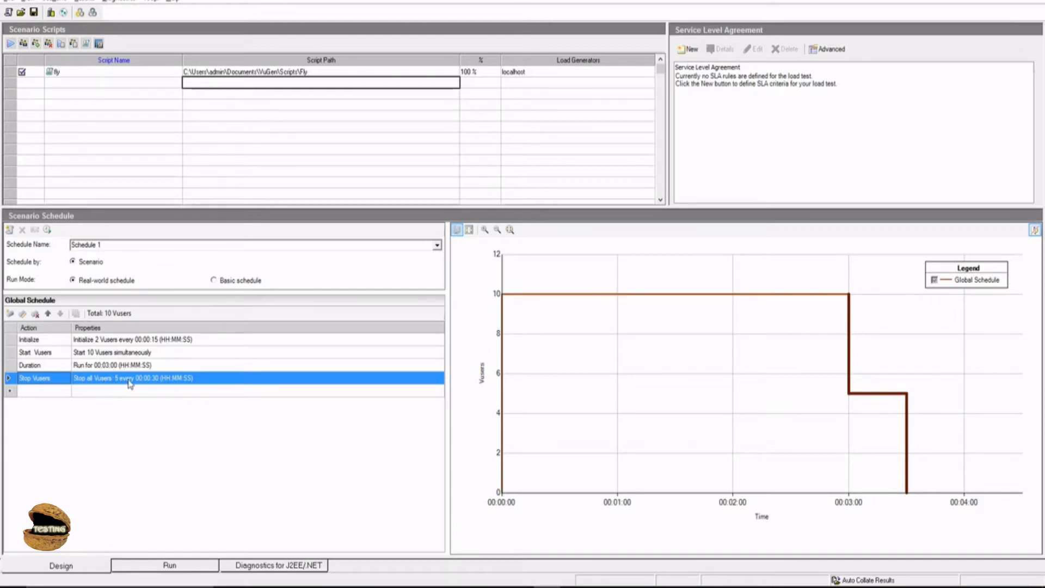
pyautogui.moveTo(714, 364)
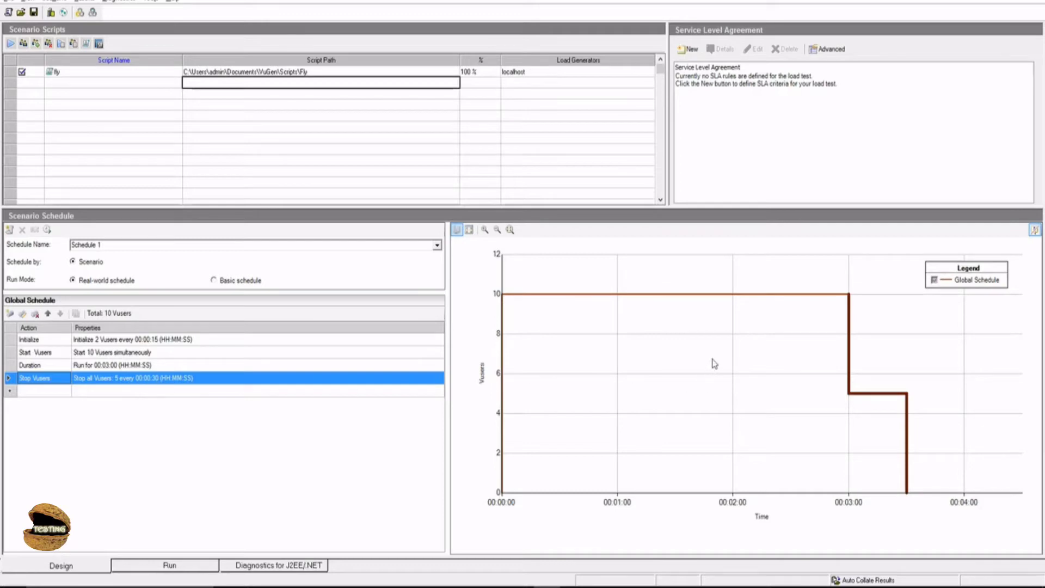
pyautogui.moveTo(346, 454)
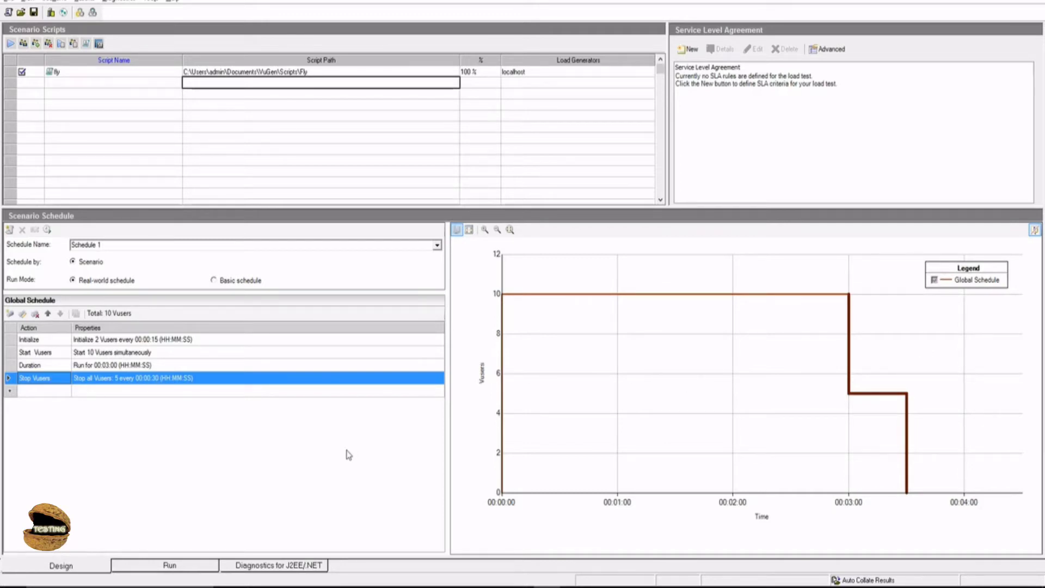
pyautogui.moveTo(257, 512)
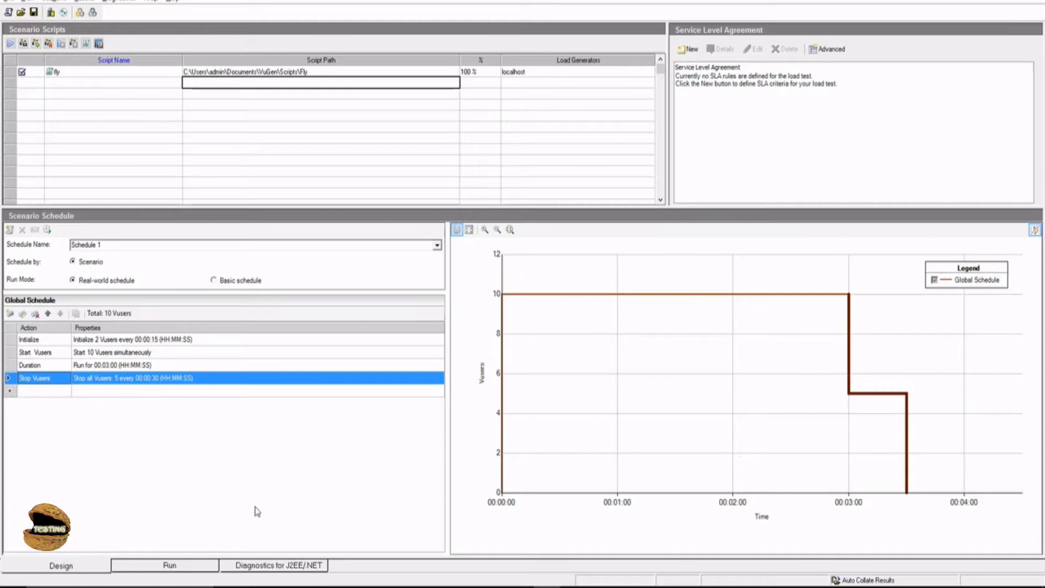
pyautogui.moveTo(186, 569)
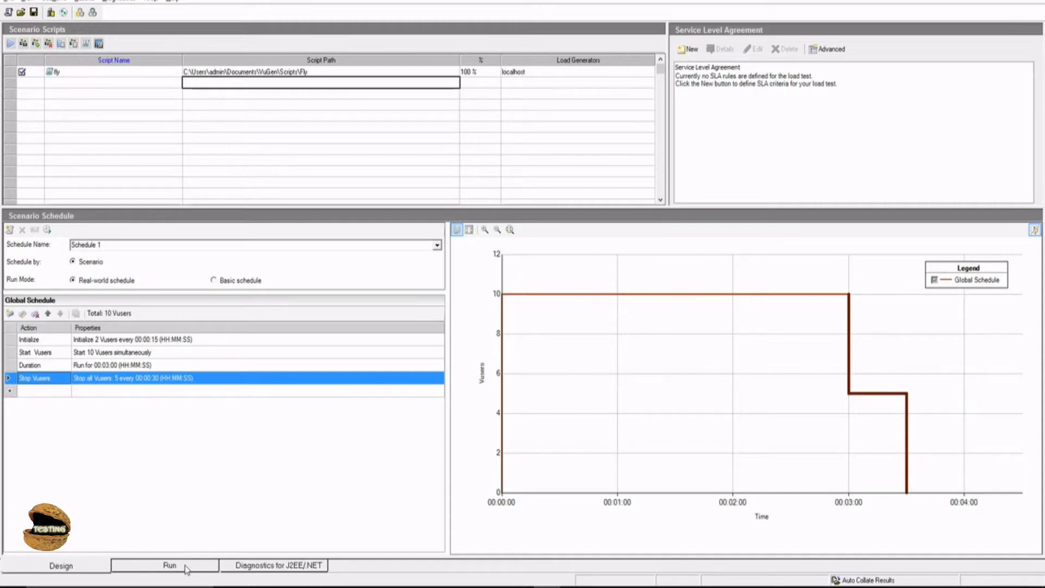
# - Show the Run monitor and reset the scenario so all 10 Vusers read Down
pyautogui.click(168, 565)
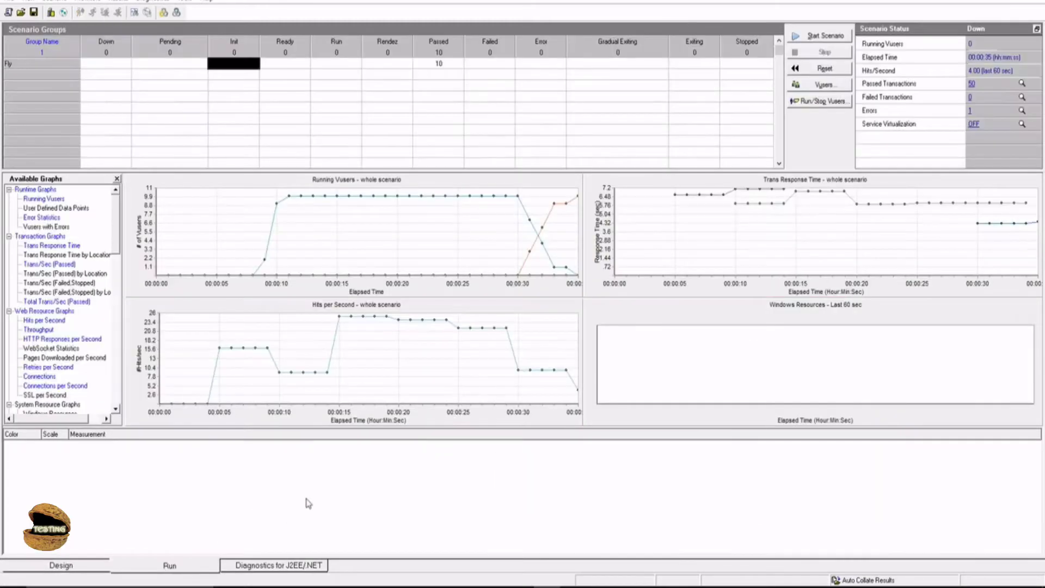
pyautogui.moveTo(314, 500)
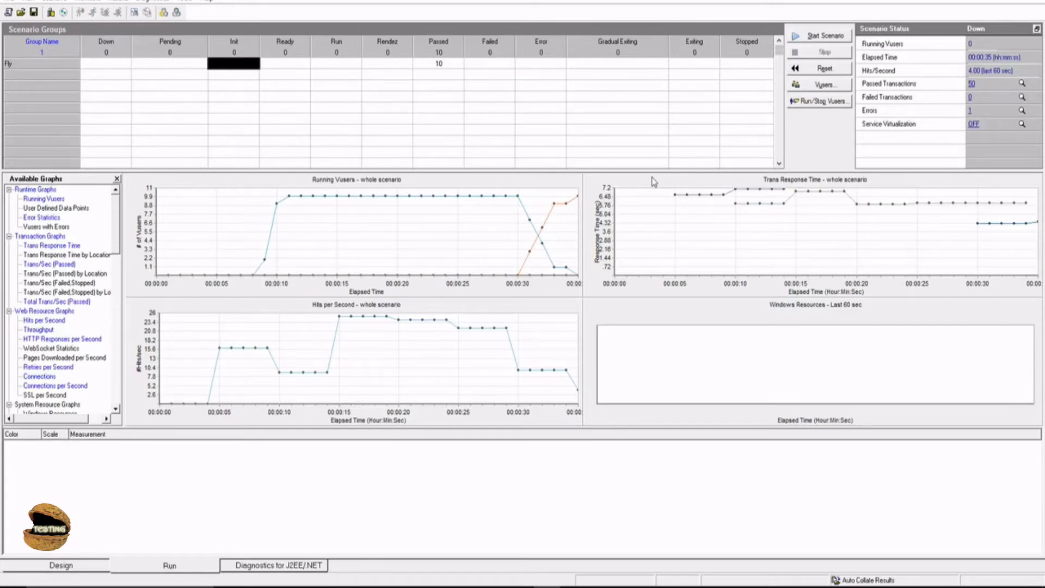
pyautogui.moveTo(646, 164)
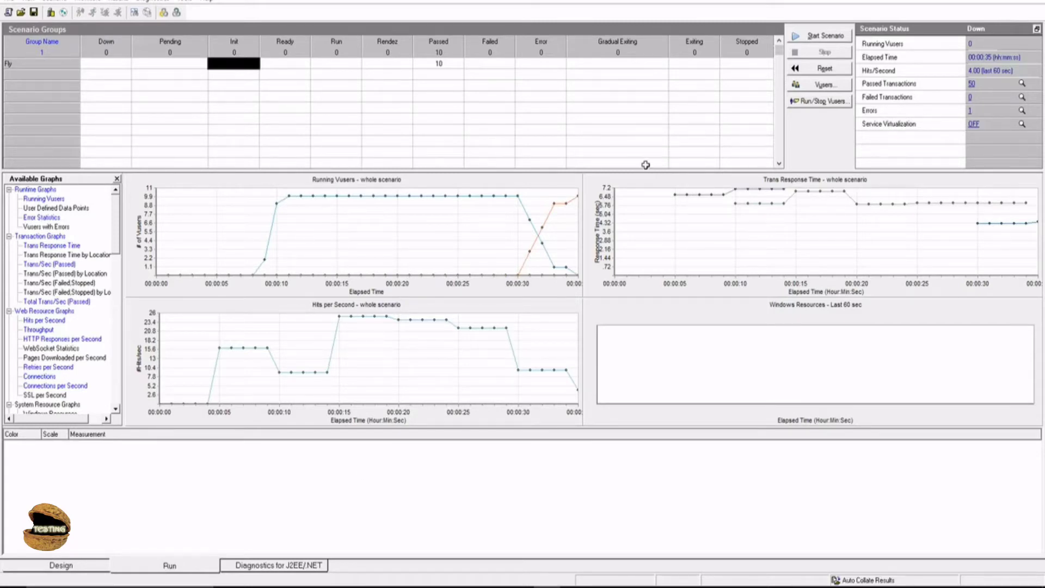
pyautogui.click(439, 63)
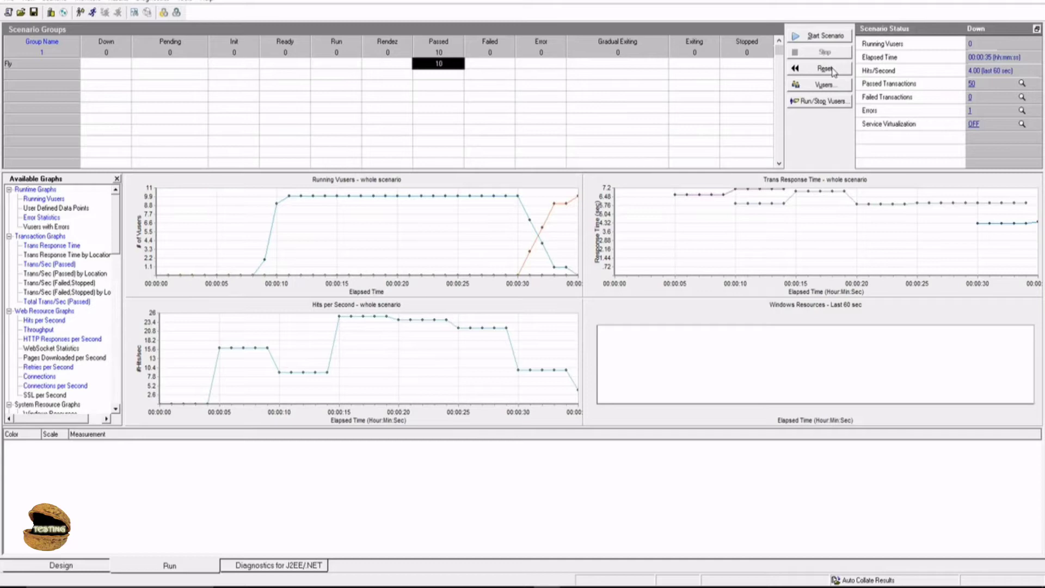
pyautogui.click(824, 69)
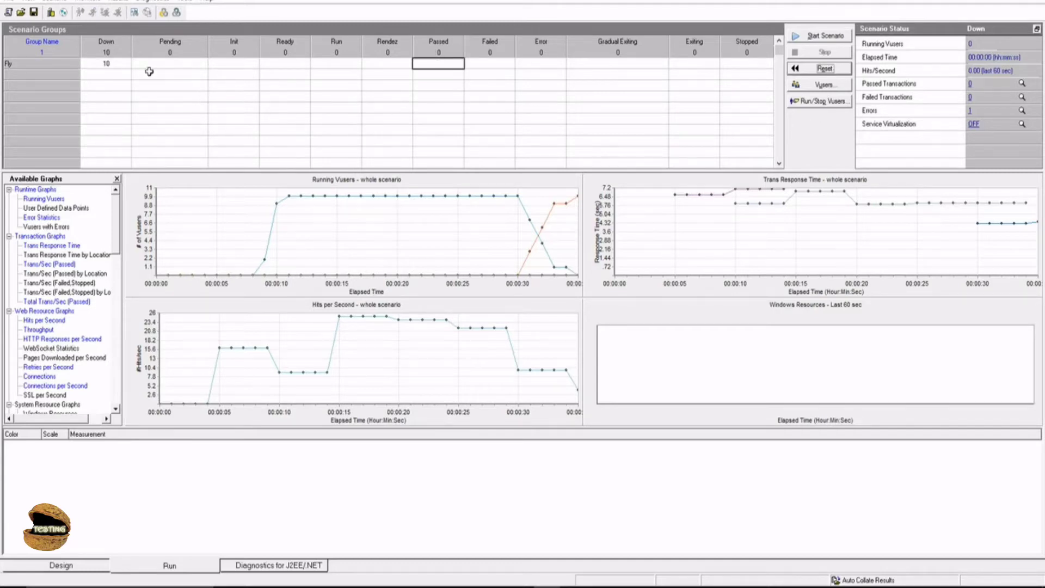
pyautogui.moveTo(700, 82)
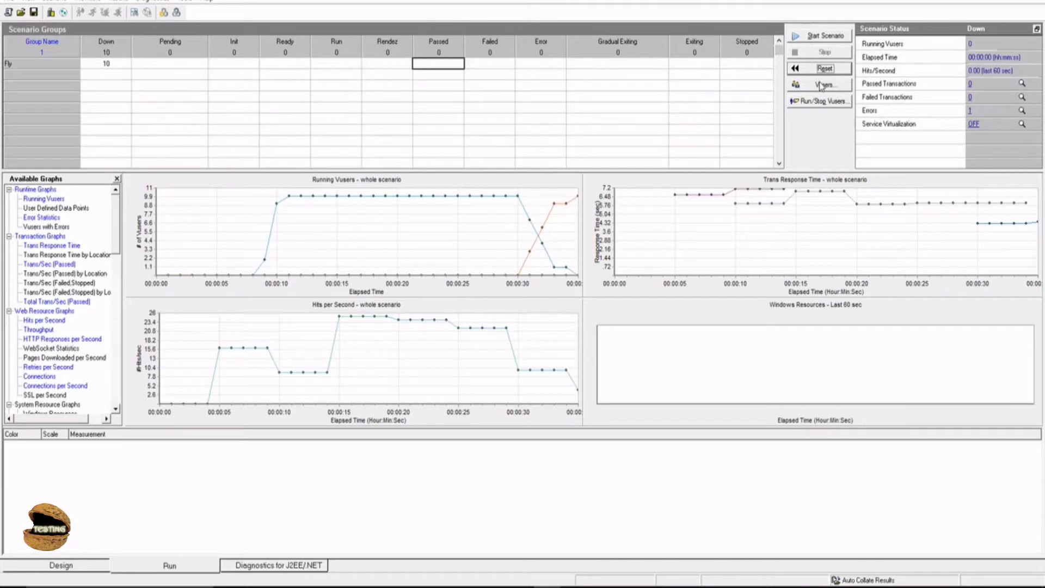
# - List the 10 Fly Vusers on localhost in the Vusers window
pyautogui.click(825, 85)
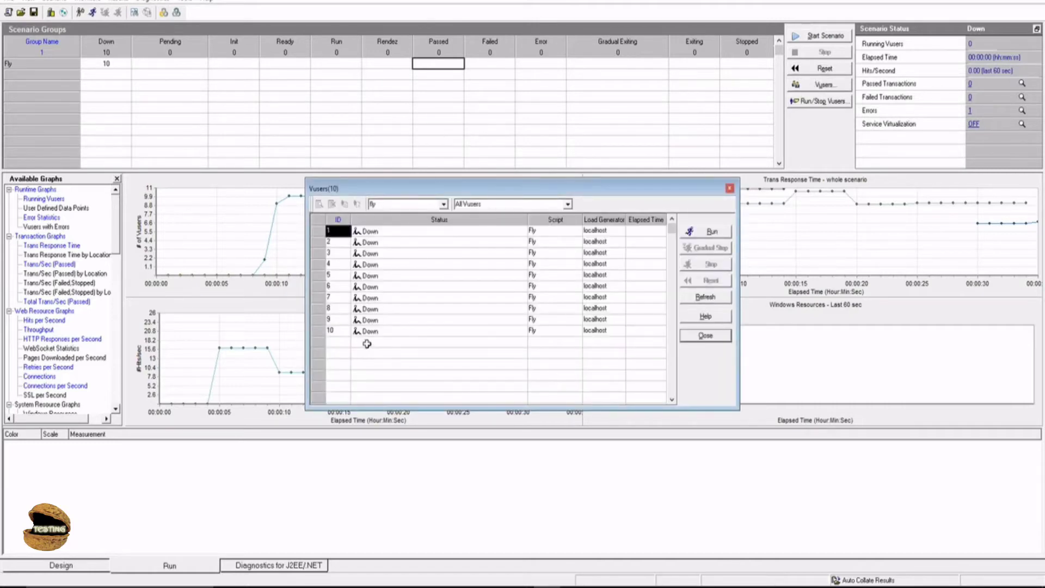
pyautogui.moveTo(473, 193)
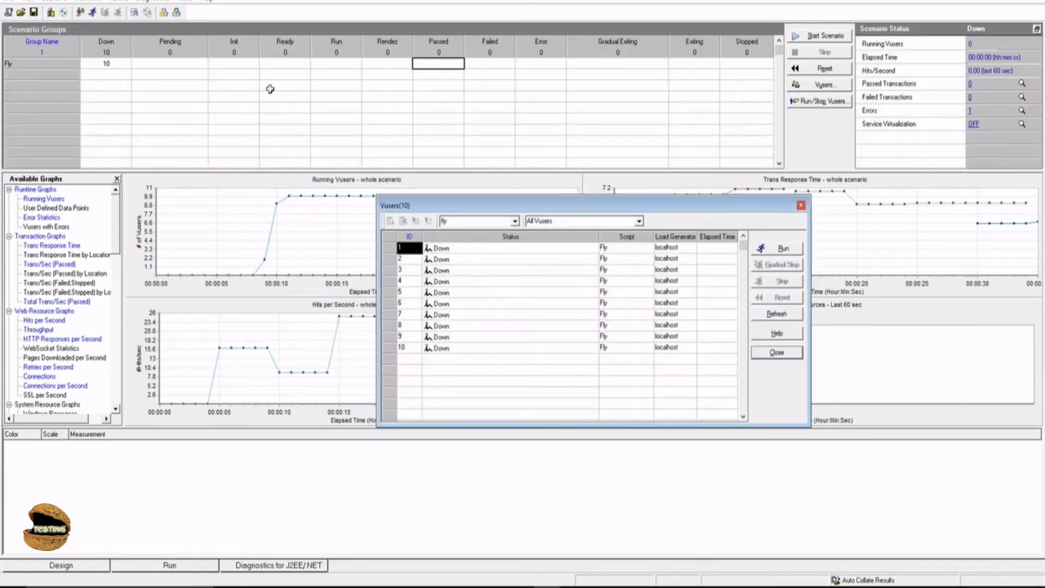
pyautogui.moveTo(819, 41)
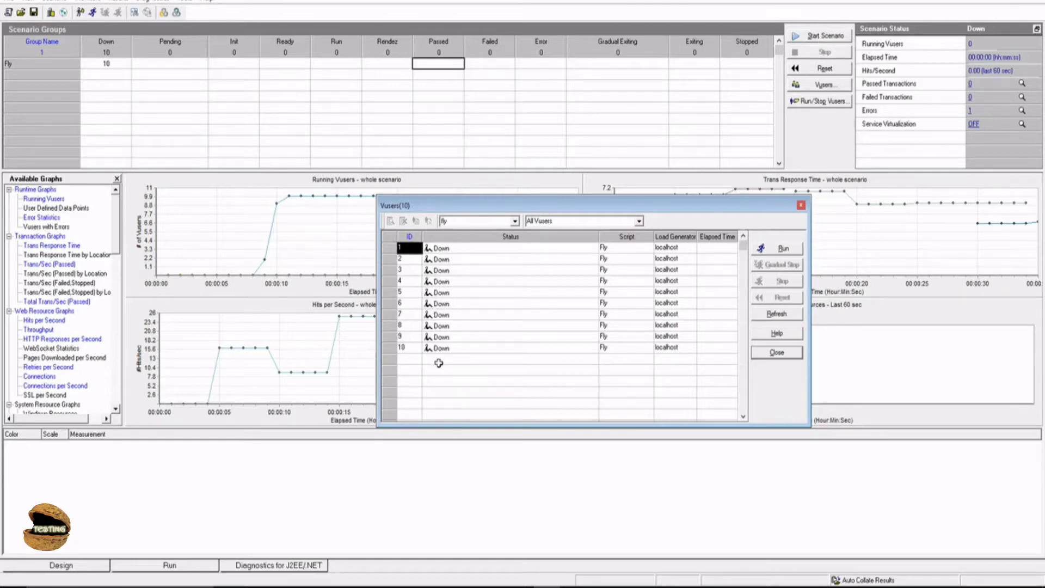
pyautogui.moveTo(142, 68)
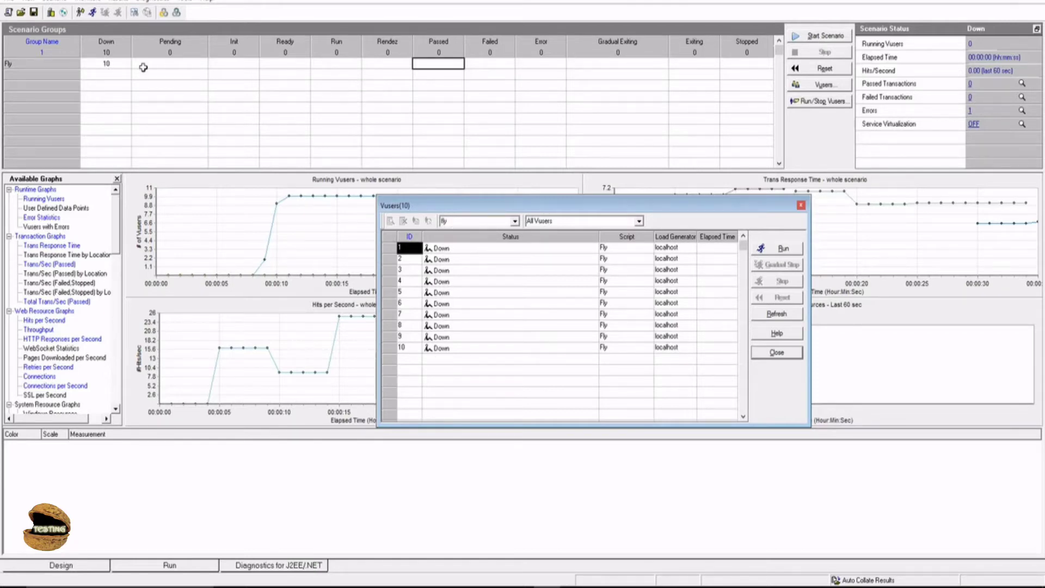
pyautogui.moveTo(843, 52)
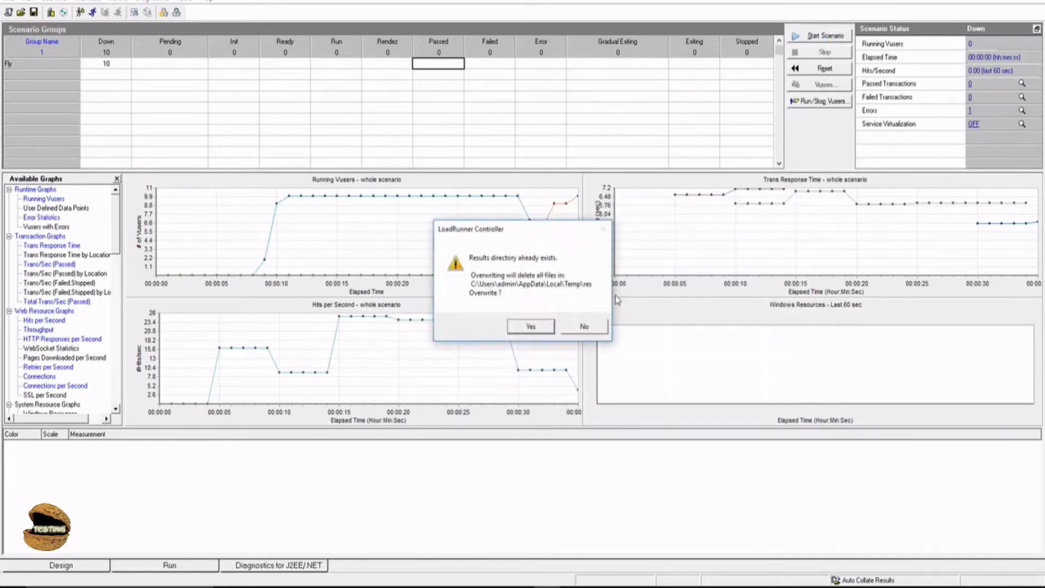
# - Overwrite the old results directory and start running all 10 Fly Vusers
pyautogui.click(530, 325)
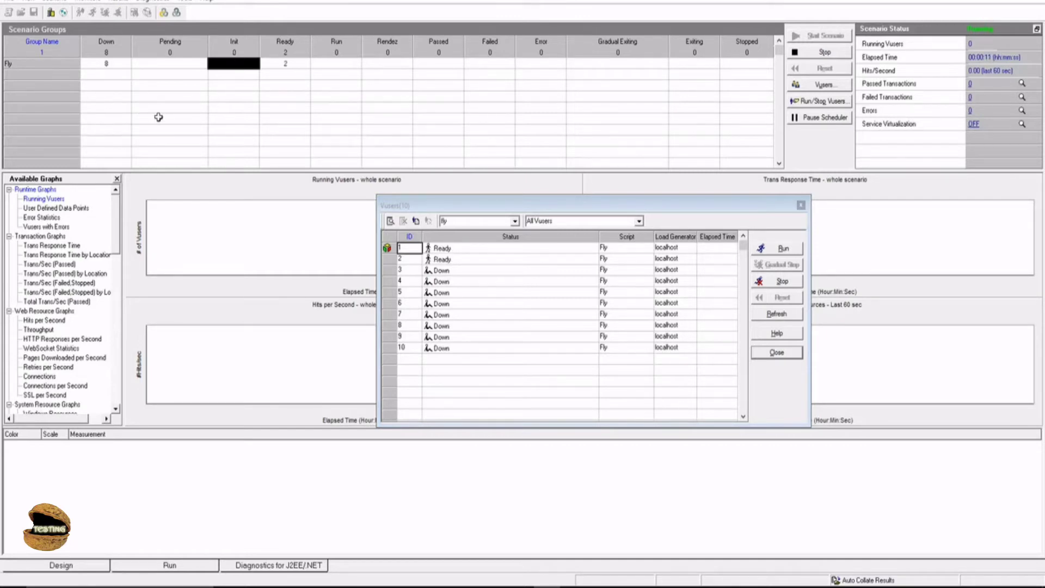
pyautogui.moveTo(261, 73)
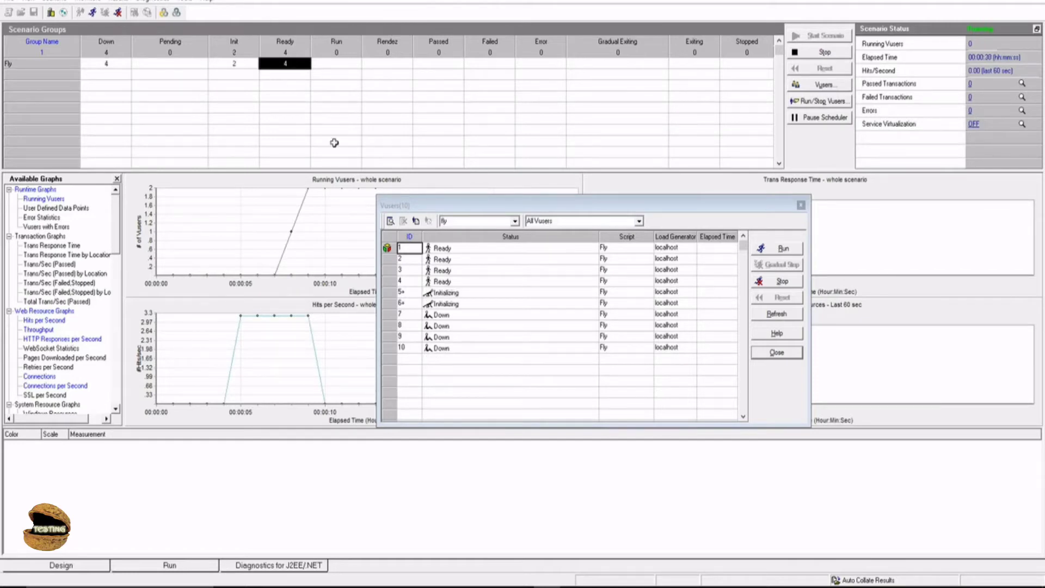
pyautogui.moveTo(353, 69)
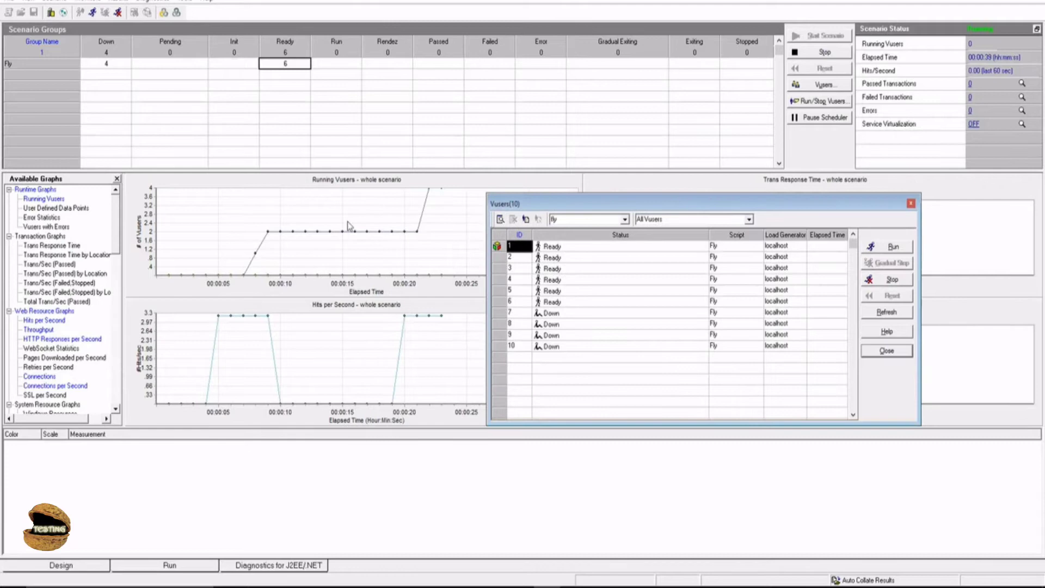
pyautogui.moveTo(295, 269)
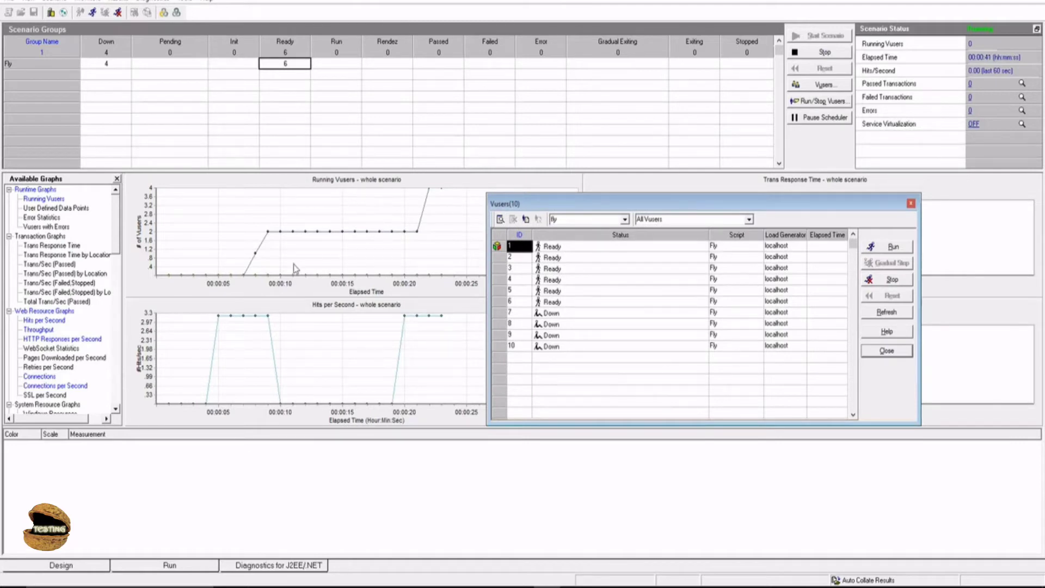
pyautogui.moveTo(398, 320)
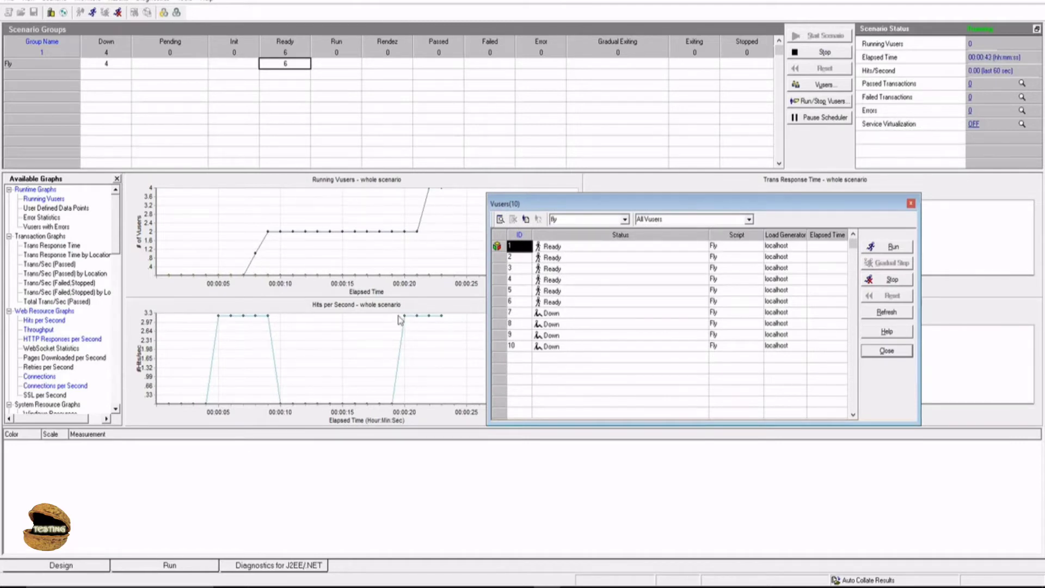
pyautogui.moveTo(726, 215)
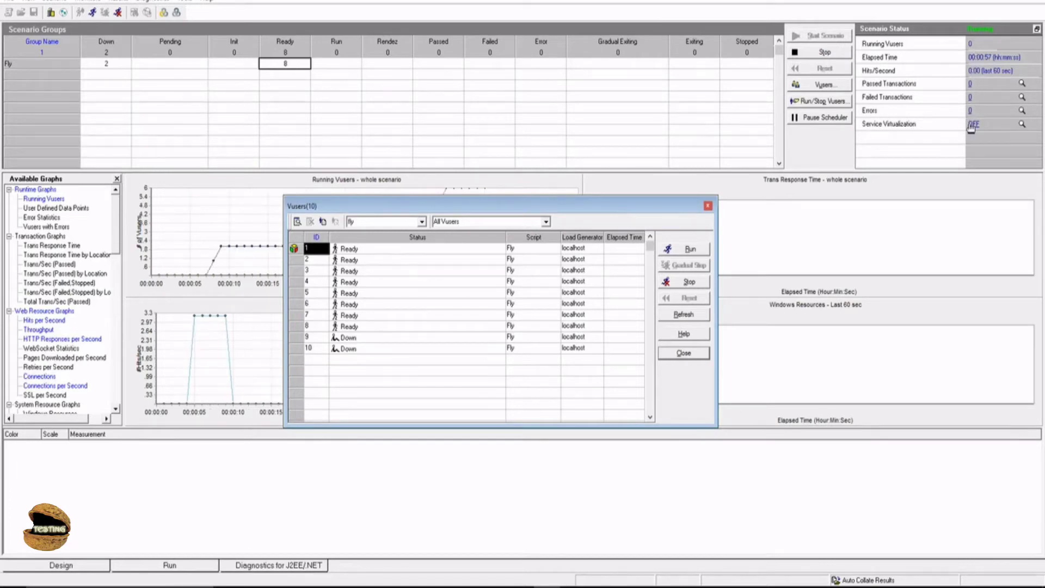
pyautogui.moveTo(587, 215)
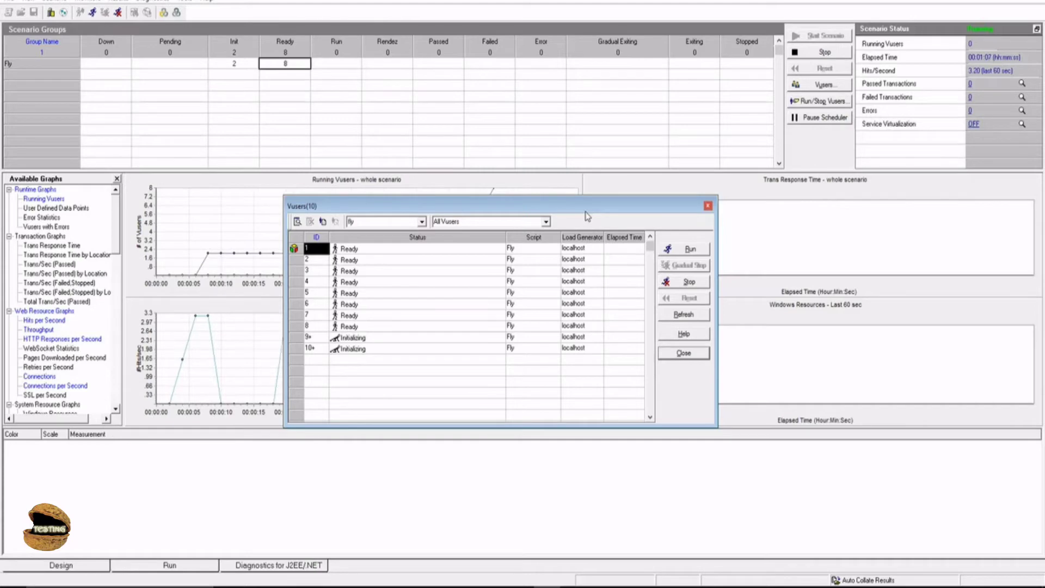
pyautogui.click(690, 249)
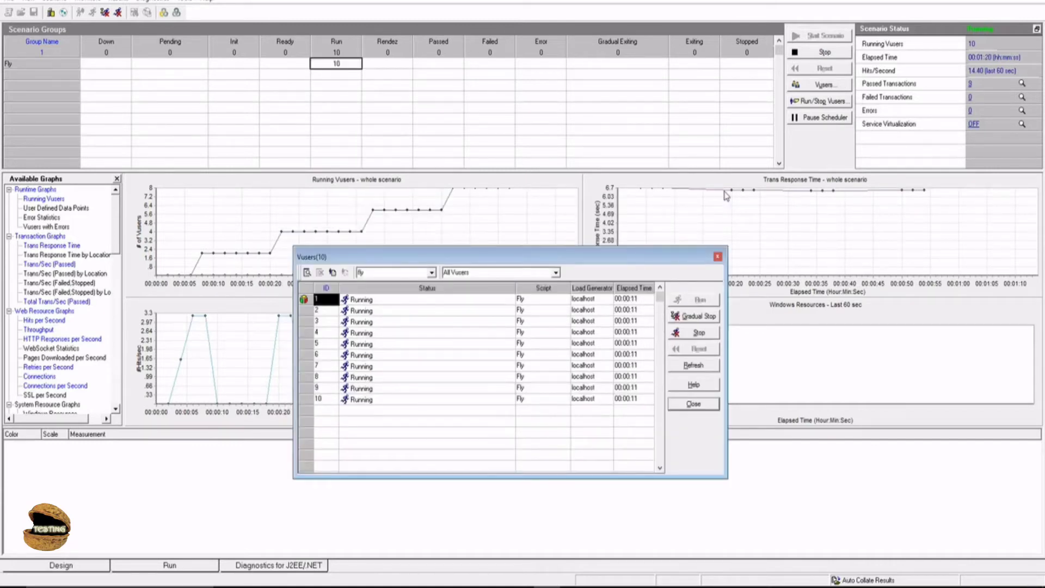
pyautogui.moveTo(678, 196)
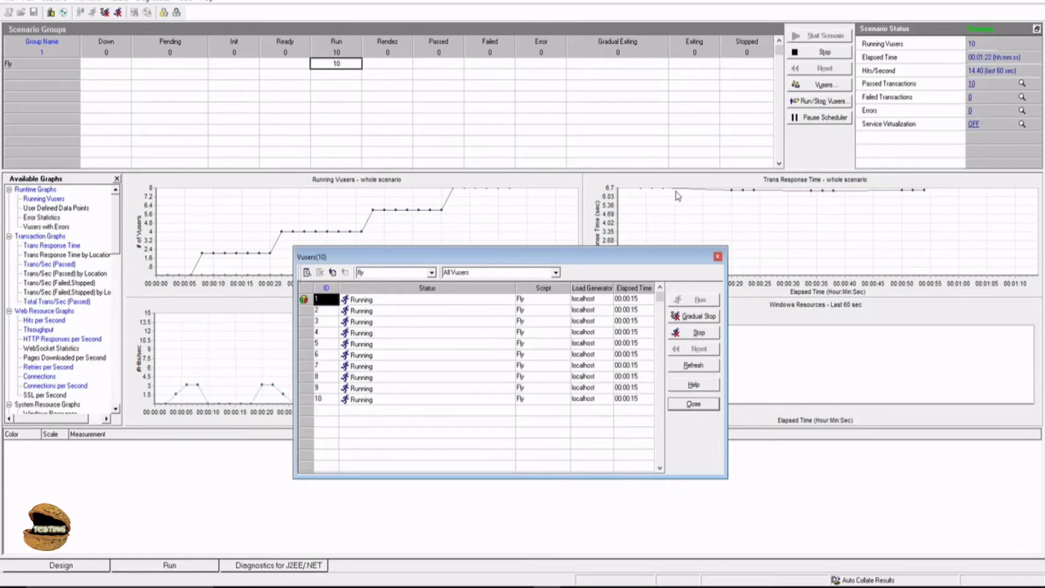
pyautogui.moveTo(845, 195)
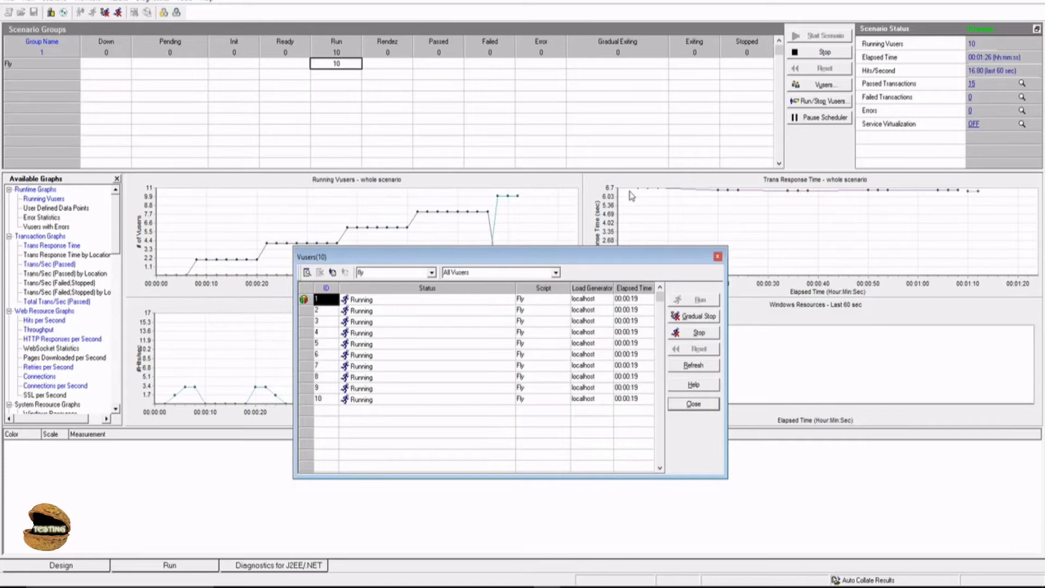
pyautogui.moveTo(974, 198)
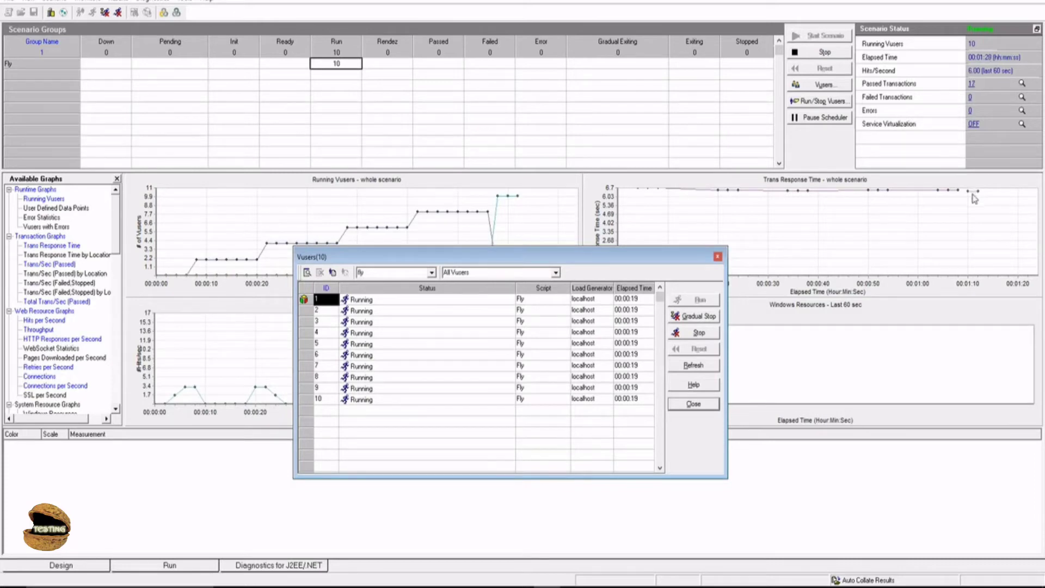
pyautogui.moveTo(763, 199)
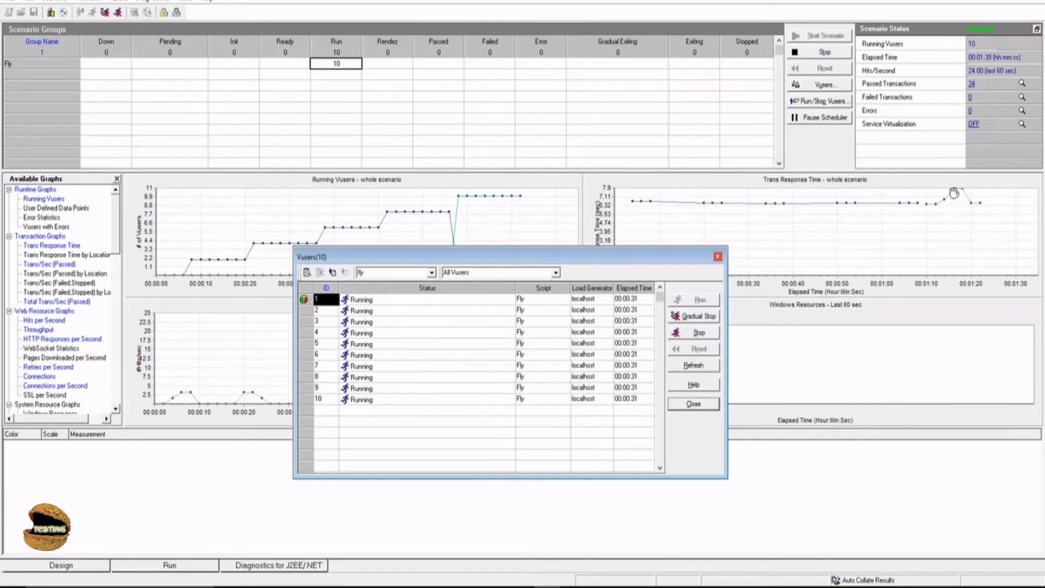
pyautogui.moveTo(983, 209)
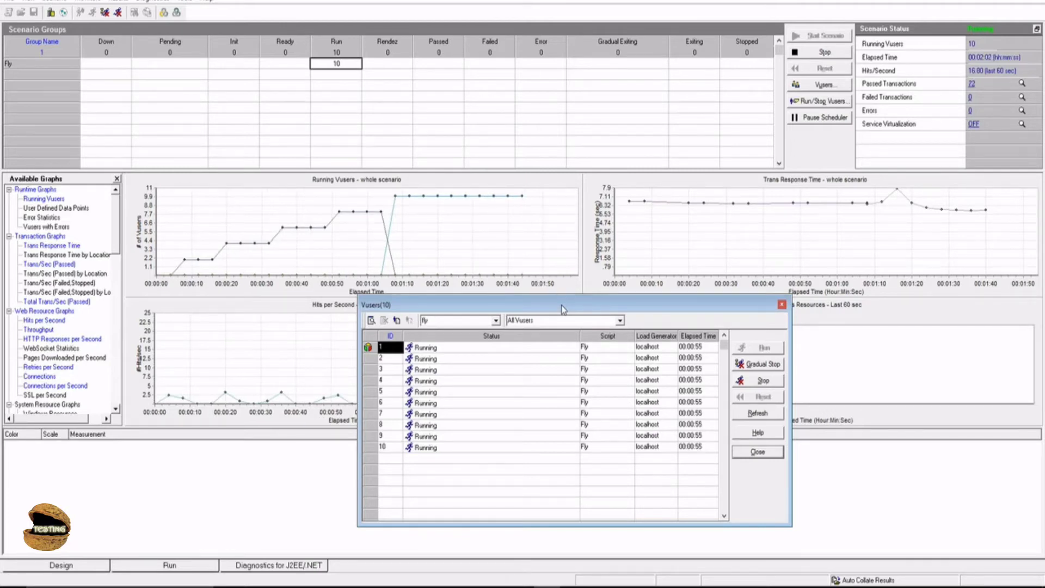
pyautogui.moveTo(308, 367)
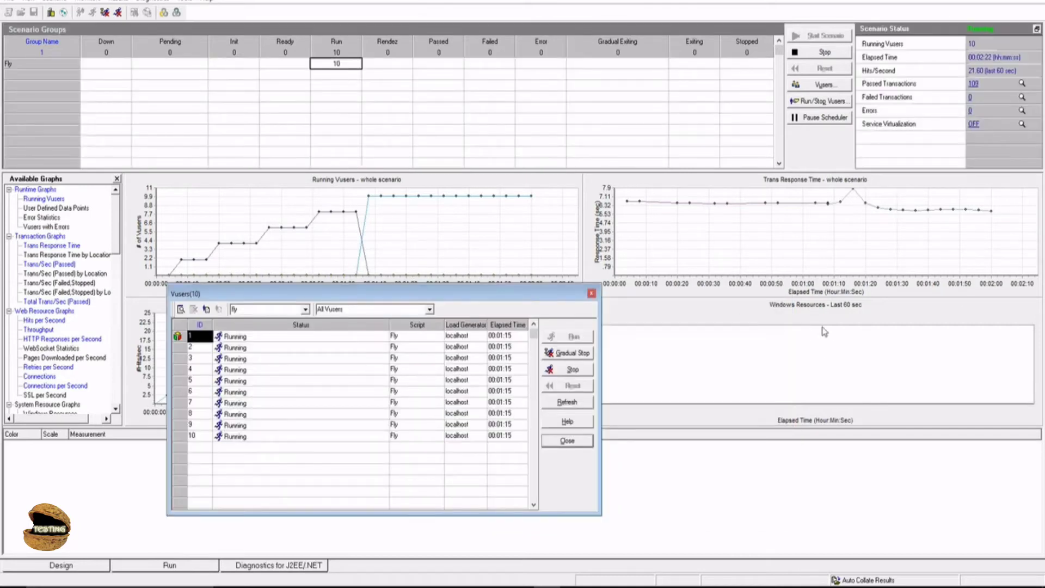
pyautogui.moveTo(857, 318)
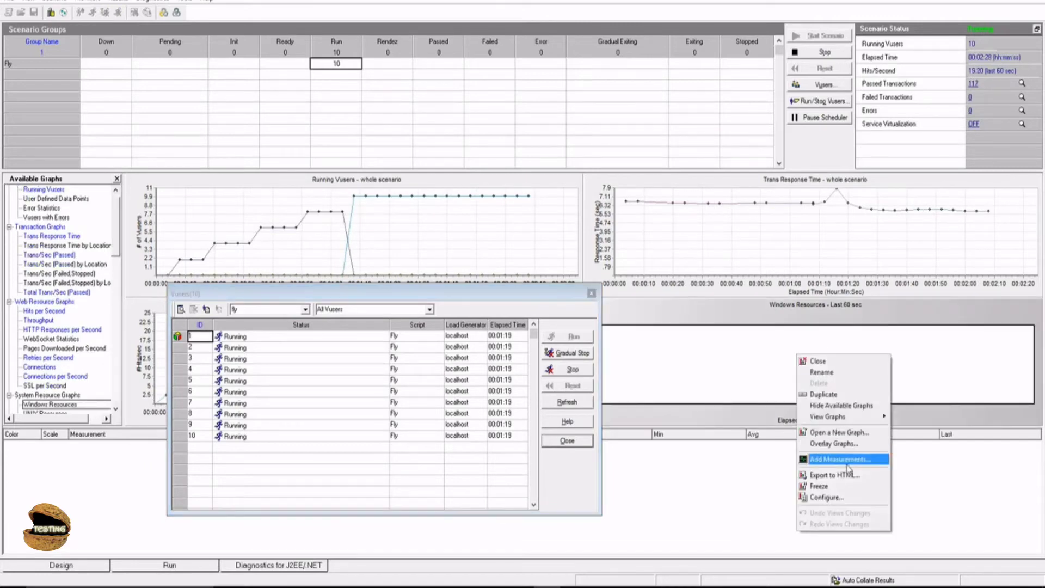
# - Add localhost as the monitored machine for the Windows Resources graph with its standard measurements
pyautogui.click(841, 459)
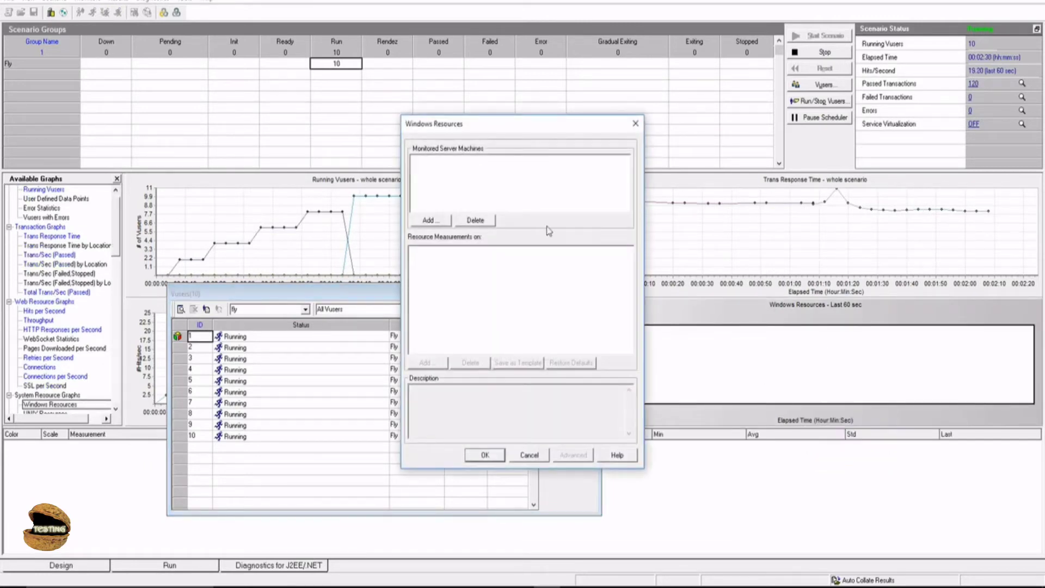
pyautogui.click(430, 220)
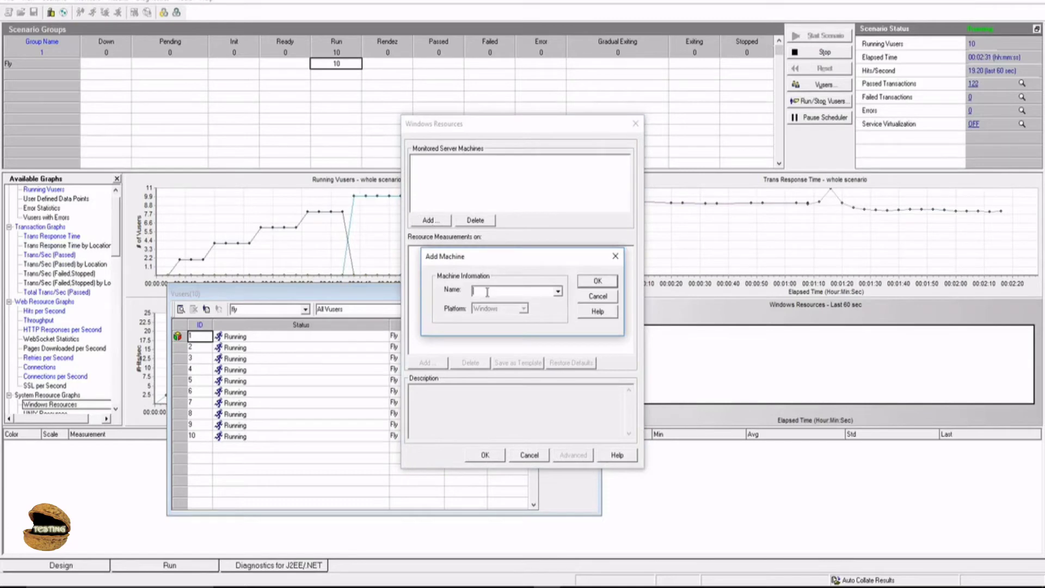
pyautogui.write('localhost')
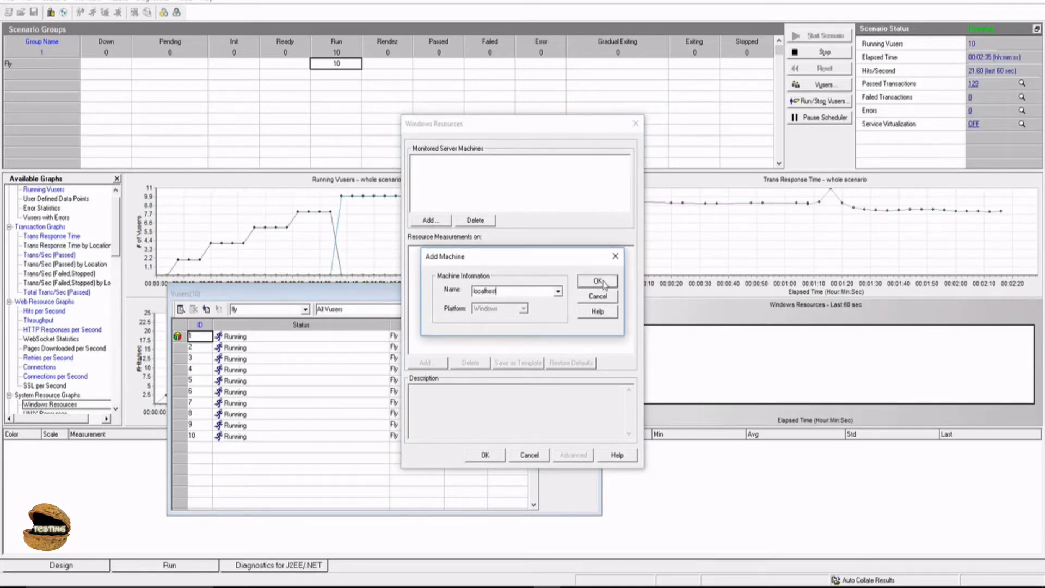
pyautogui.click(595, 281)
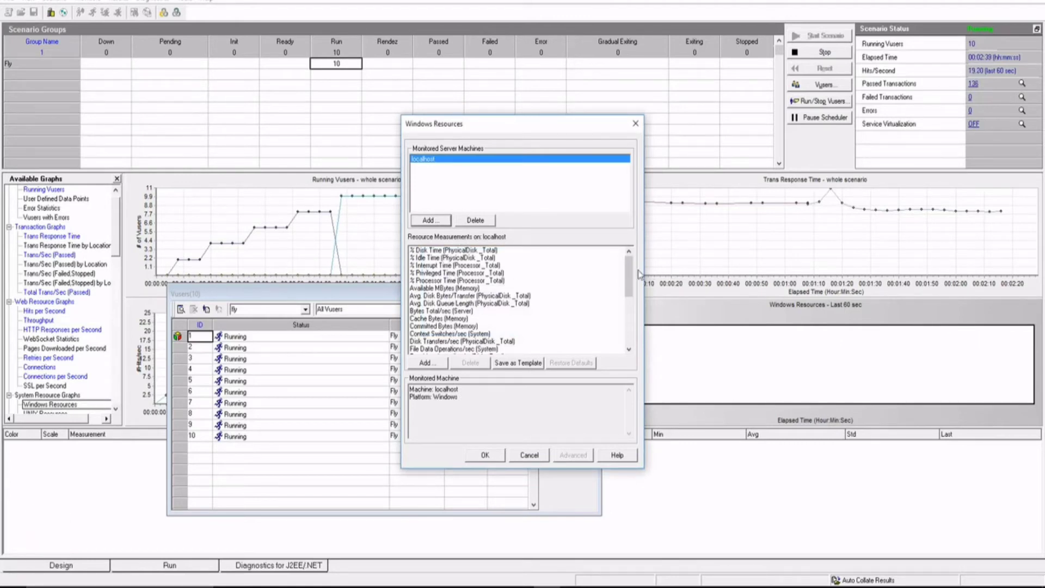
pyautogui.scroll(-3)
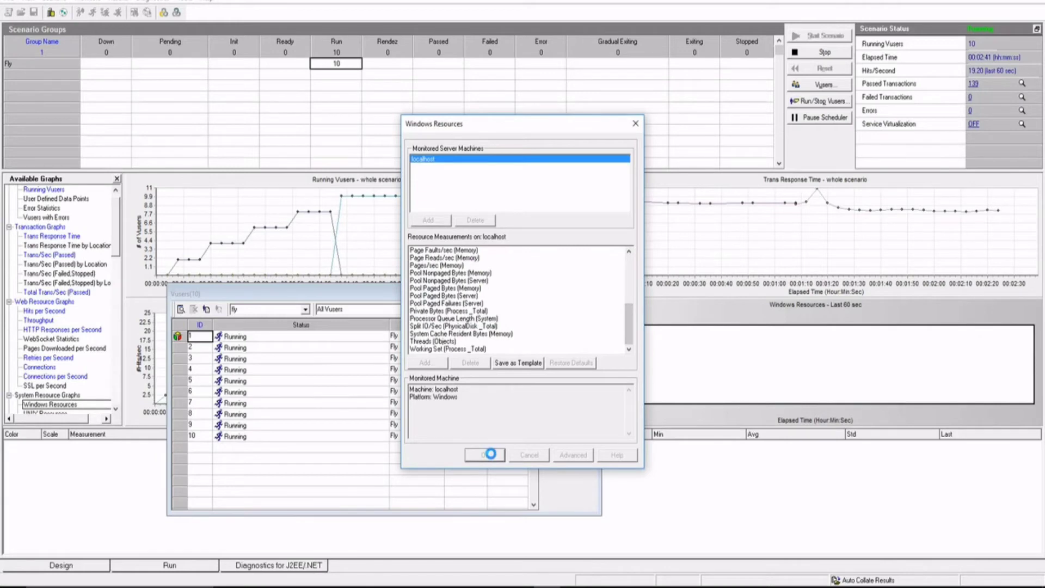
pyautogui.click(484, 455)
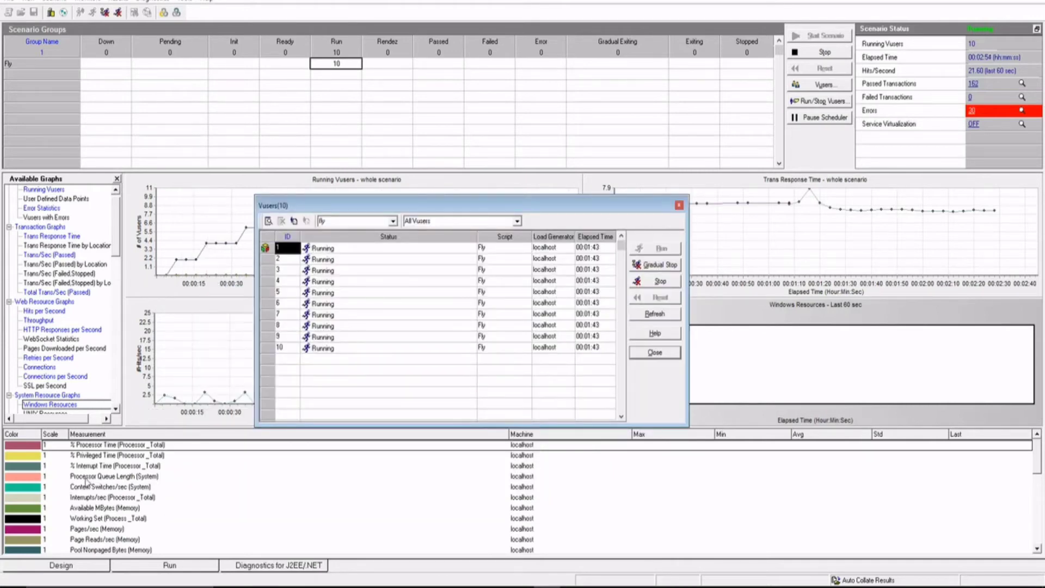
# - Close the Vusers list to reveal the four live run graphs
pyautogui.scroll(-3)
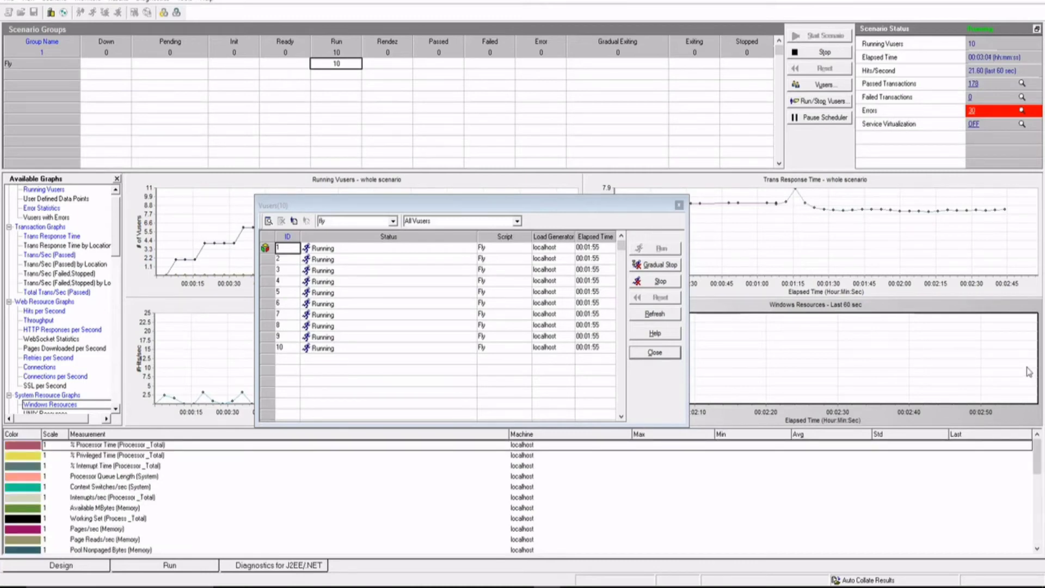
pyautogui.moveTo(897, 353)
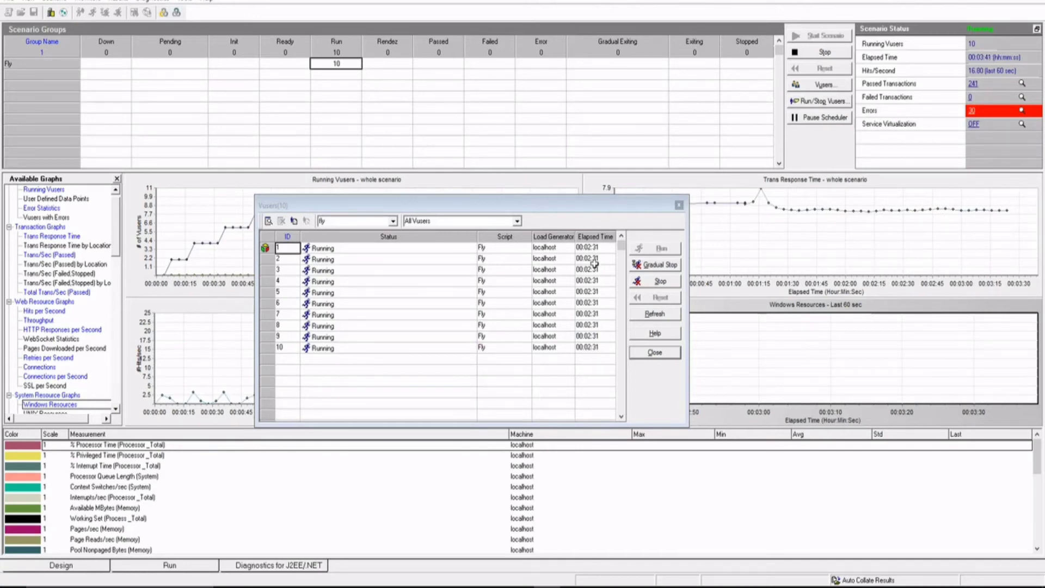
pyautogui.click(654, 352)
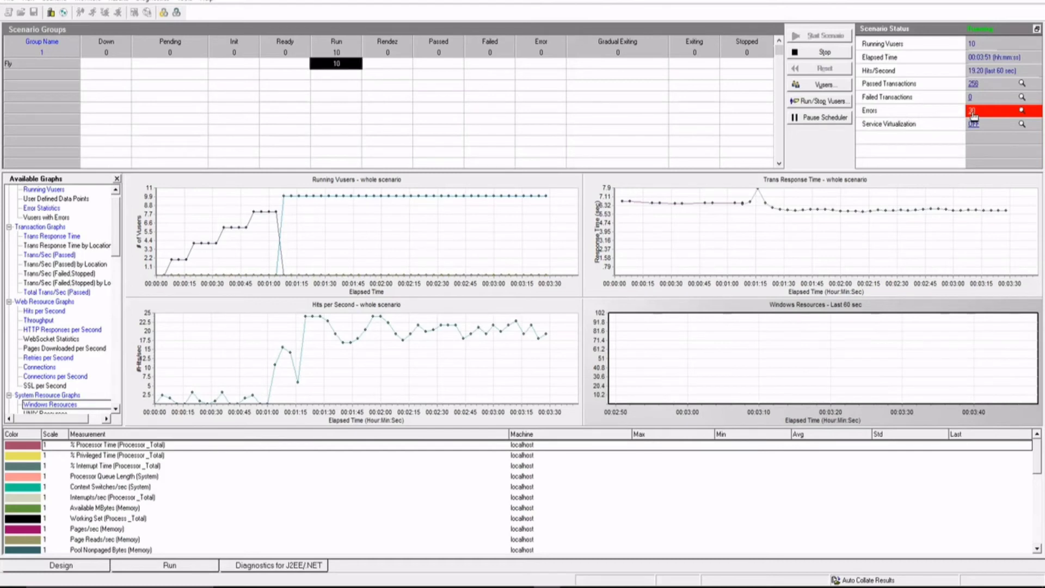
pyautogui.click(974, 110)
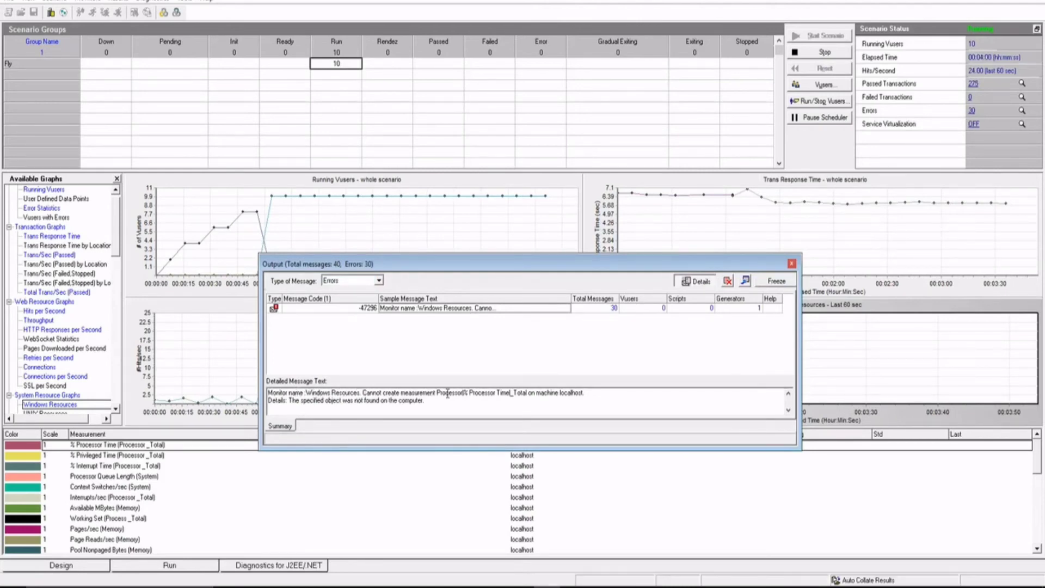
pyautogui.doubleClick(490, 393)
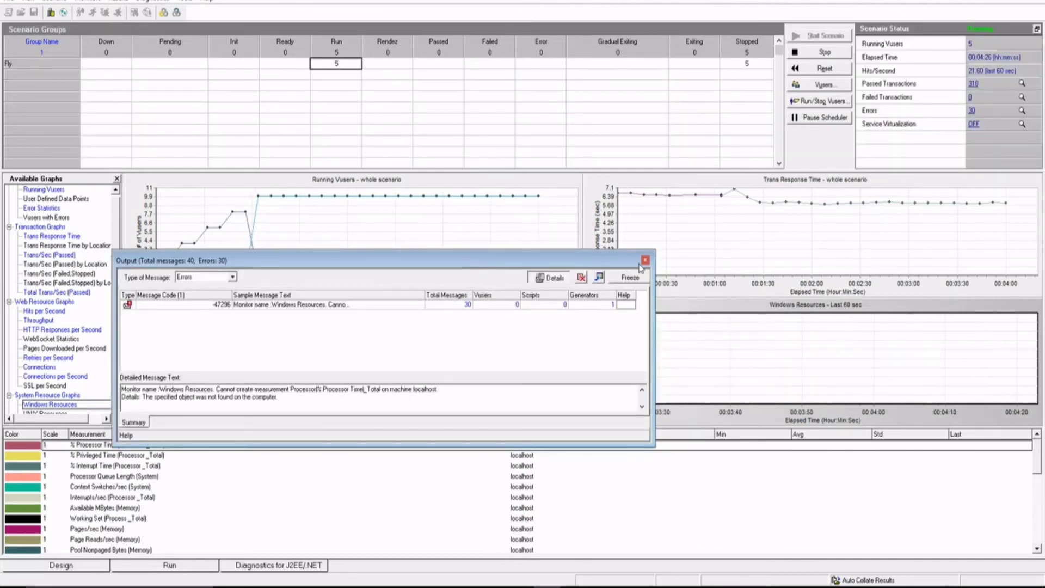
pyautogui.click(643, 259)
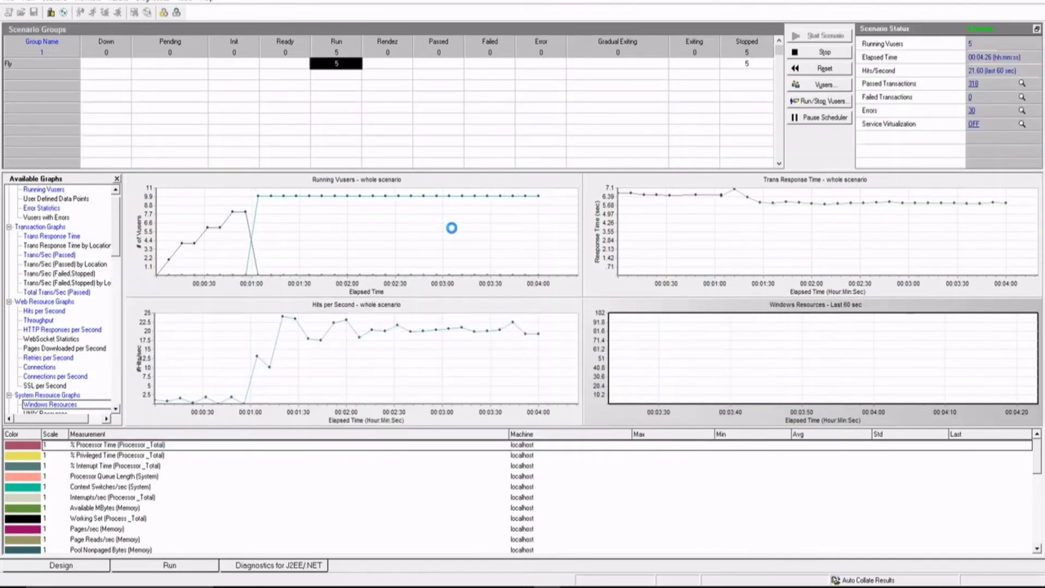
# - Review the 10 stopped Fly Vusers' iteration results, then dismiss the Vusers list
pyautogui.click(824, 84)
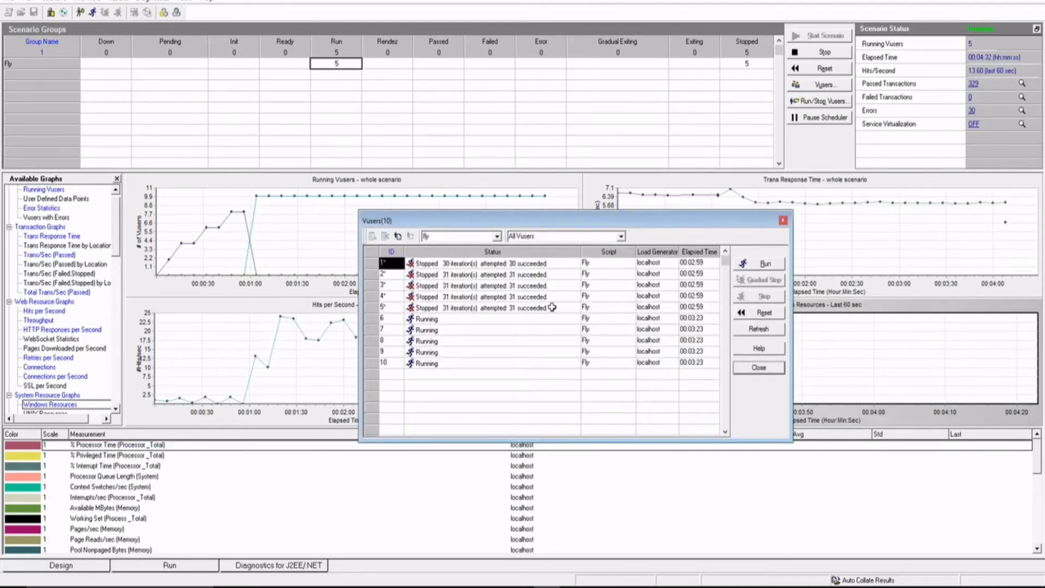
pyautogui.click(480, 263)
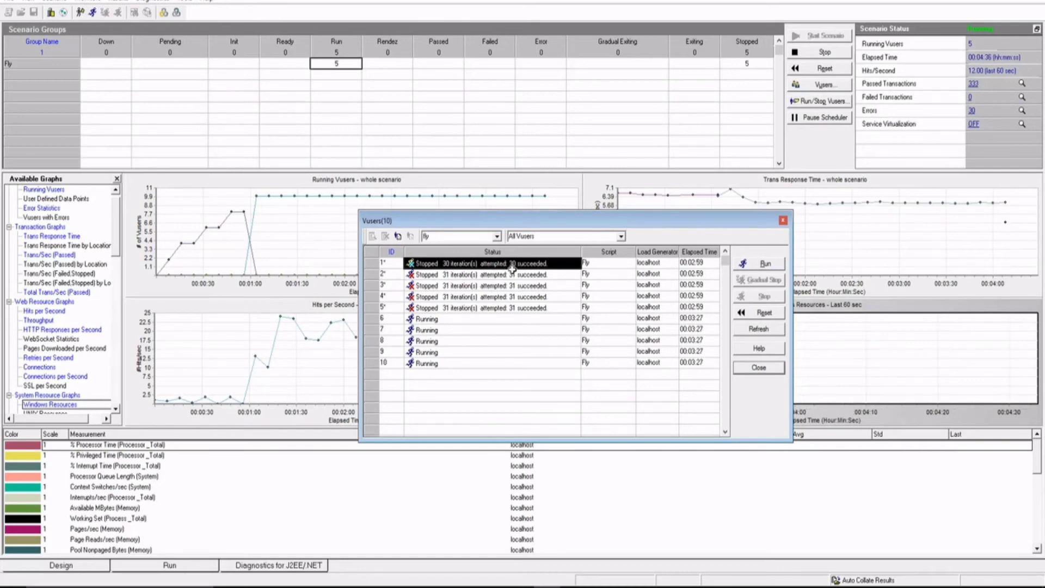
pyautogui.click(759, 280)
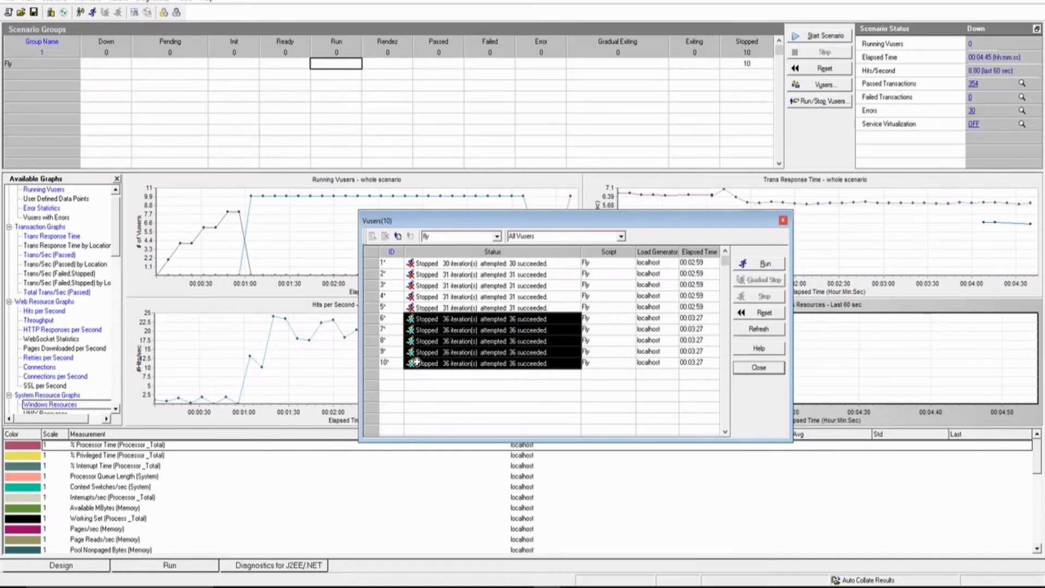
pyautogui.moveTo(759, 372)
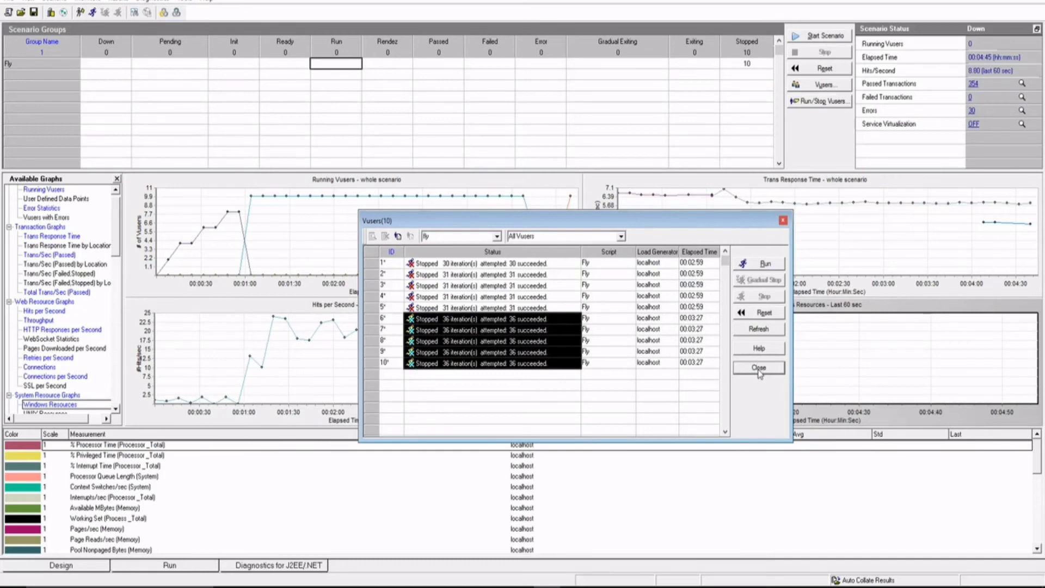
pyautogui.click(759, 367)
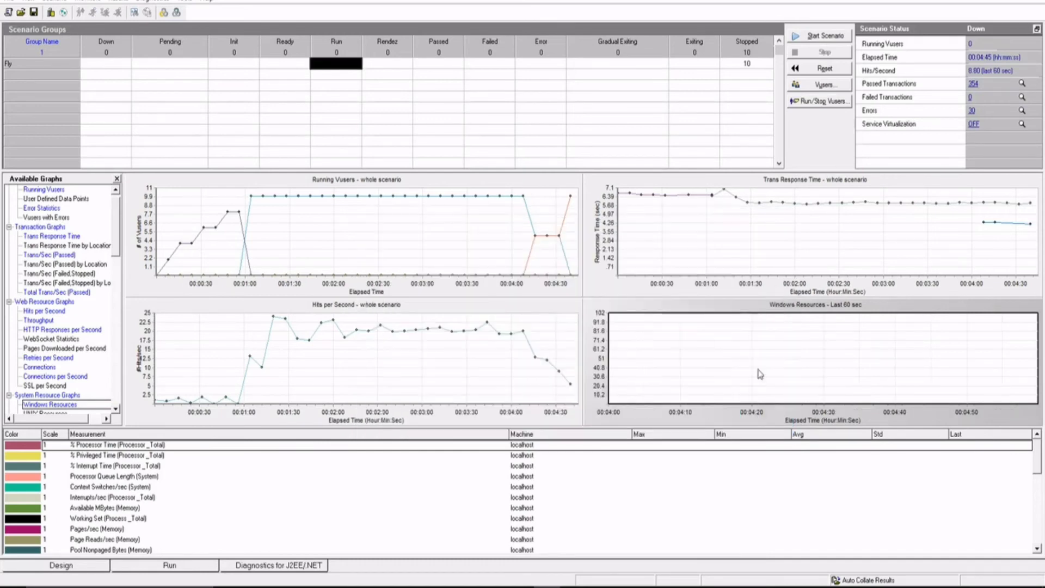
# - Launch the scenario run's results in LoadRunner Analysis from the Controller's Results menu
pyautogui.click(138, 1)
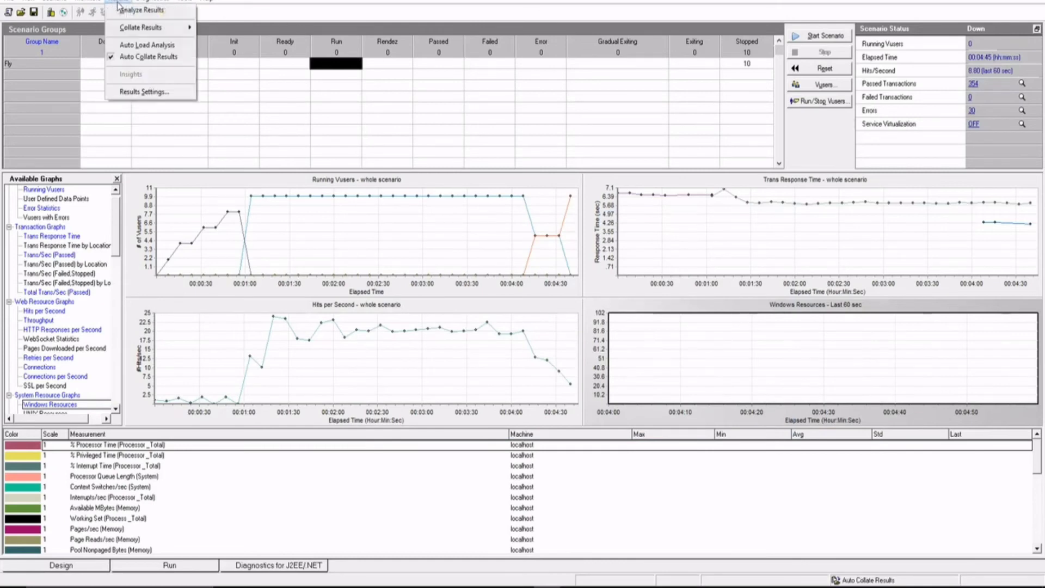
pyautogui.click(140, 10)
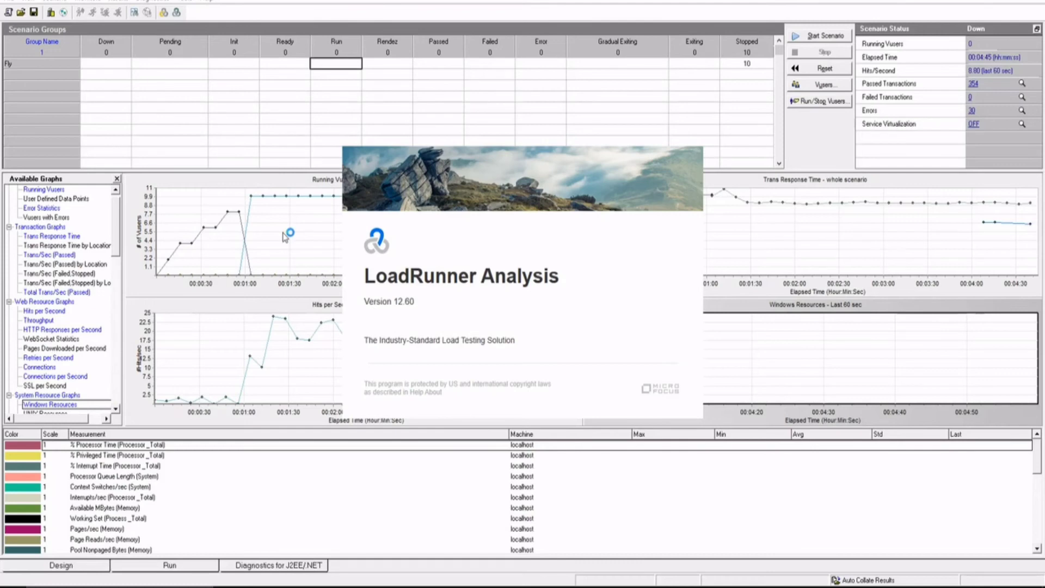
pyautogui.moveTo(289, 233)
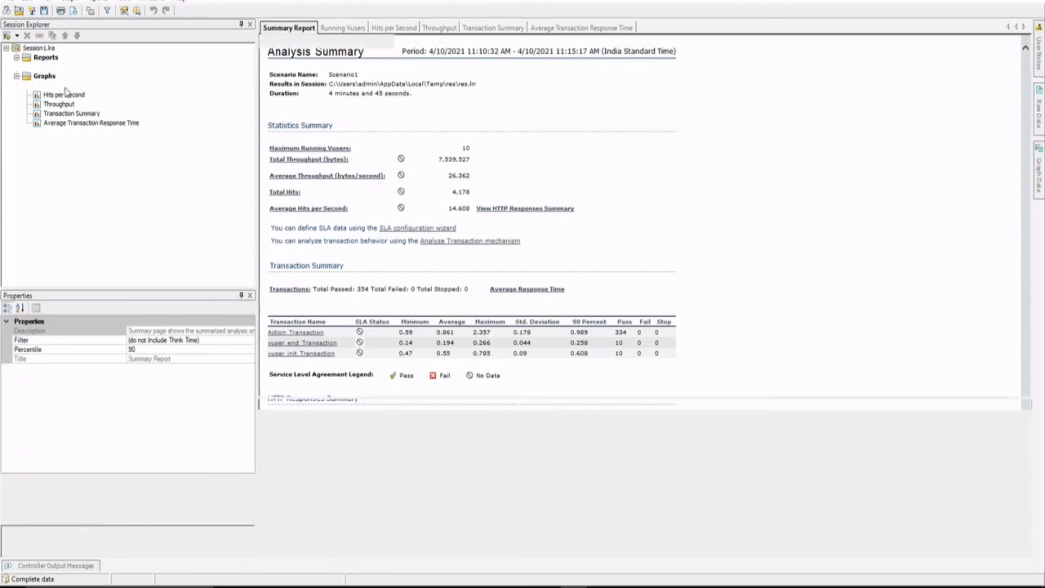
# - Show the Running Vusers graph: 10 Vusers running, stepping down to 5 and 0
pyautogui.click(64, 85)
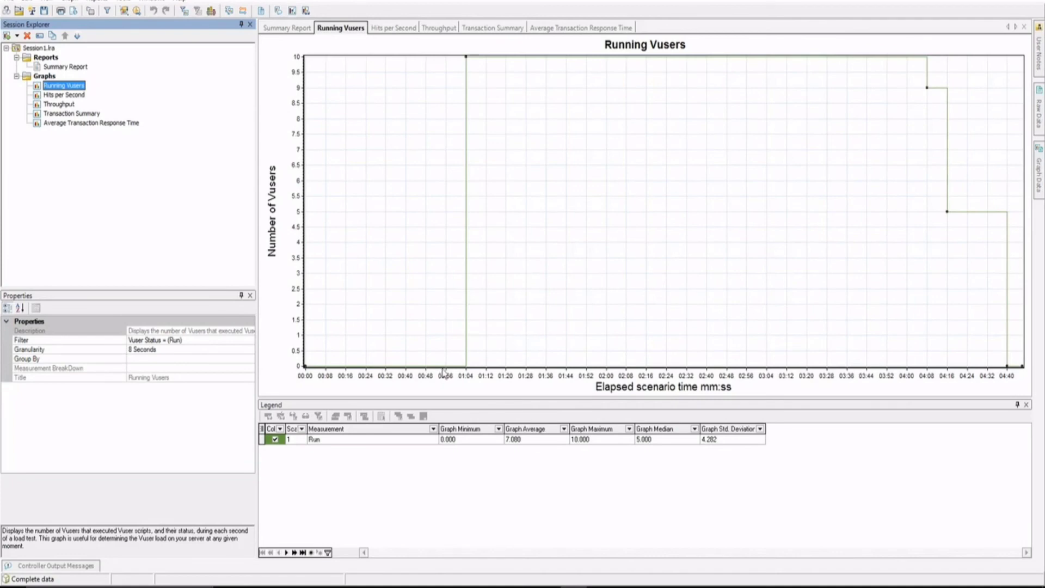
pyautogui.moveTo(462, 149)
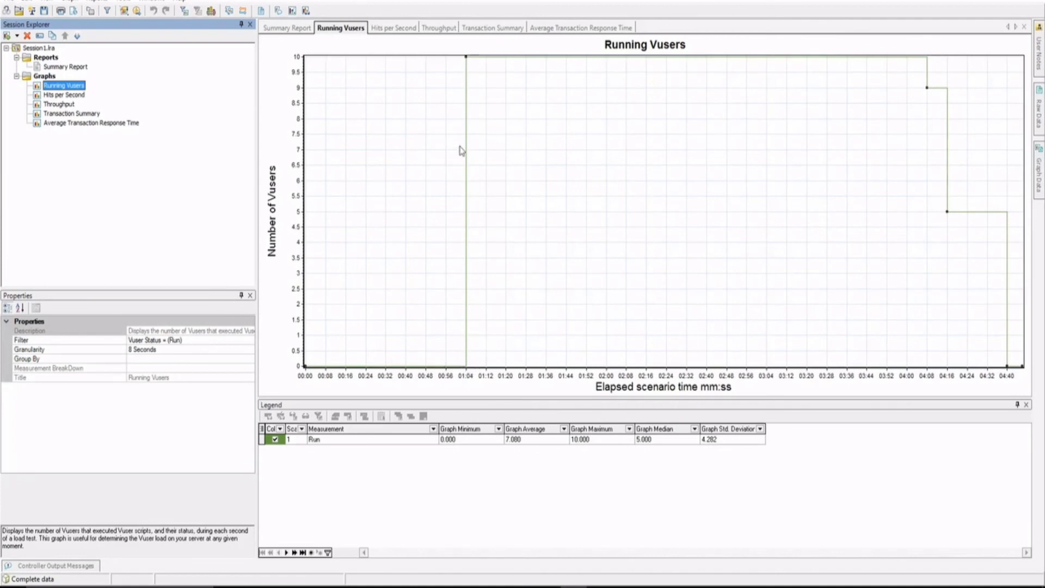
pyautogui.moveTo(807, 271)
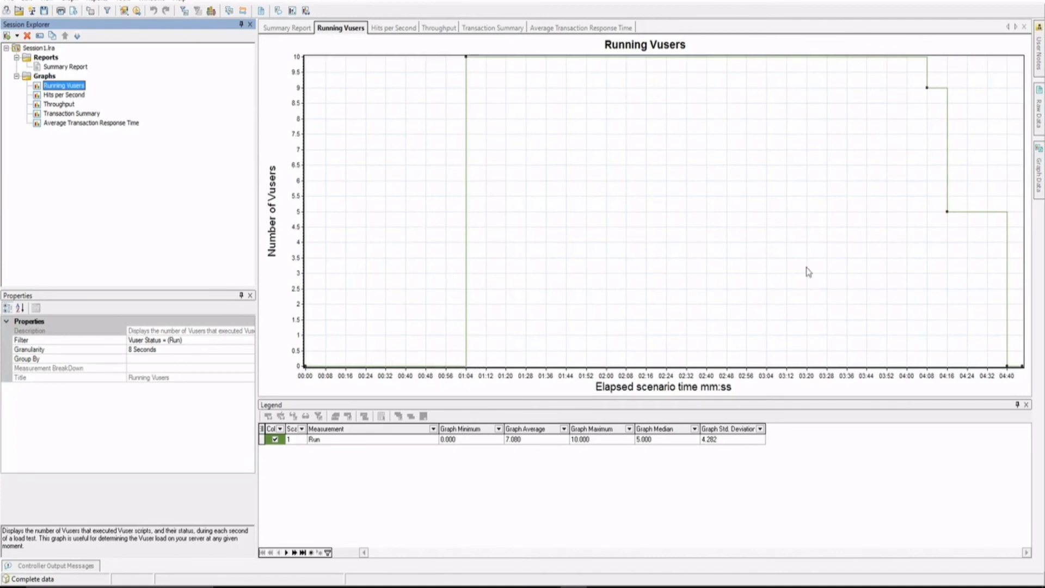
pyautogui.moveTo(954, 221)
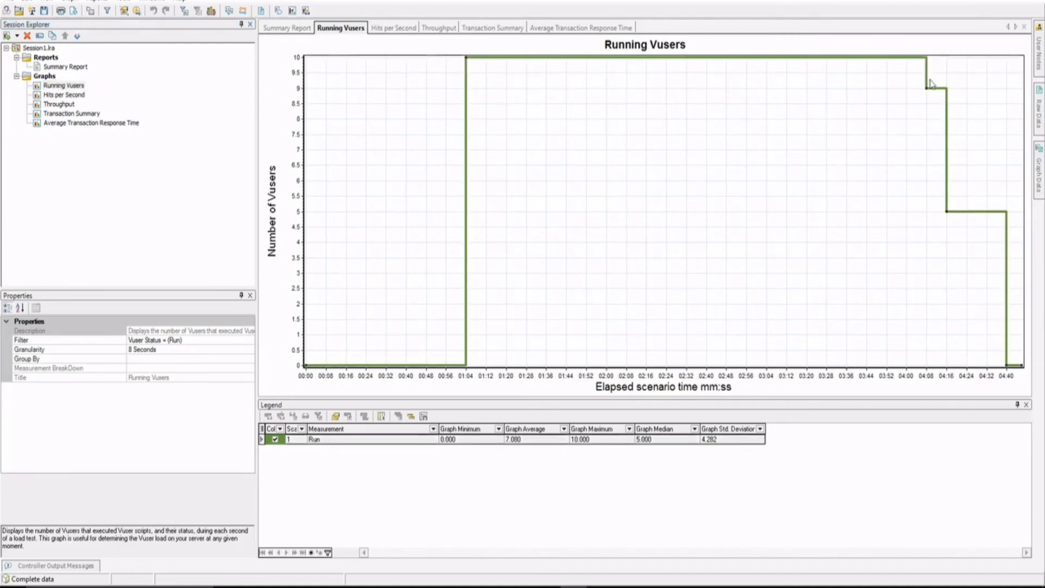
pyautogui.moveTo(928, 93)
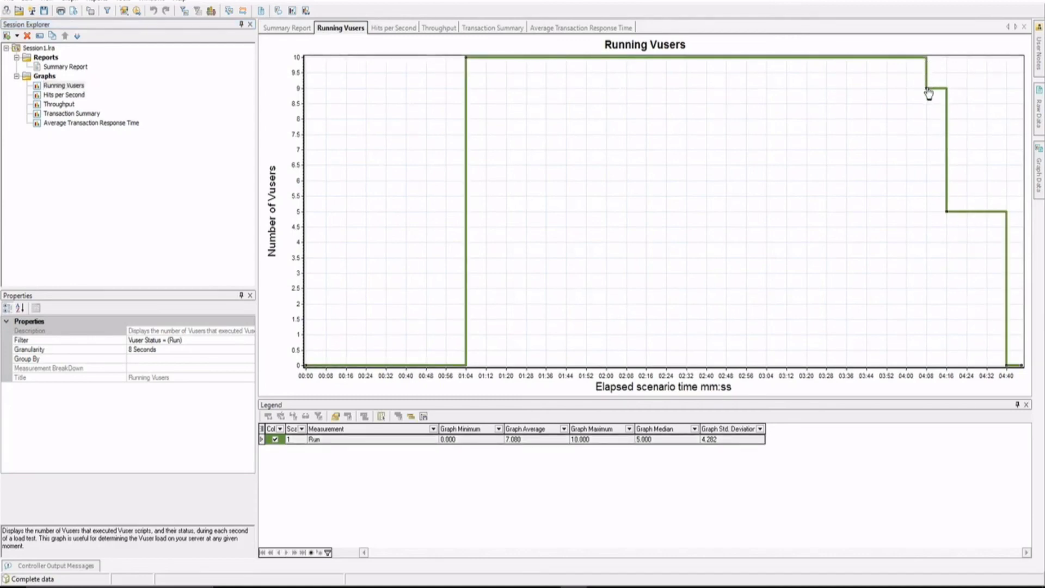
pyautogui.moveTo(948, 212)
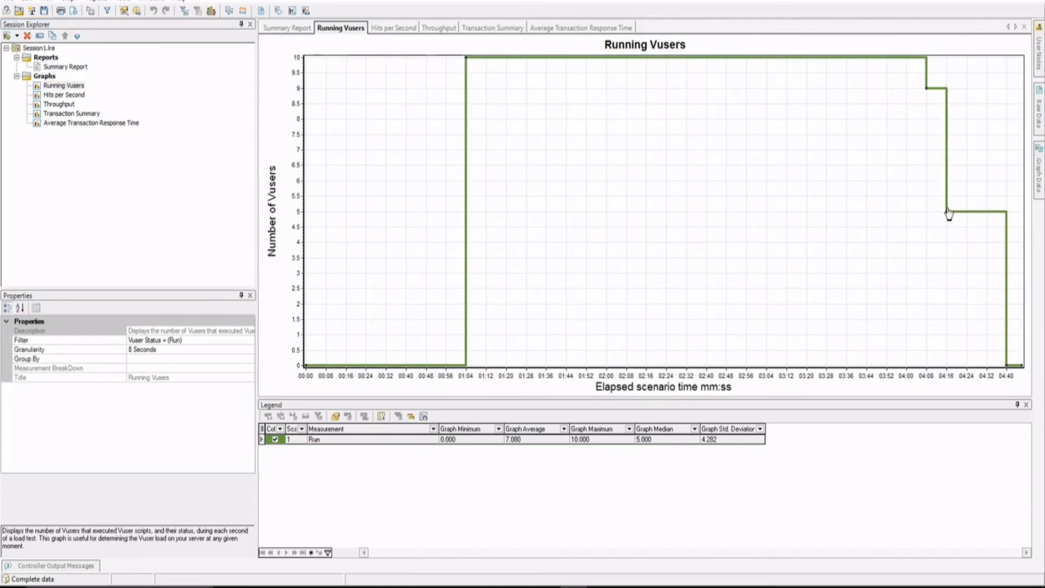
pyautogui.moveTo(930, 73)
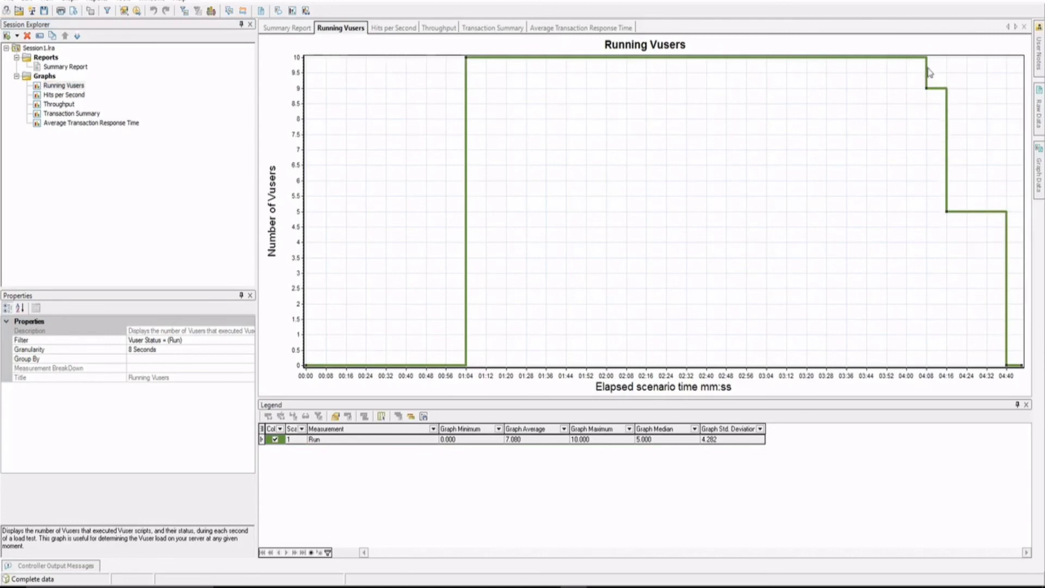
pyautogui.moveTo(928, 76)
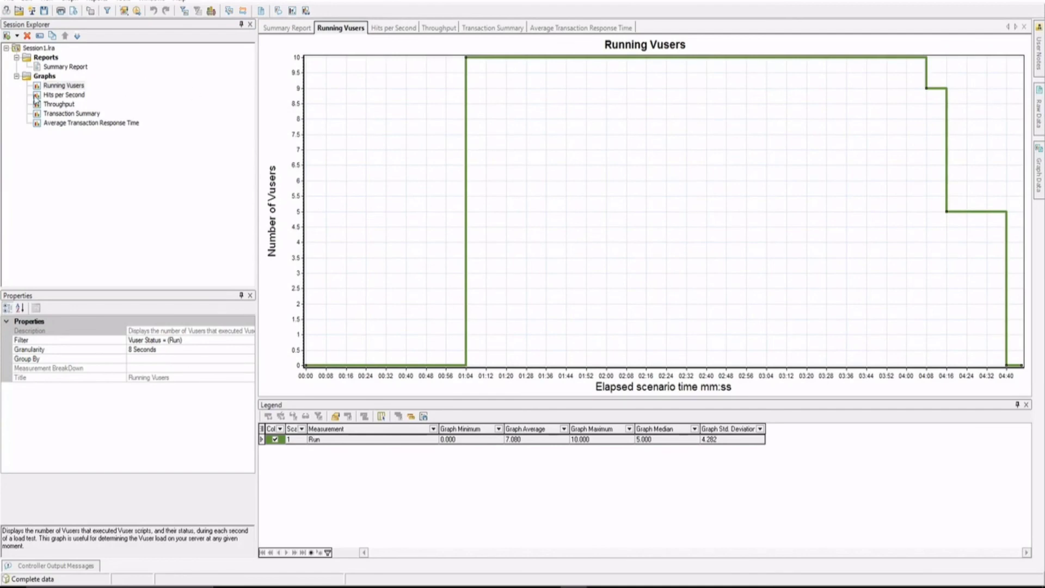
# - View Throughput, then the Transaction Summary: 334 Action, 10 vuser_init, 10 vuser_end passed
pyautogui.click(58, 105)
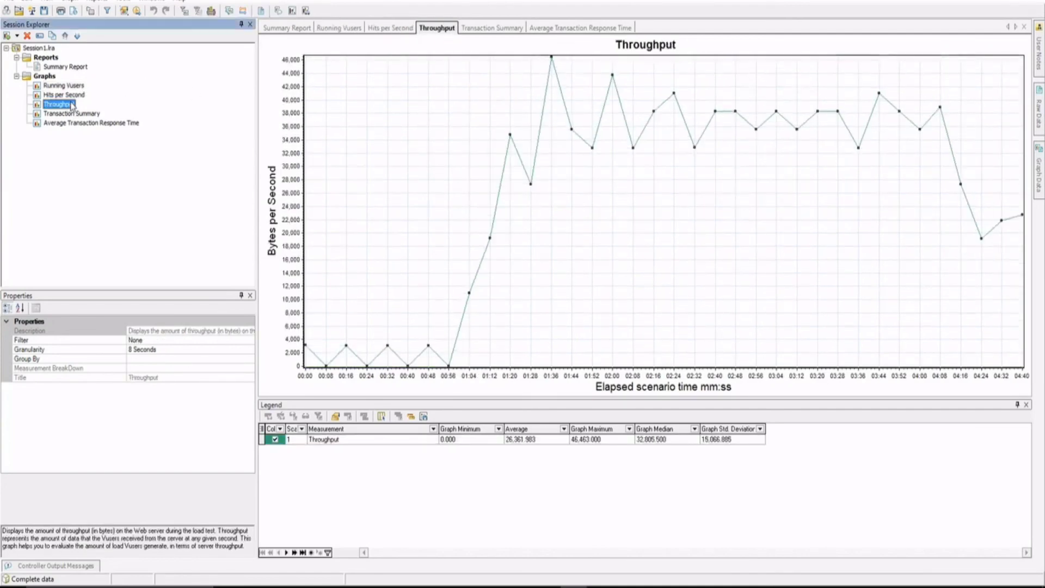
pyautogui.click(72, 114)
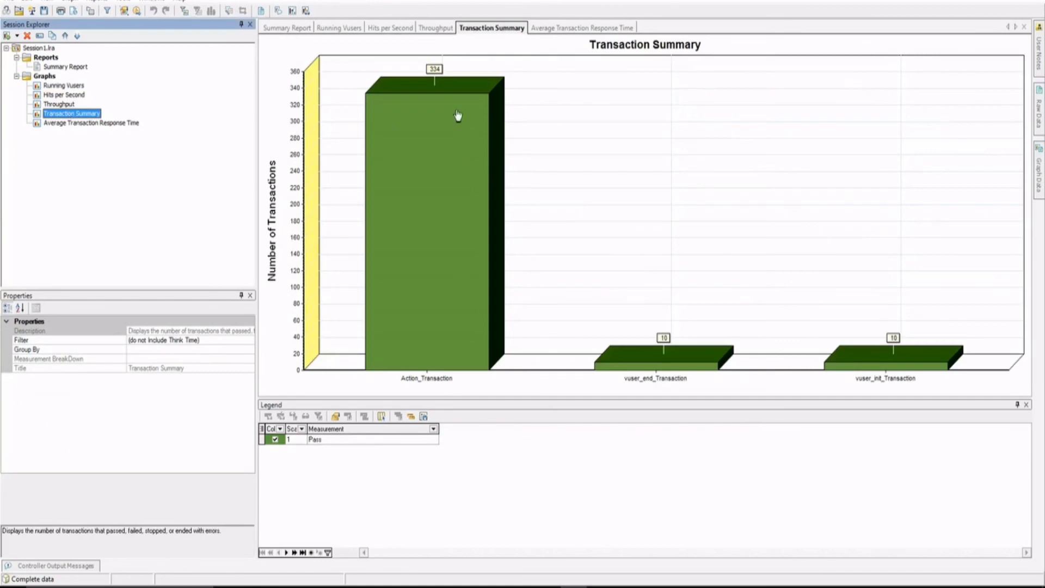
pyautogui.moveTo(437, 379)
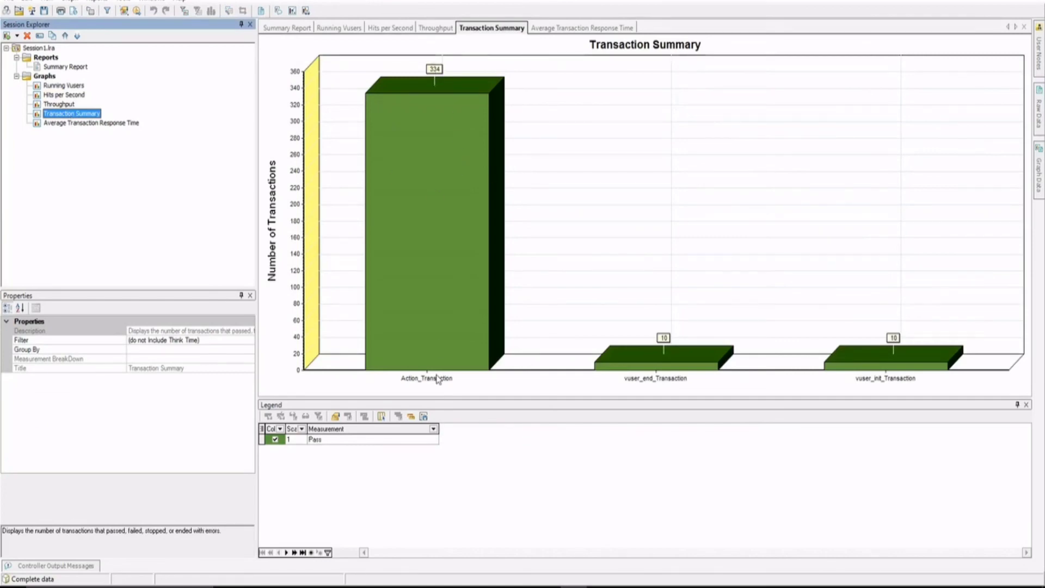
pyautogui.moveTo(434, 349)
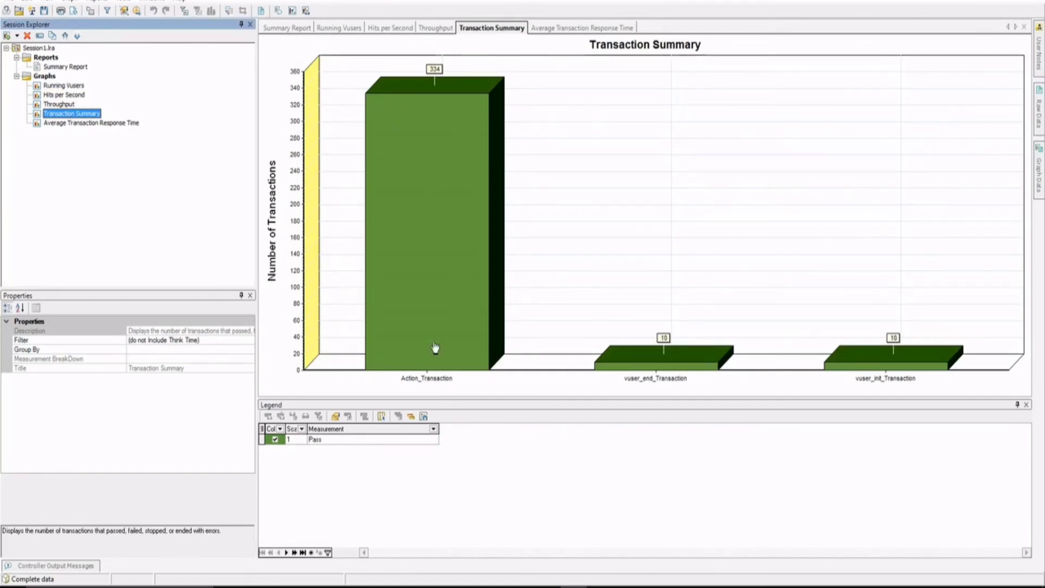
pyautogui.moveTo(663, 369)
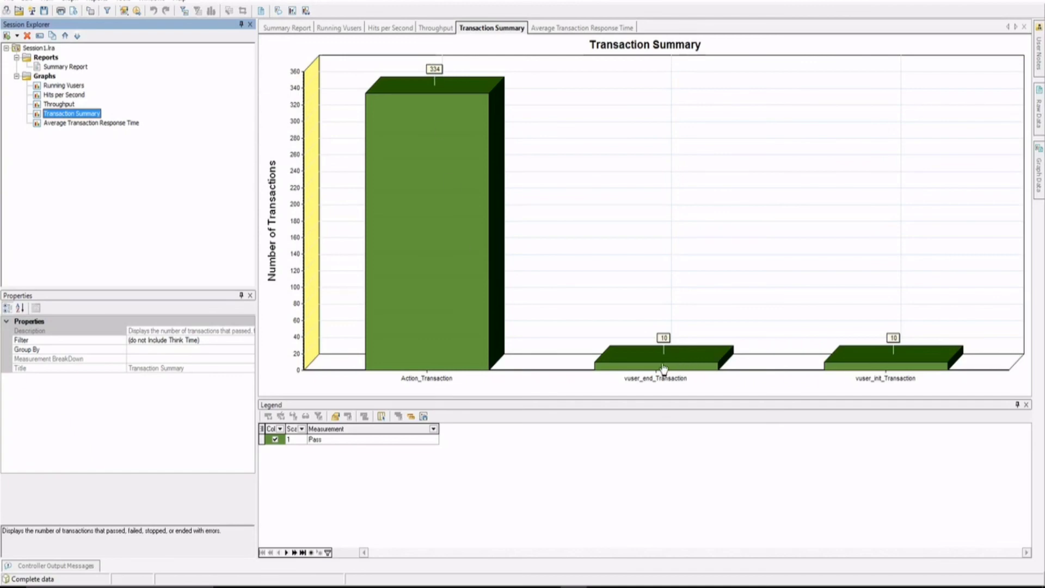
pyautogui.moveTo(860, 364)
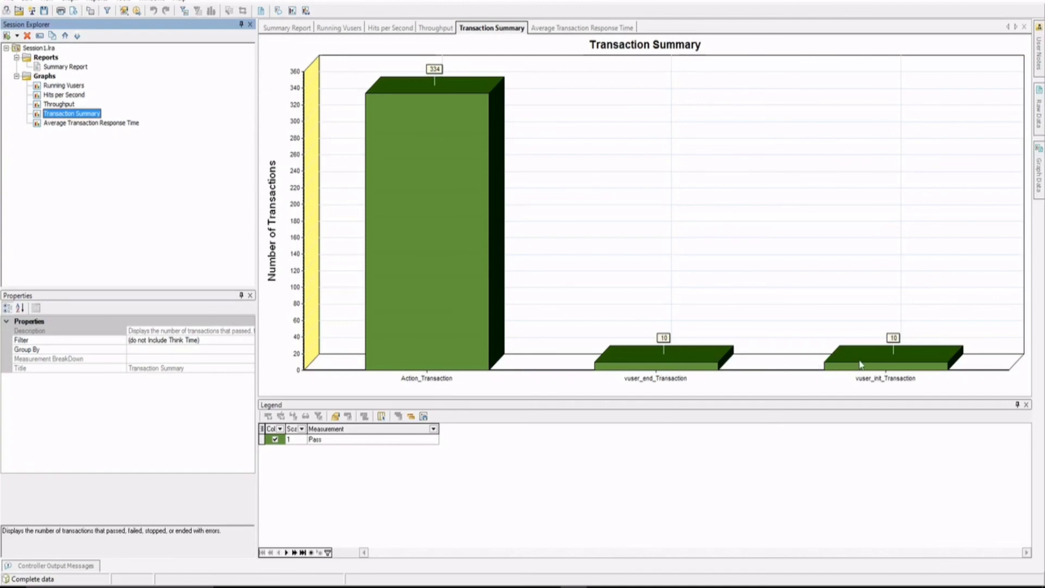
pyautogui.moveTo(702, 309)
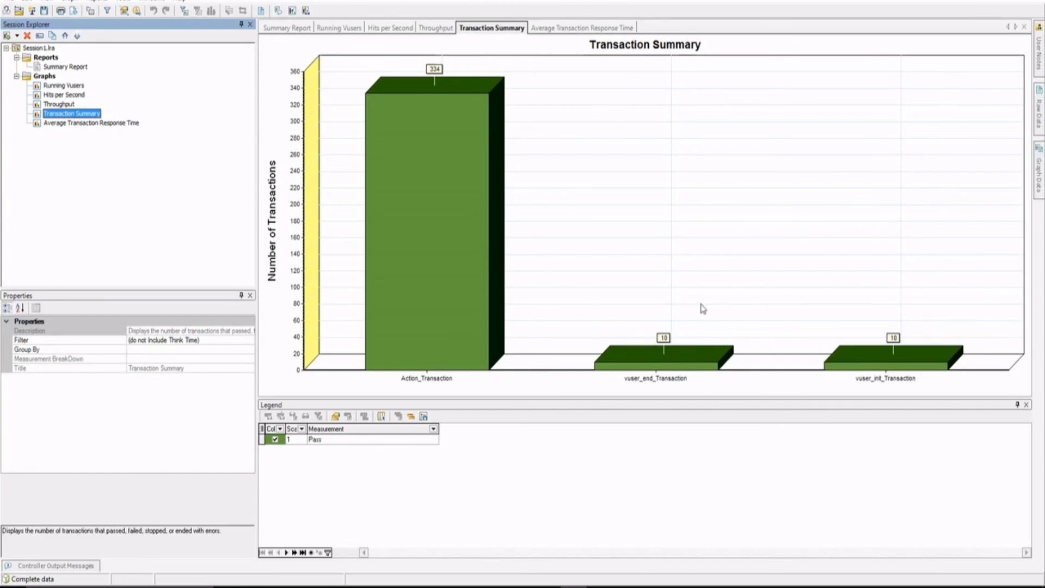
# - Show Average Transaction Response Time: Action 0.861 s, vuser_init 0.550 s, vuser_end 0.194 s
pyautogui.click(91, 123)
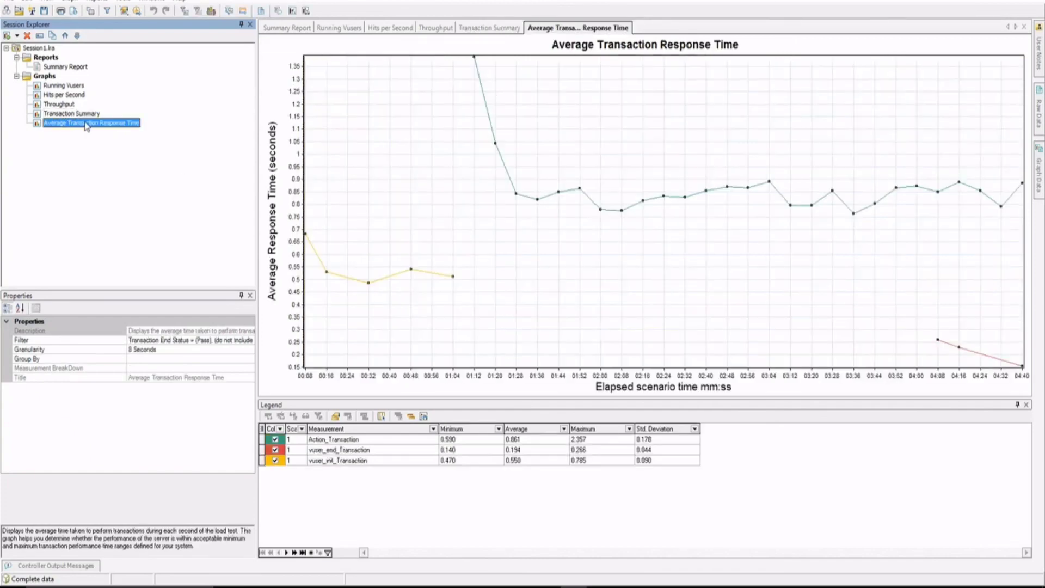
pyautogui.moveTo(476, 68)
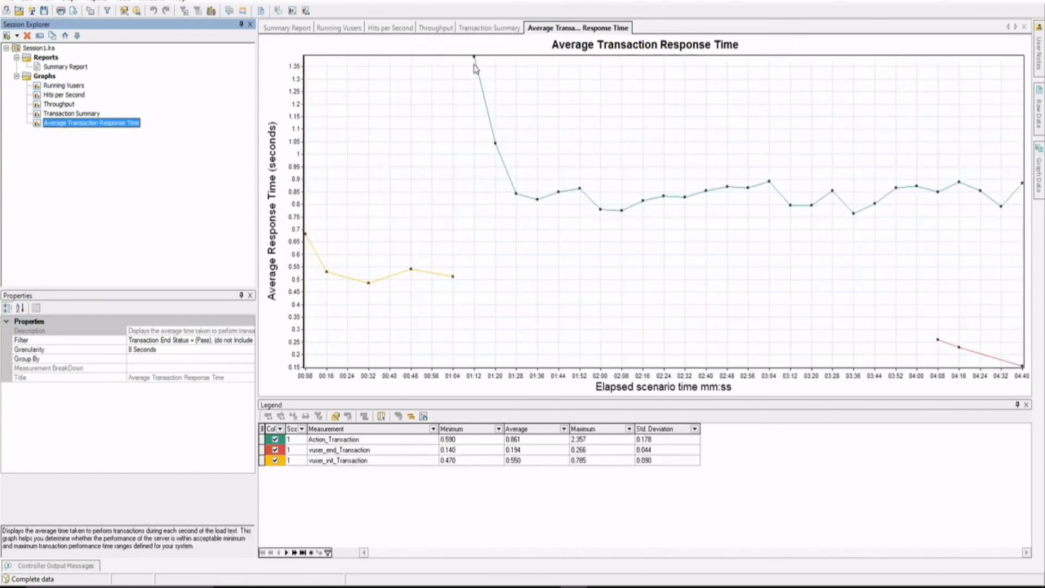
pyautogui.moveTo(474, 63)
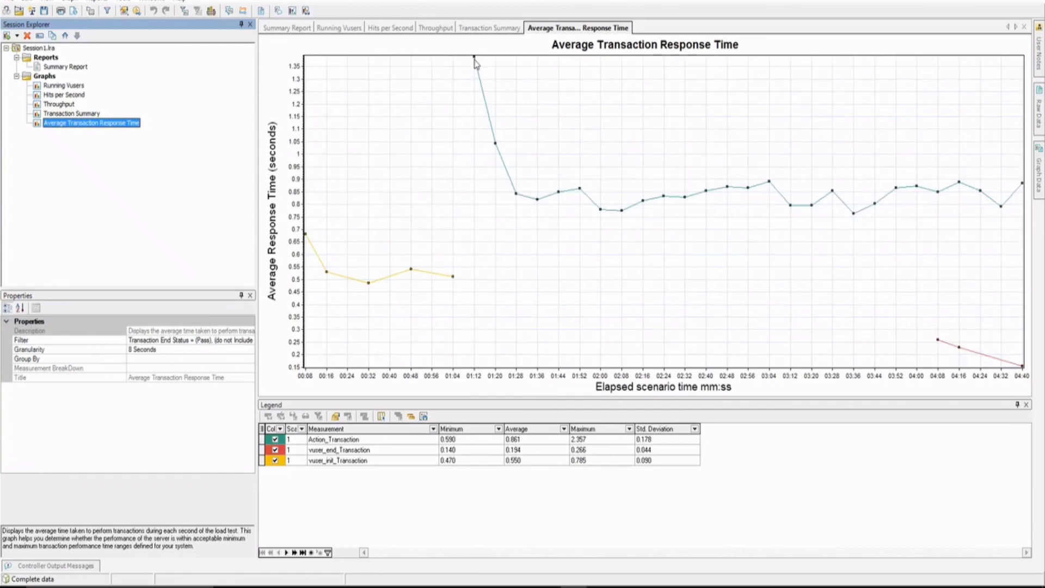
pyautogui.moveTo(579, 203)
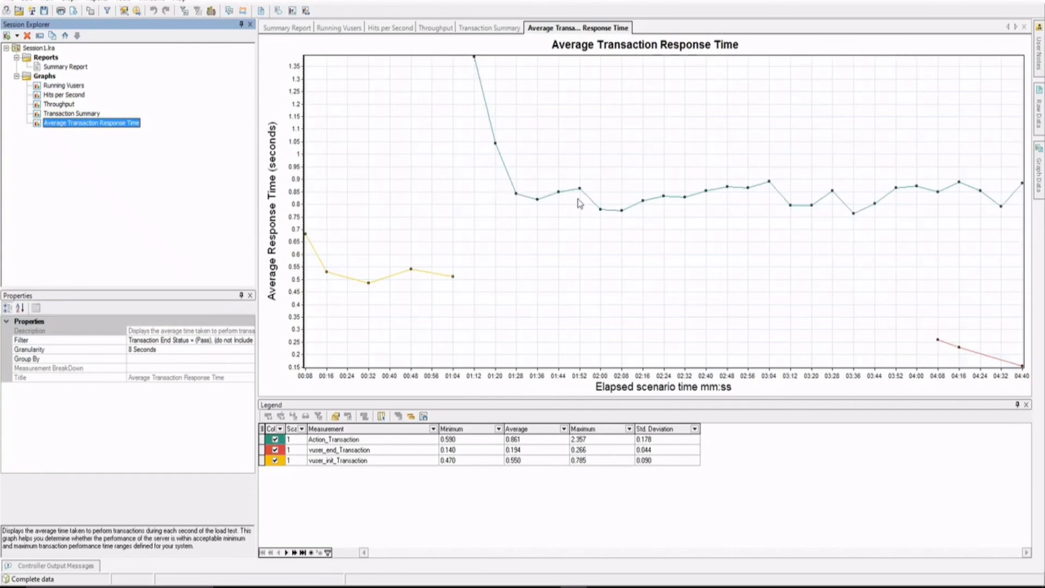
pyautogui.moveTo(762, 215)
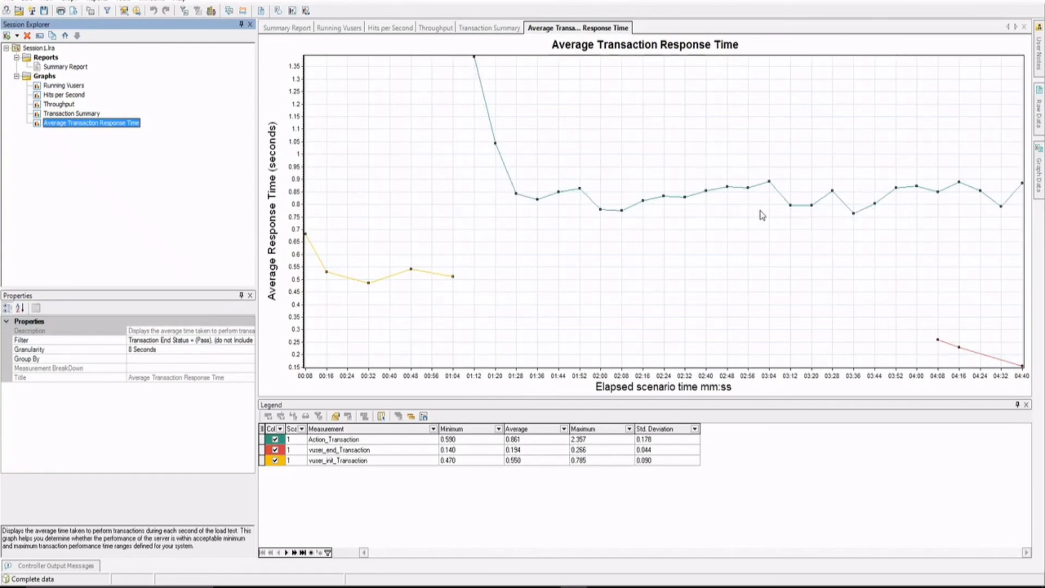
pyautogui.moveTo(702, 237)
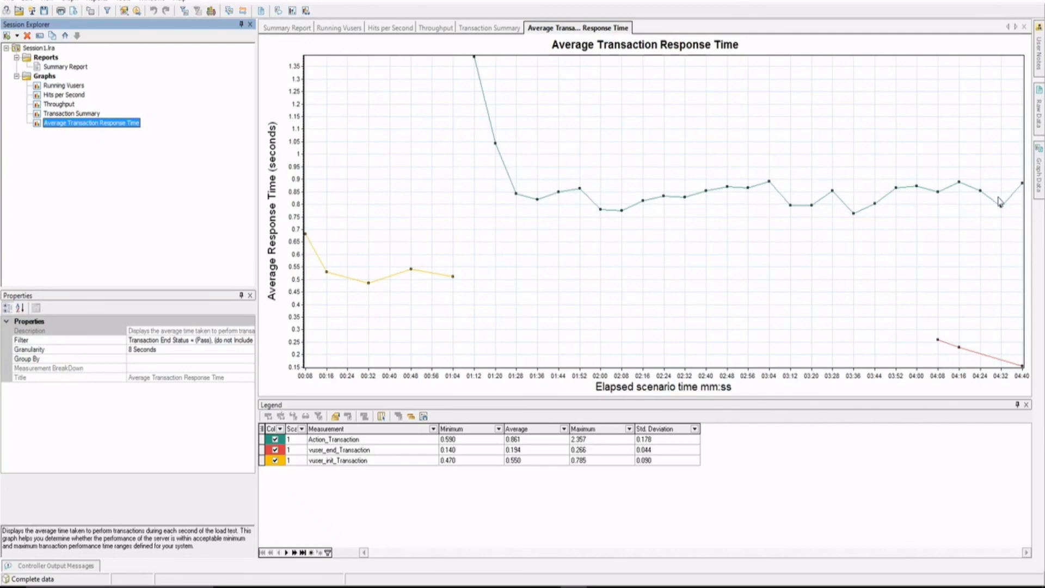
pyautogui.moveTo(850, 204)
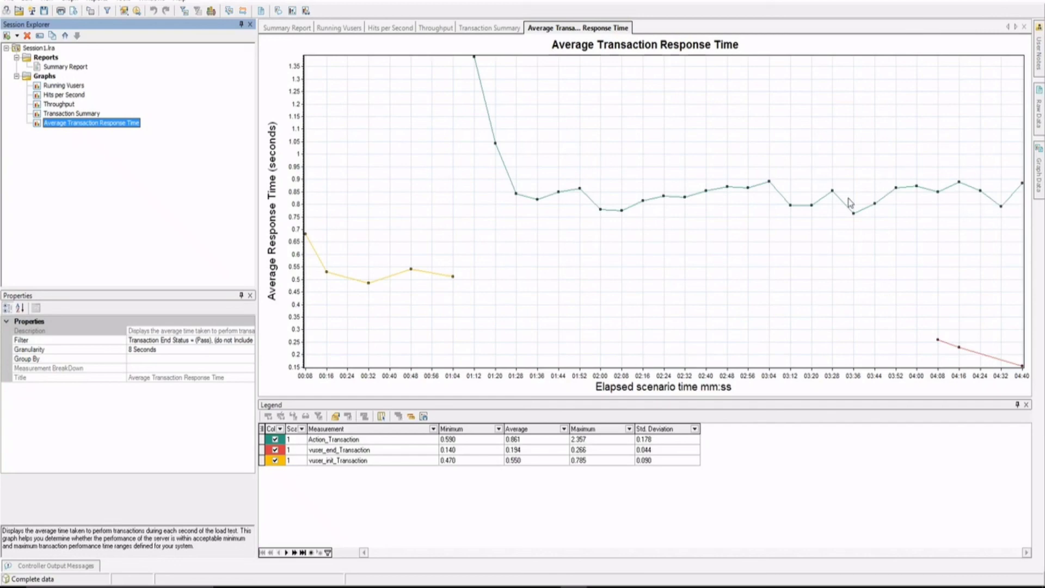
pyautogui.moveTo(545, 271)
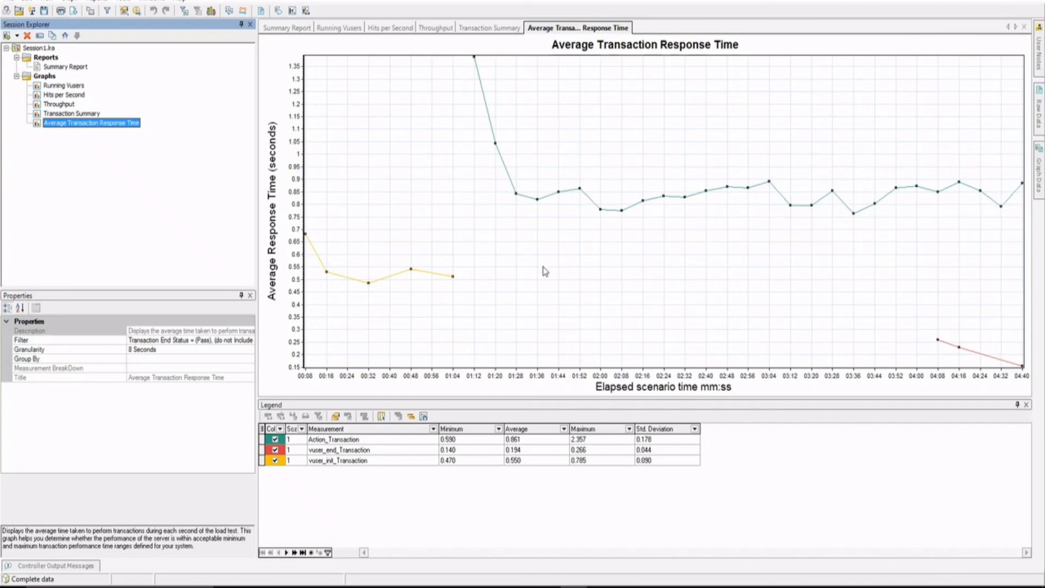